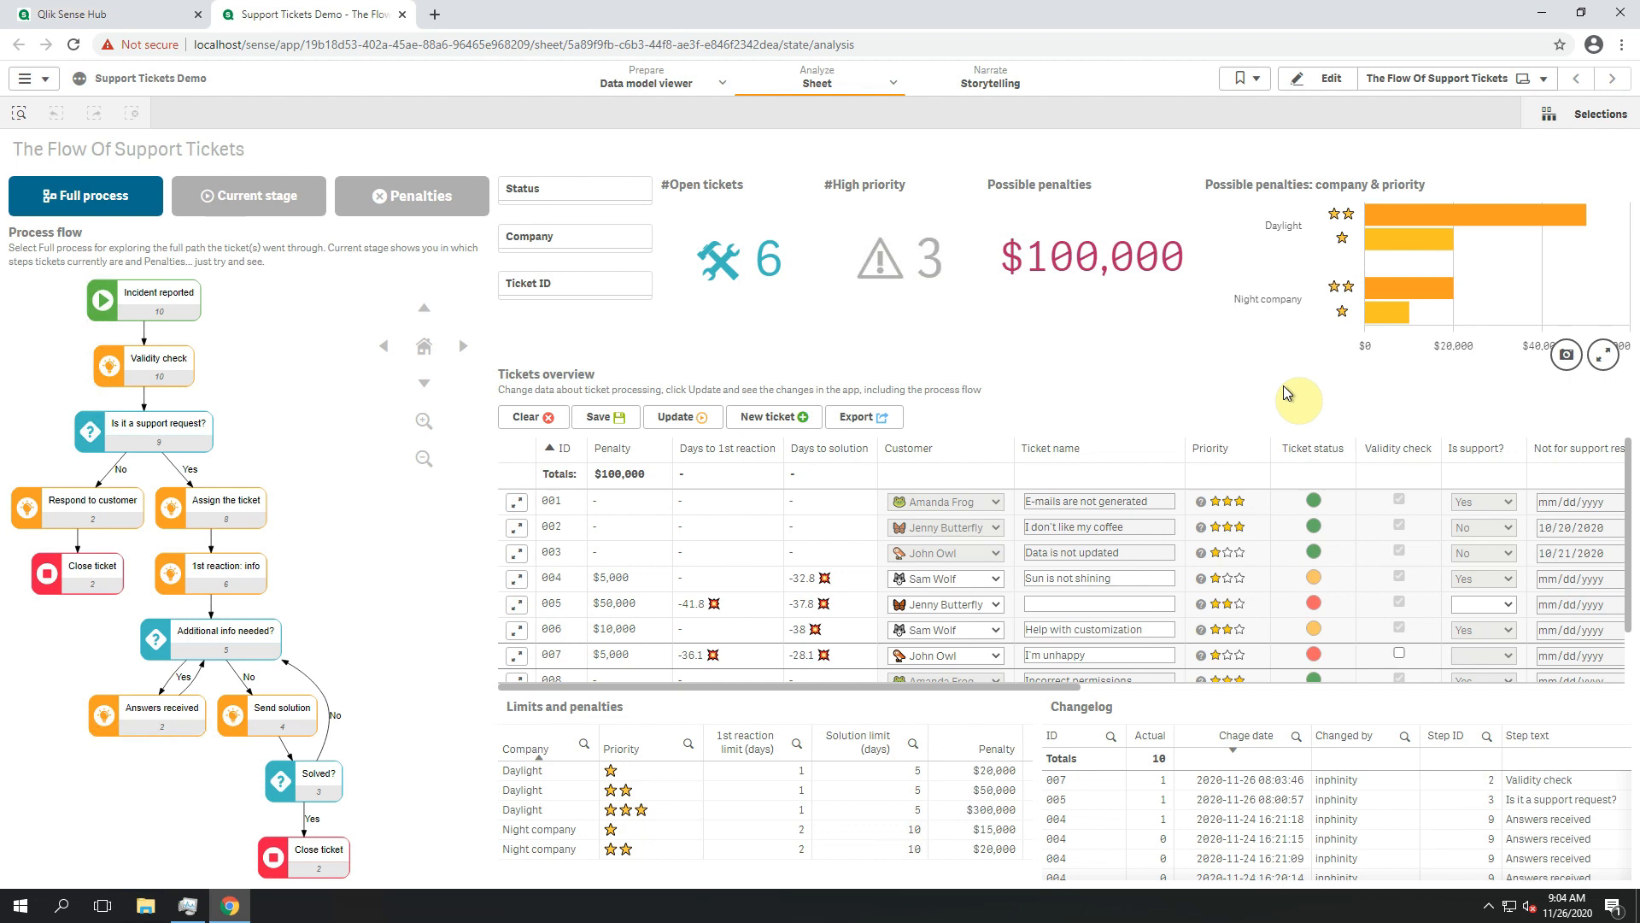
mouse_move(325, 369)
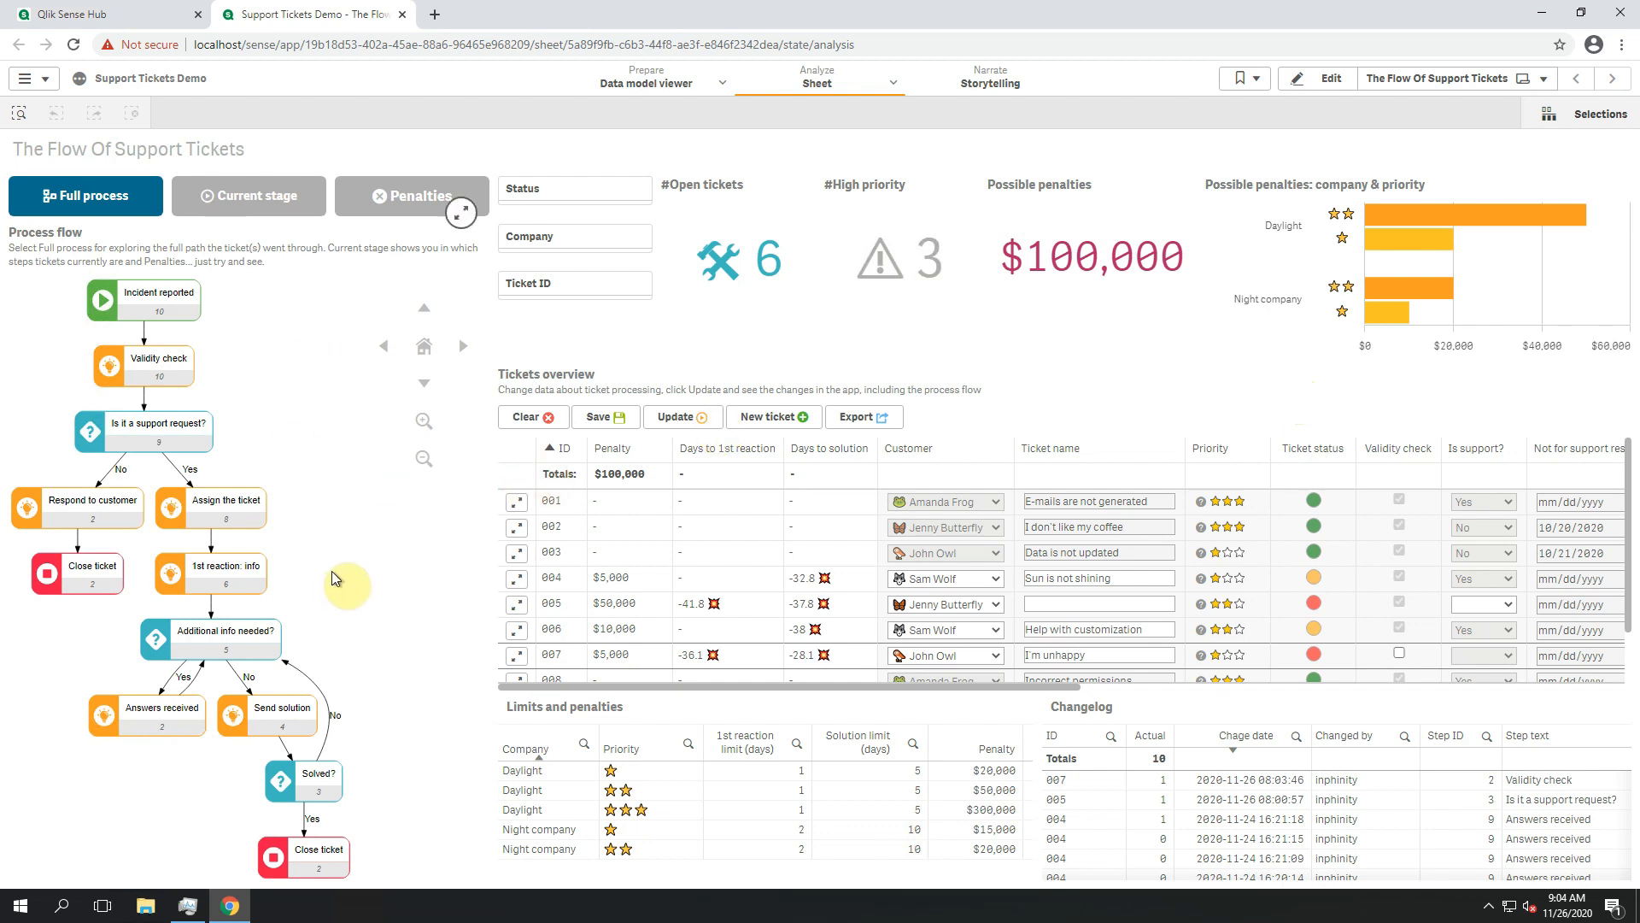
mouse_move(639, 519)
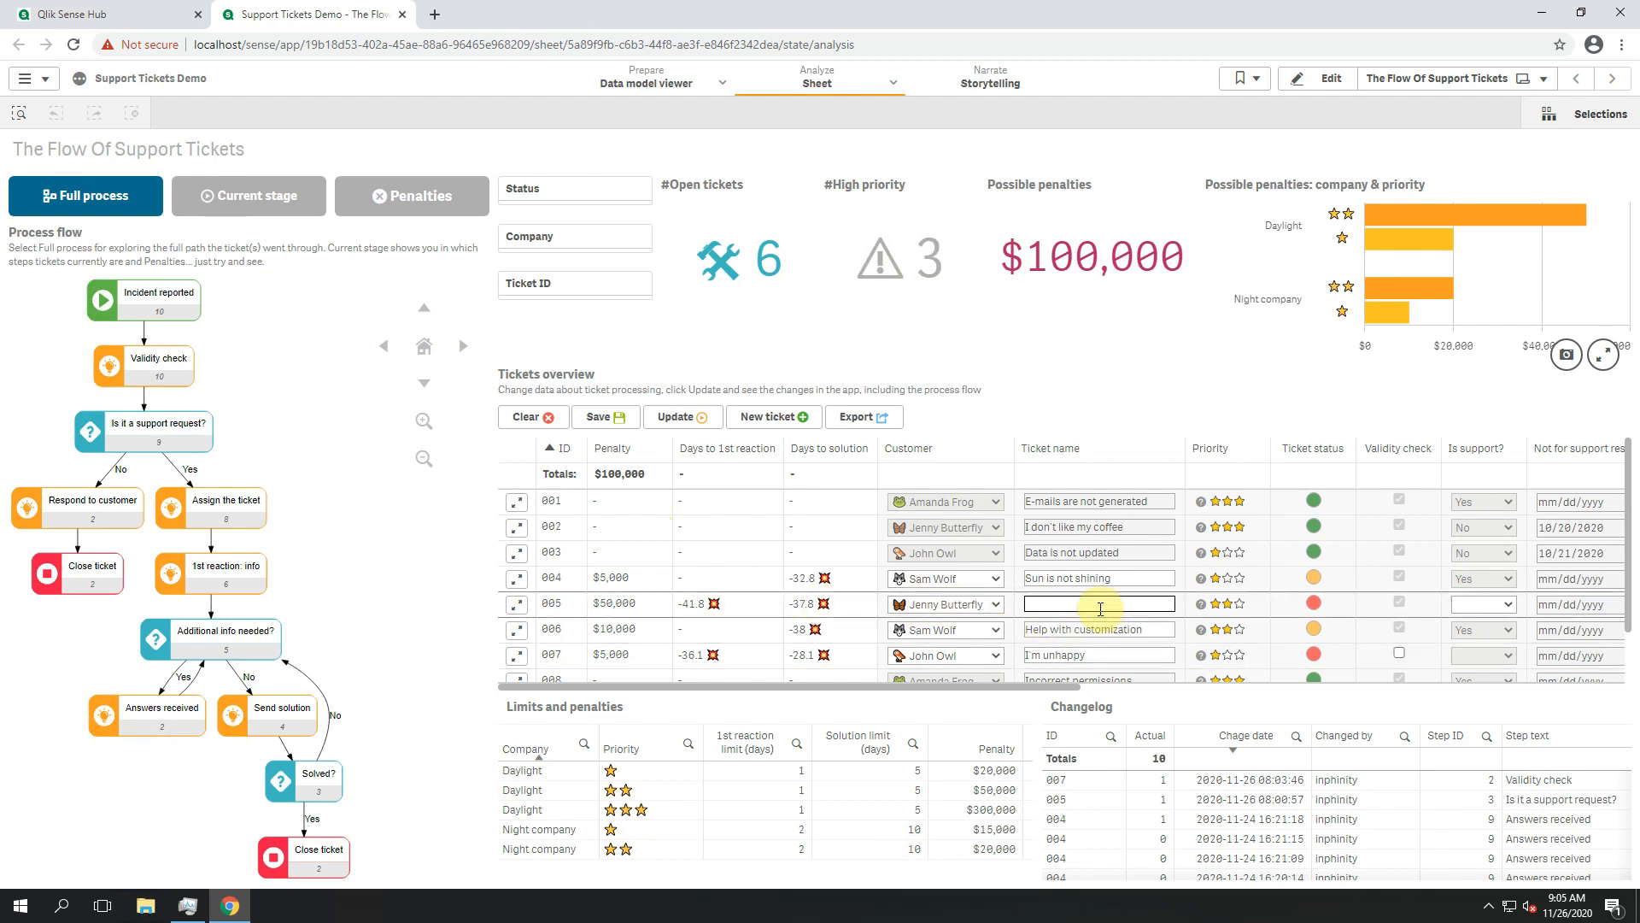
Name ticket 005 'something' and open its detail form.
type("something")
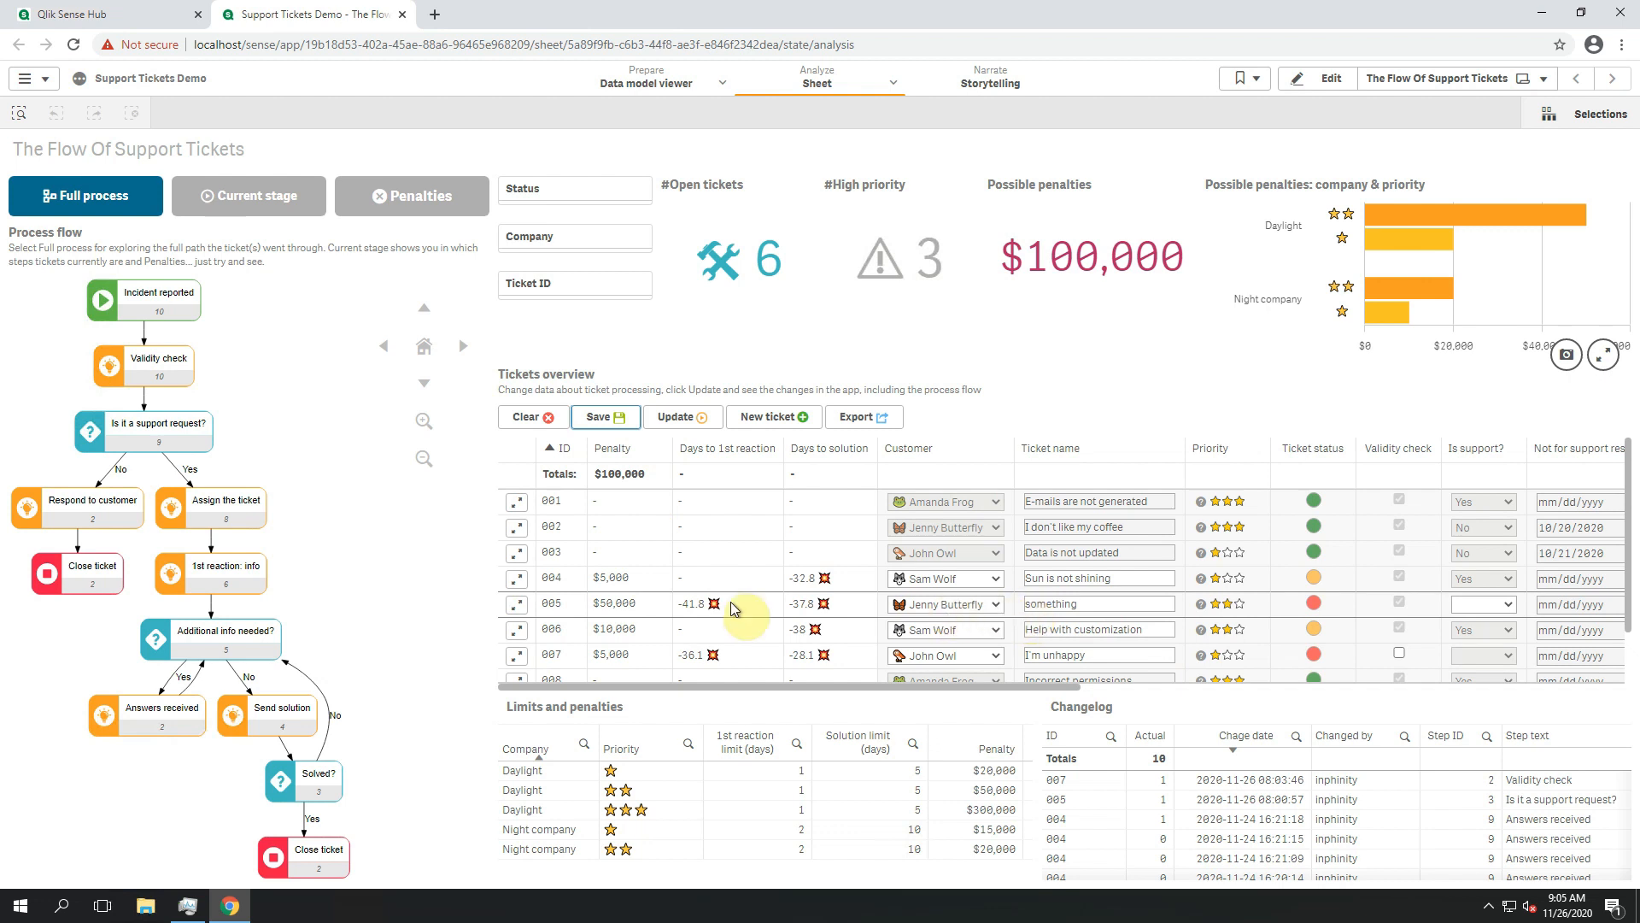
left_click(516, 603)
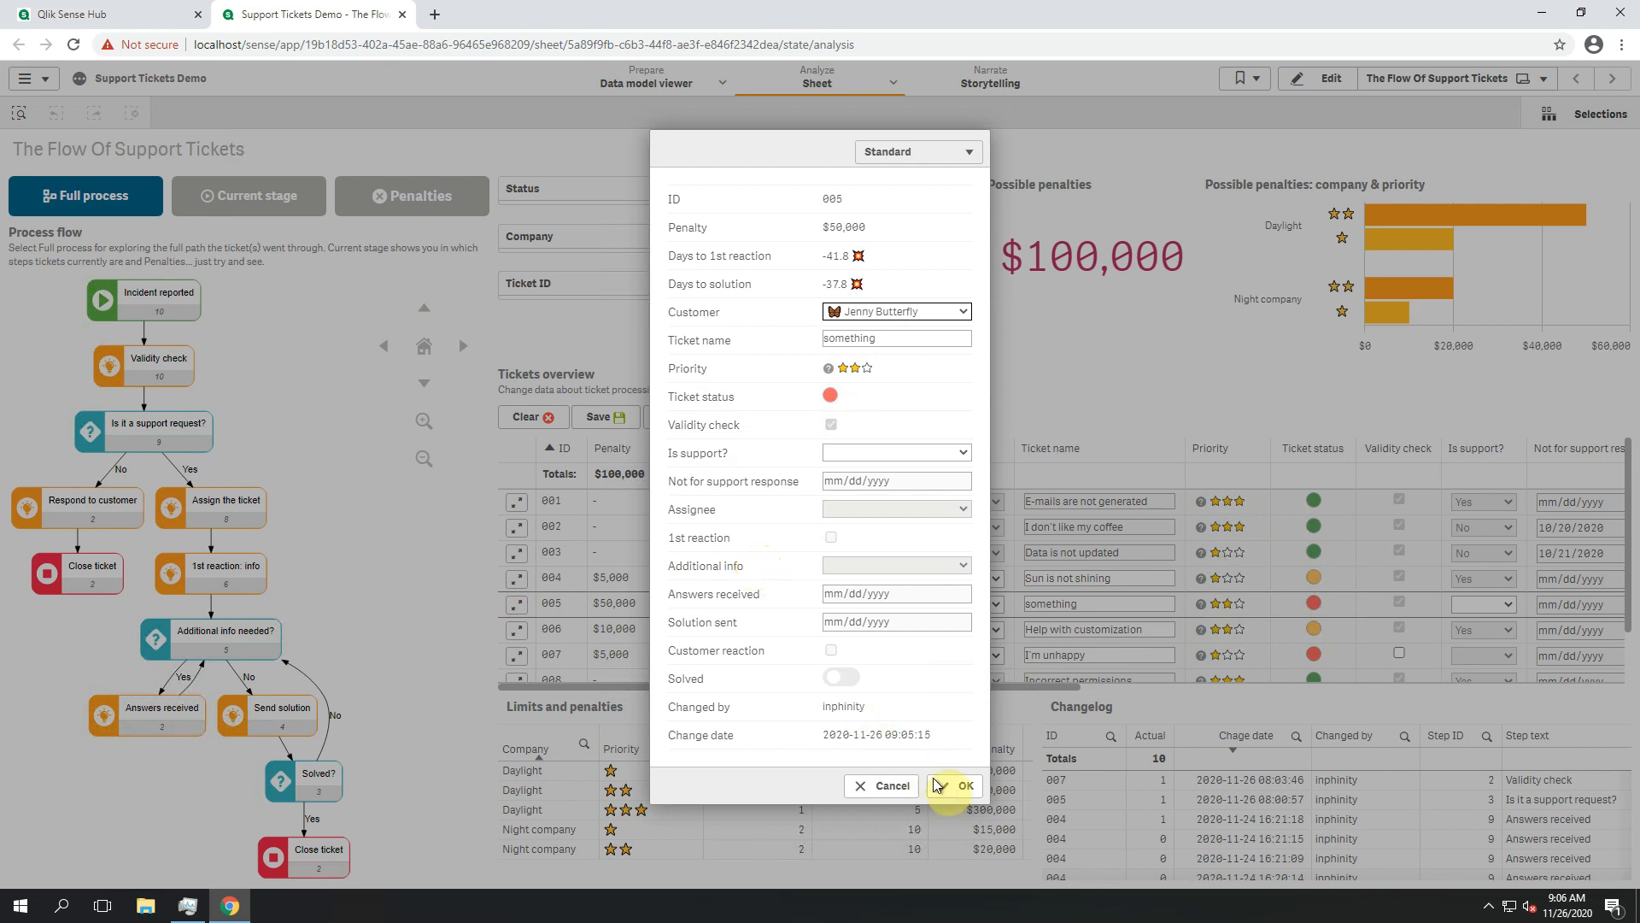
Confirm the ticket 005 edits with OK so the sheet can filter to ticket 009.
left_click(962, 785)
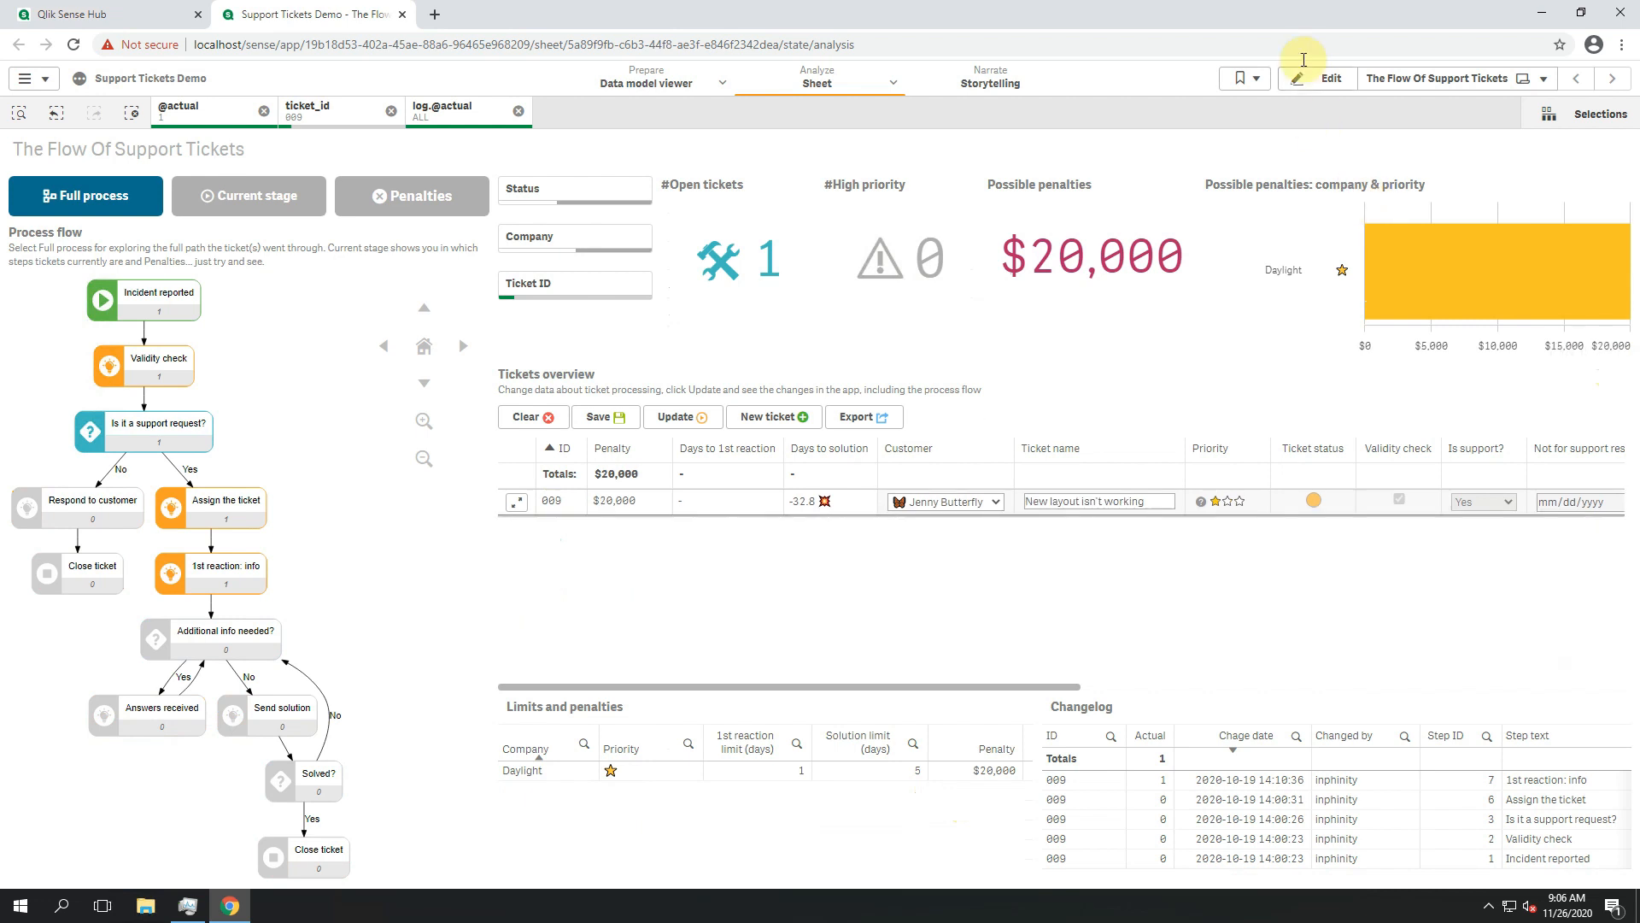
In edit mode, replace the Tickets overview table with the Forms Single Record extension.
left_click(1317, 77)
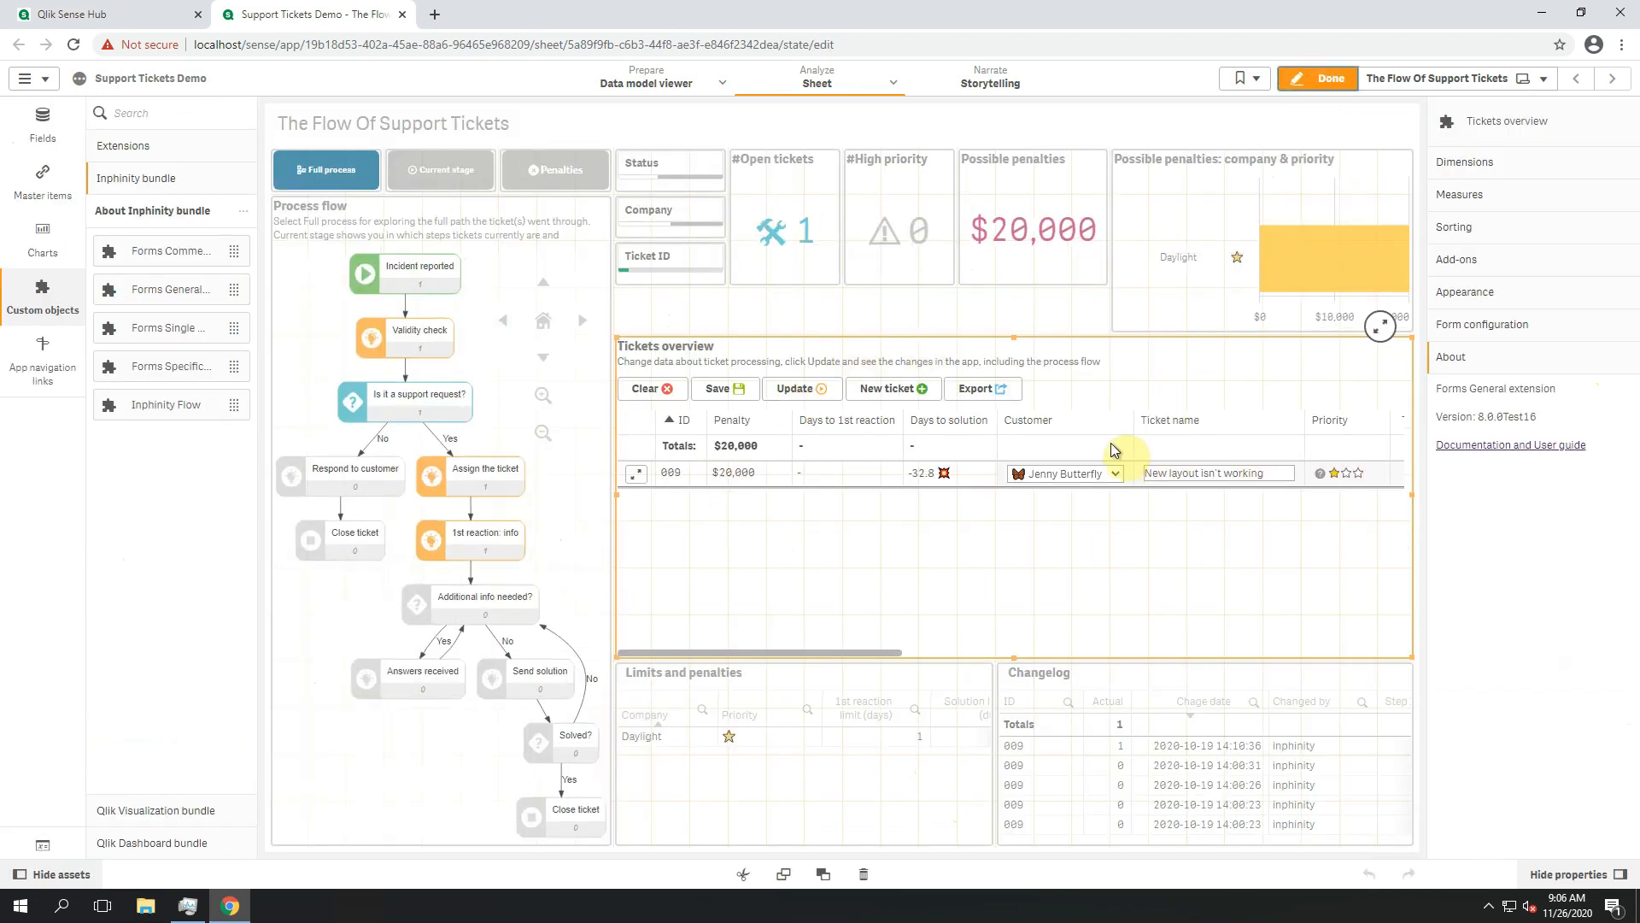
mouse_move(1146, 446)
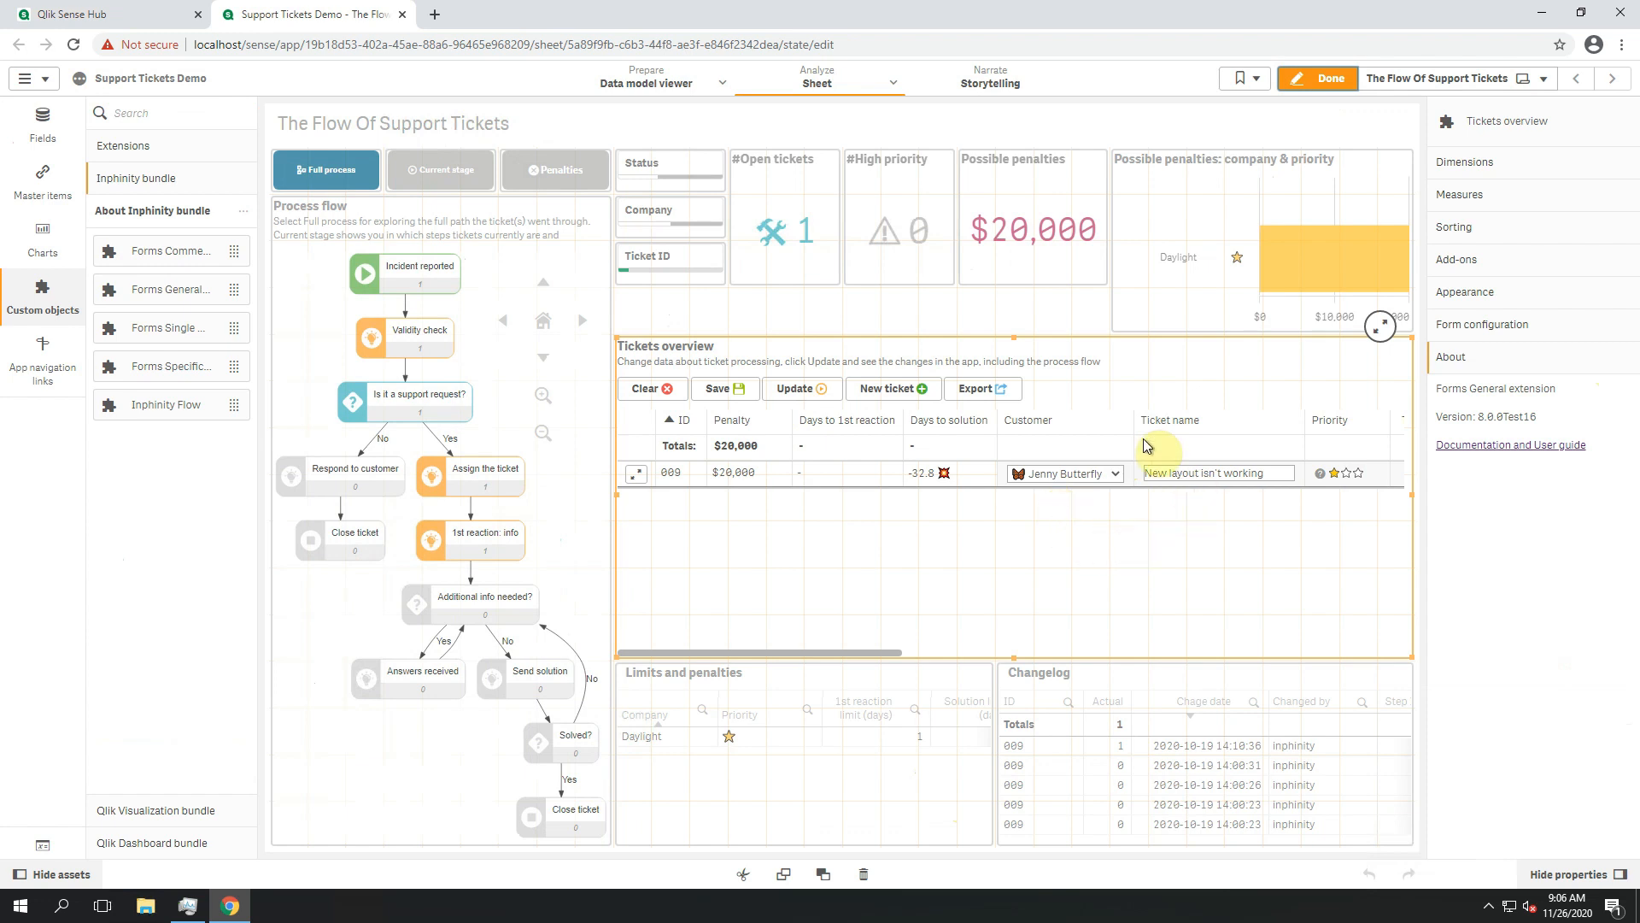
mouse_move(984, 531)
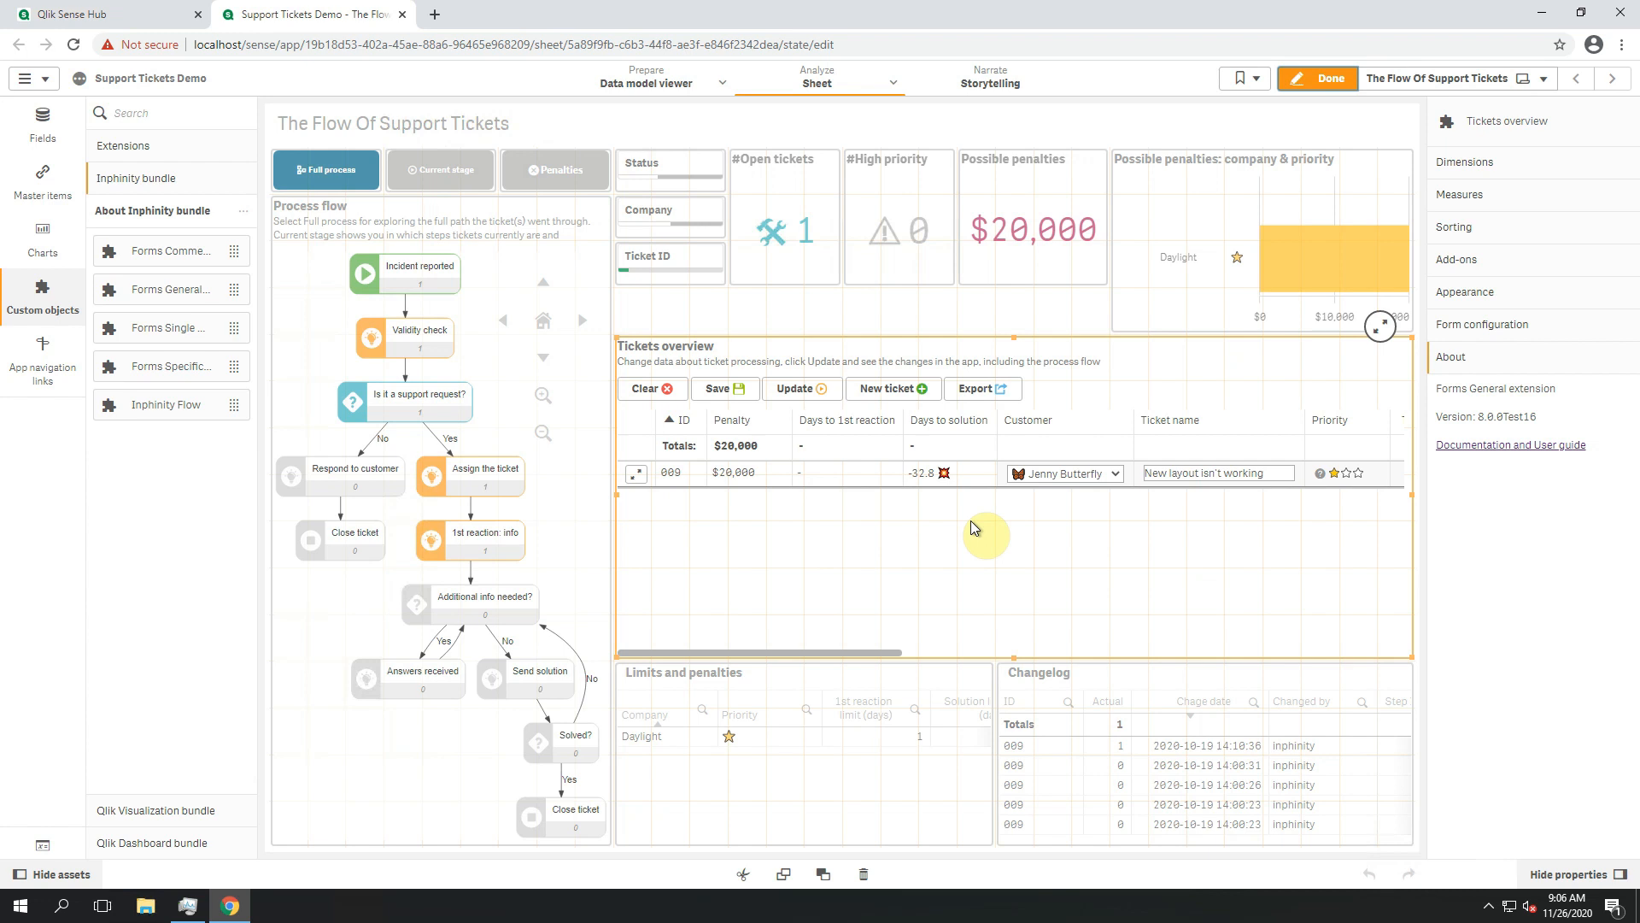
mouse_move(902, 552)
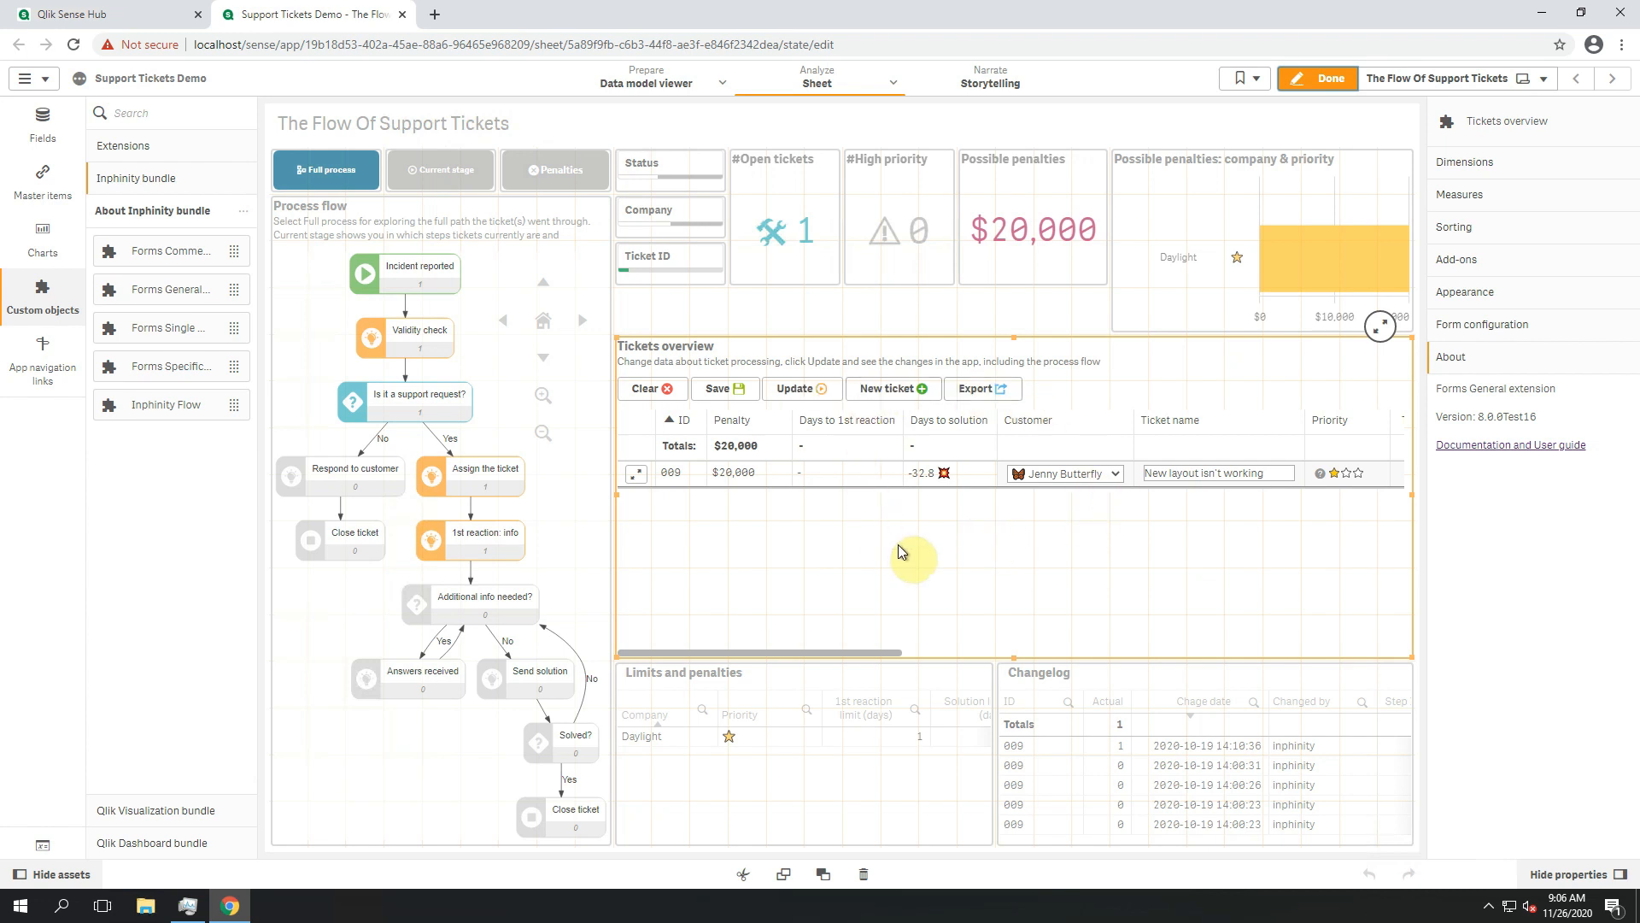
mouse_move(166, 343)
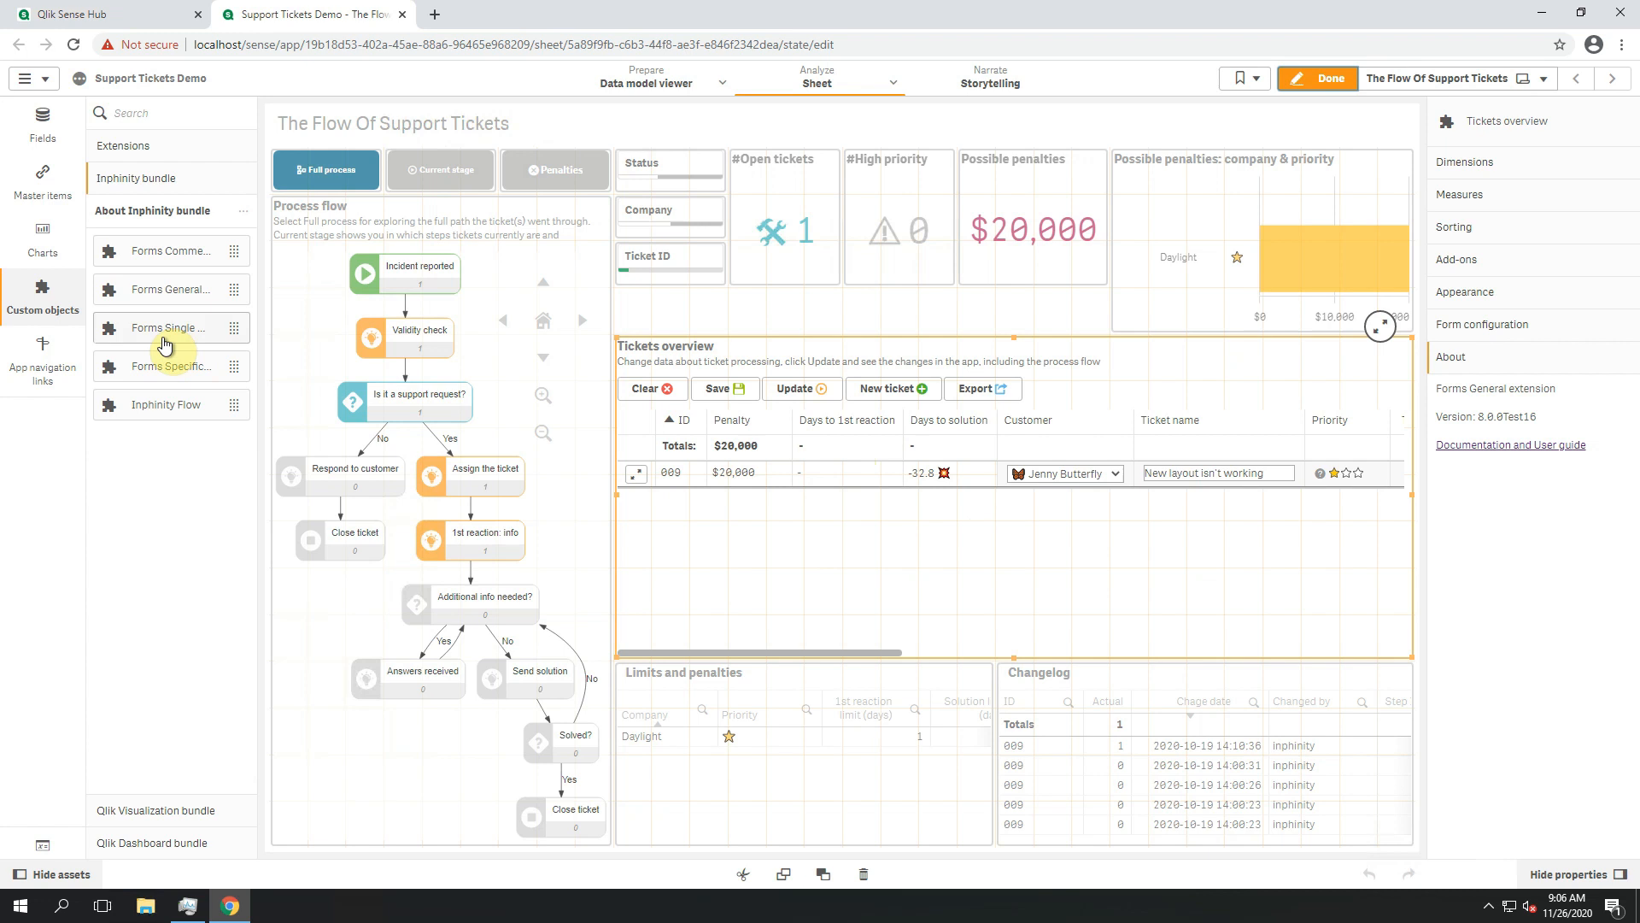
mouse_move(164, 343)
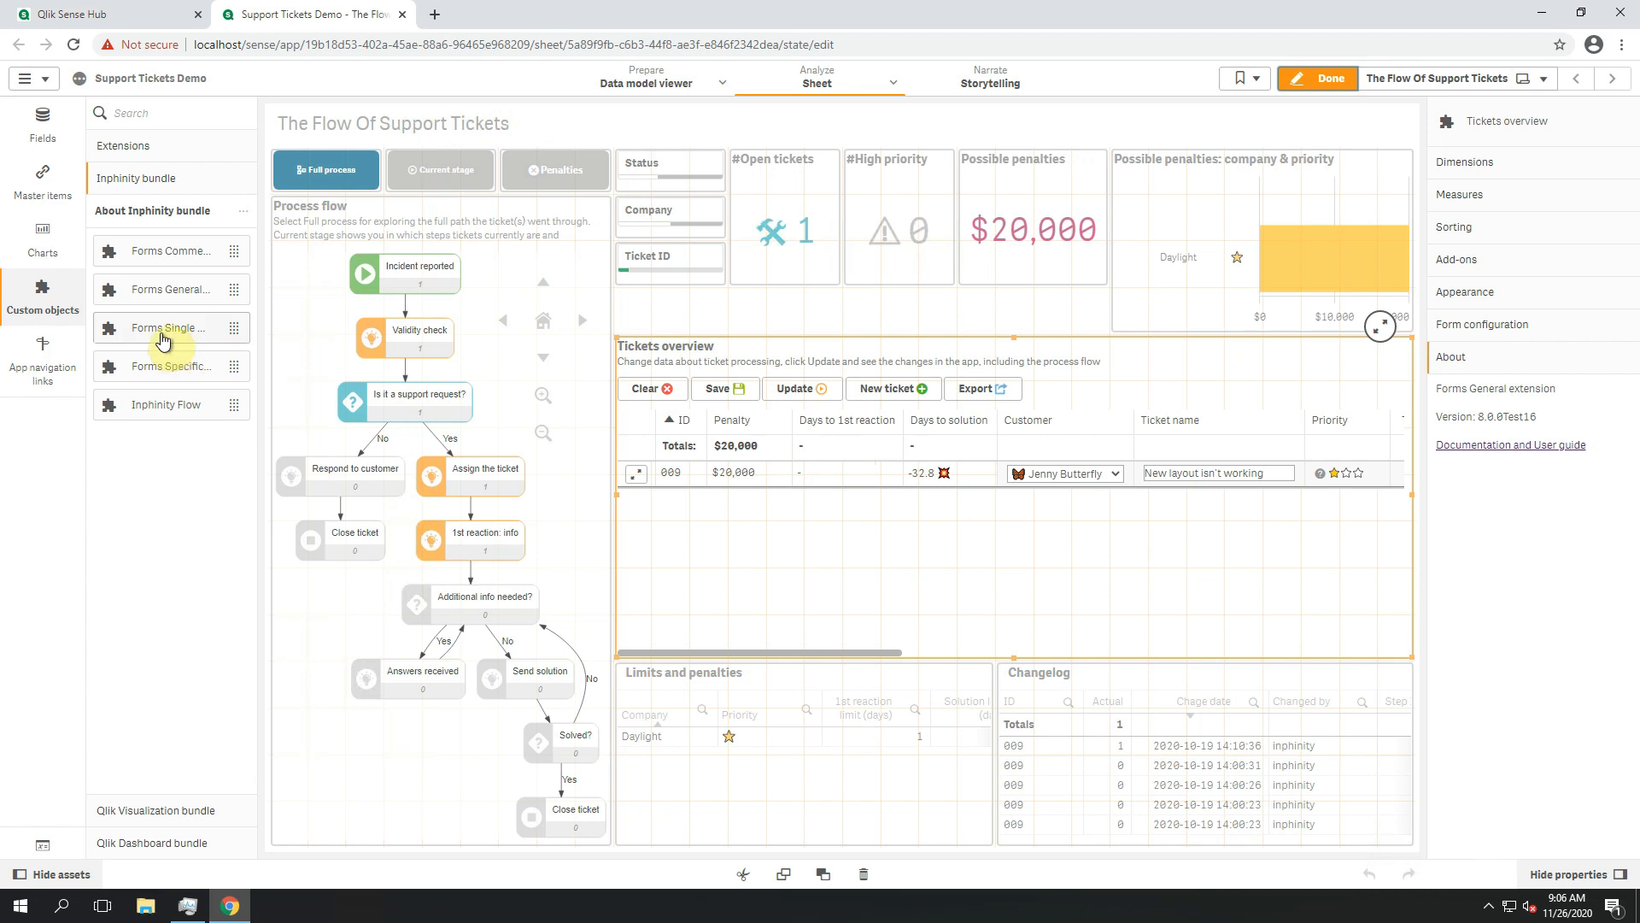
mouse_move(162, 328)
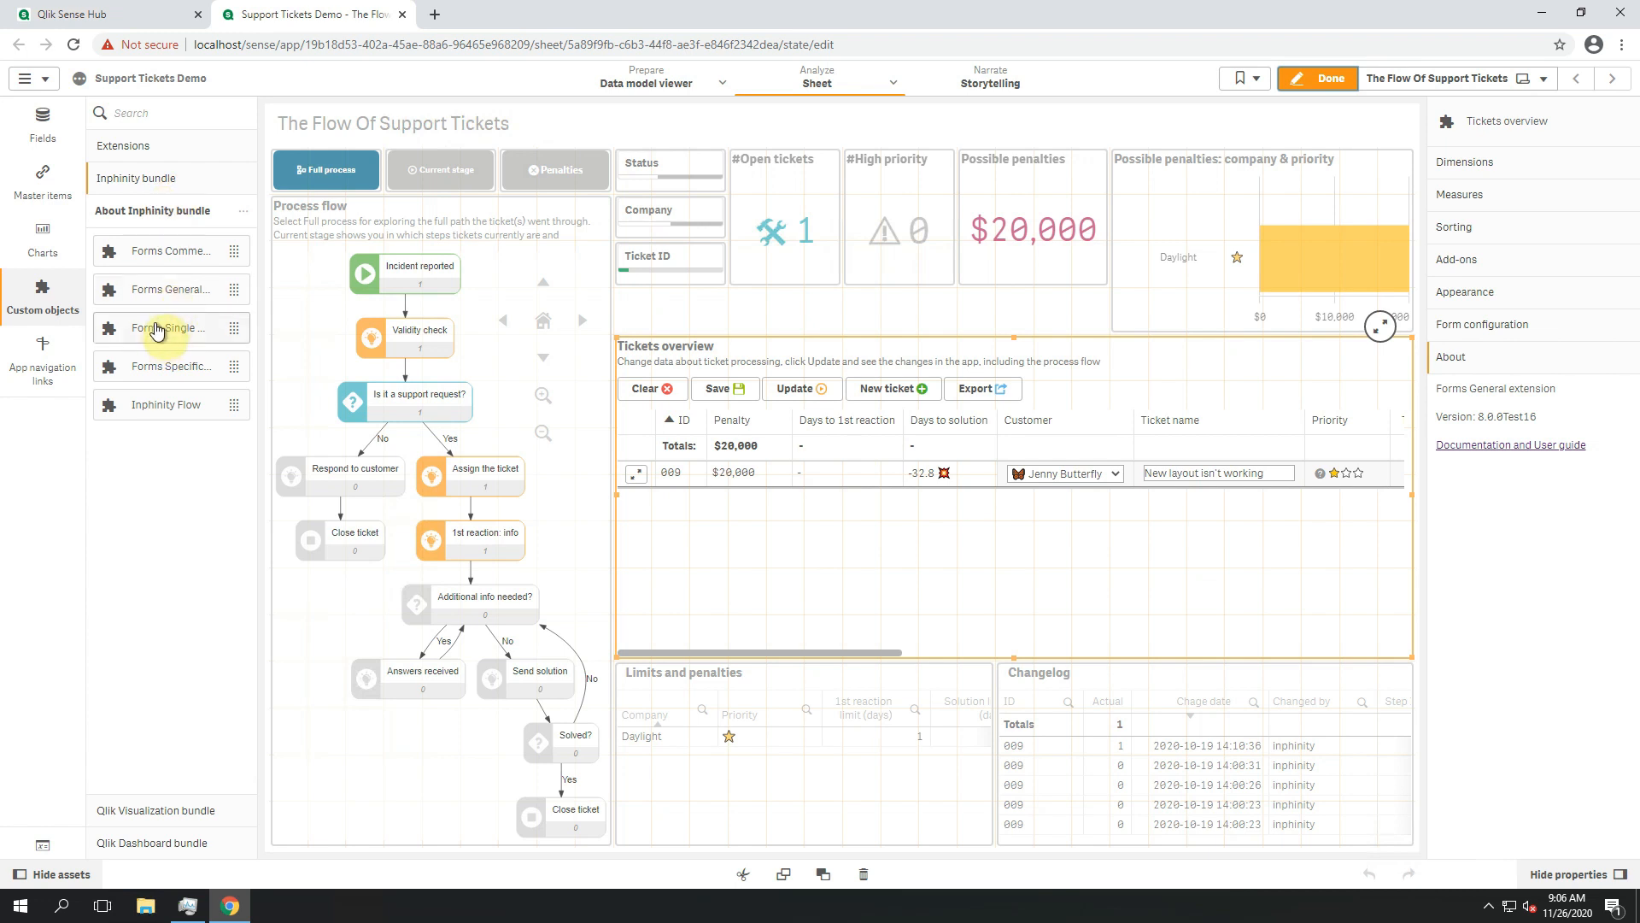
left_click_drag(158, 328, 1099, 507)
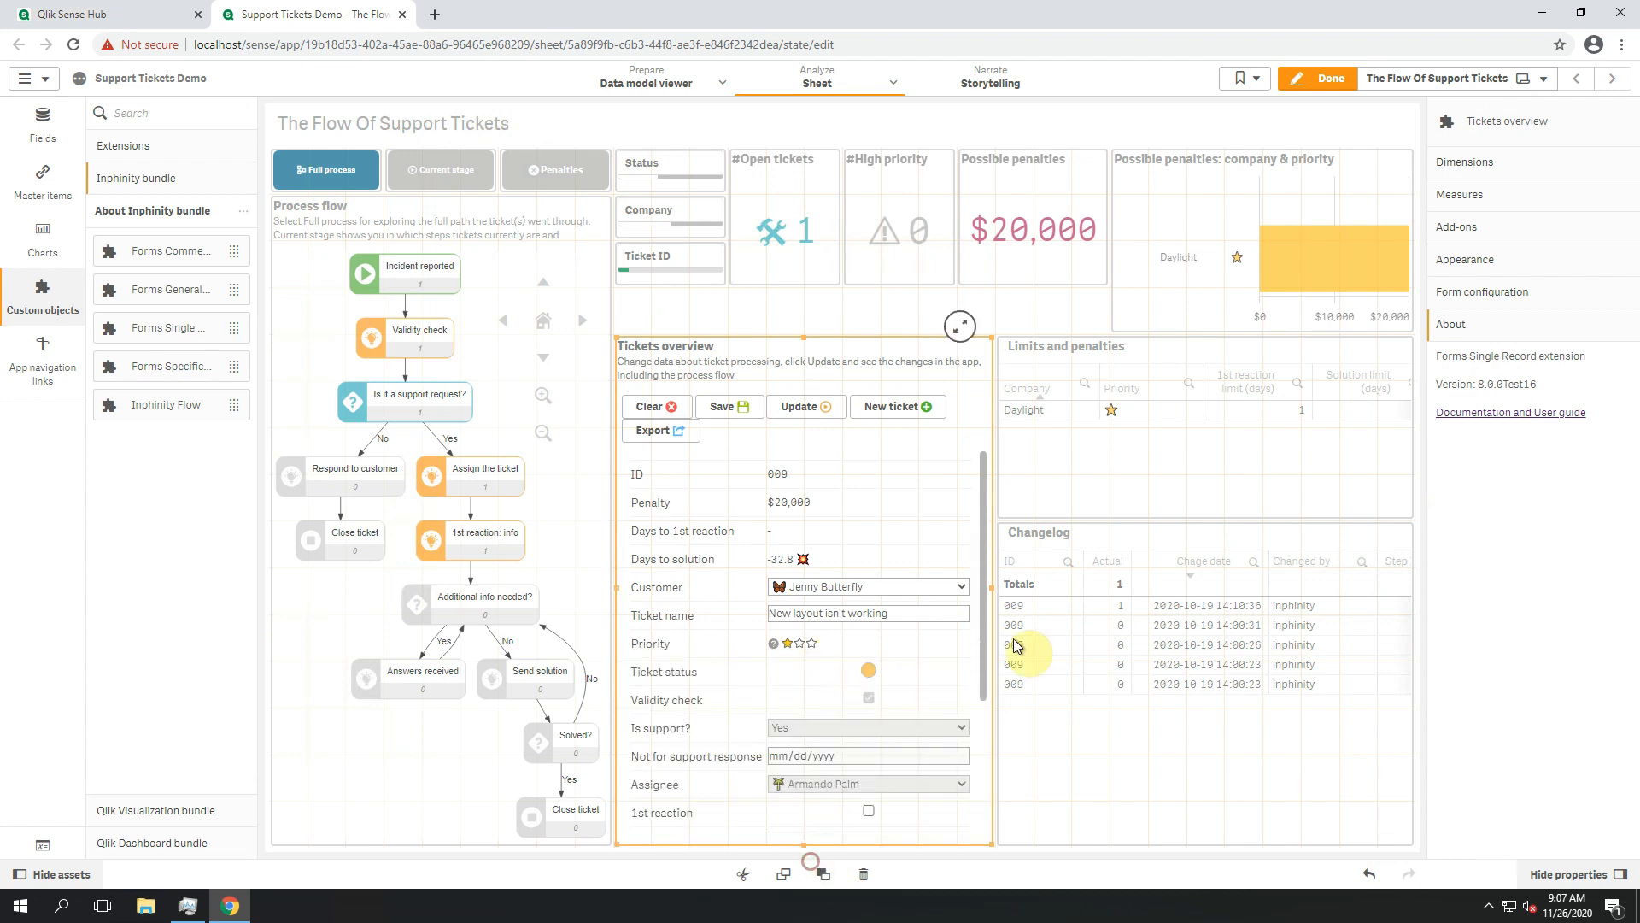
Leave edit mode and record the 1st reaction for ticket 009, advancing the process.
left_click(1329, 77)
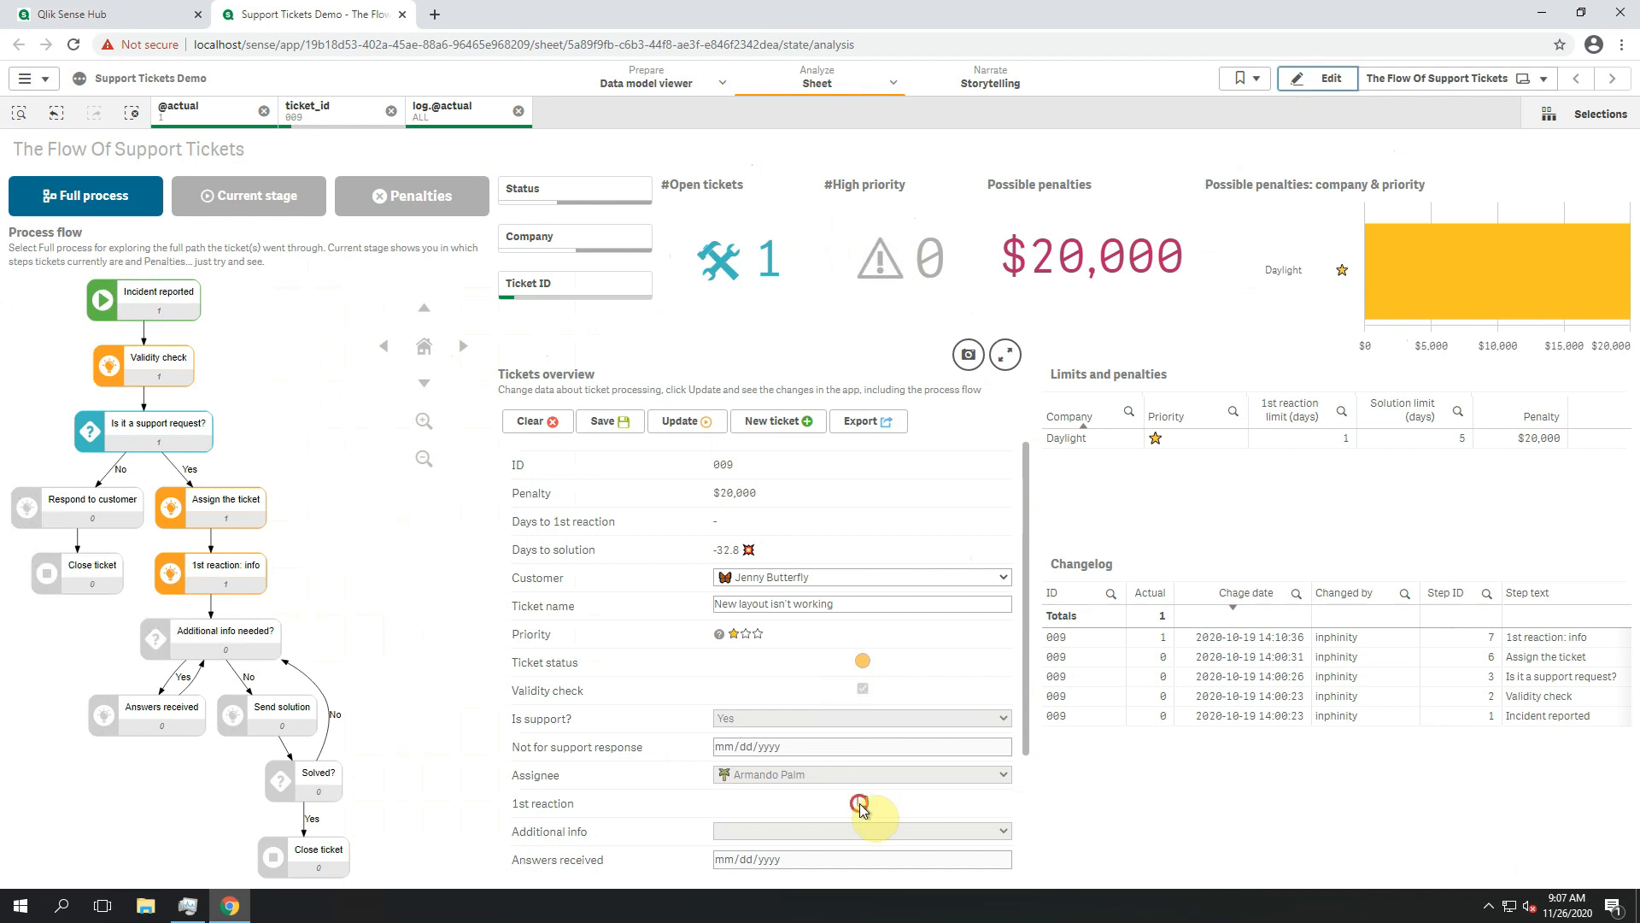
left_click(679, 421)
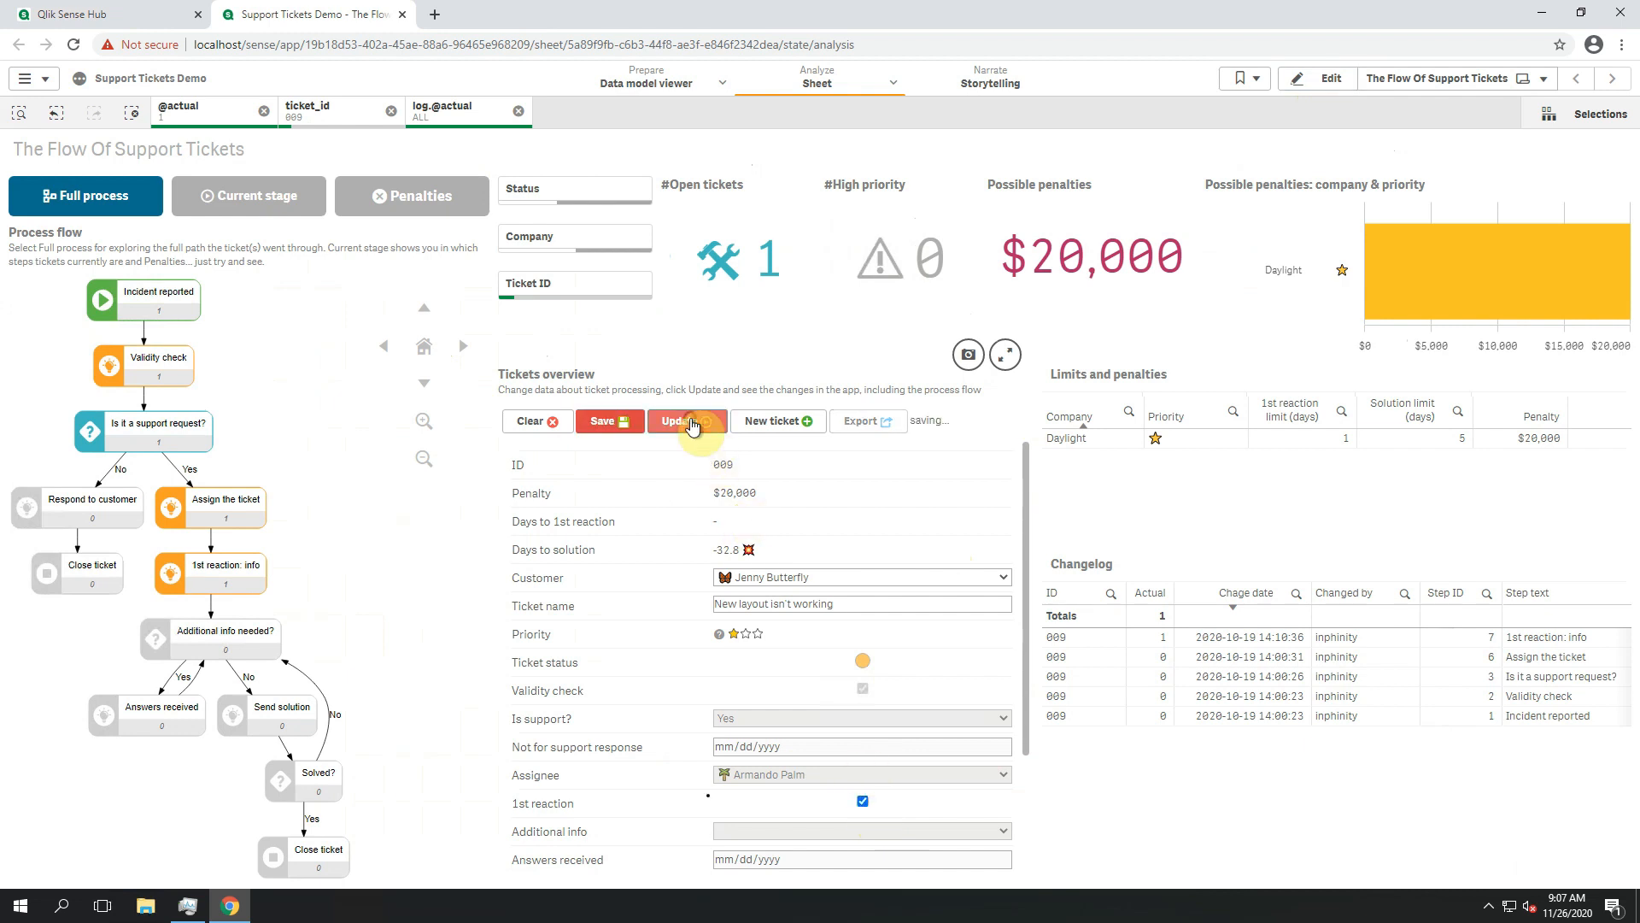
left_click(682, 420)
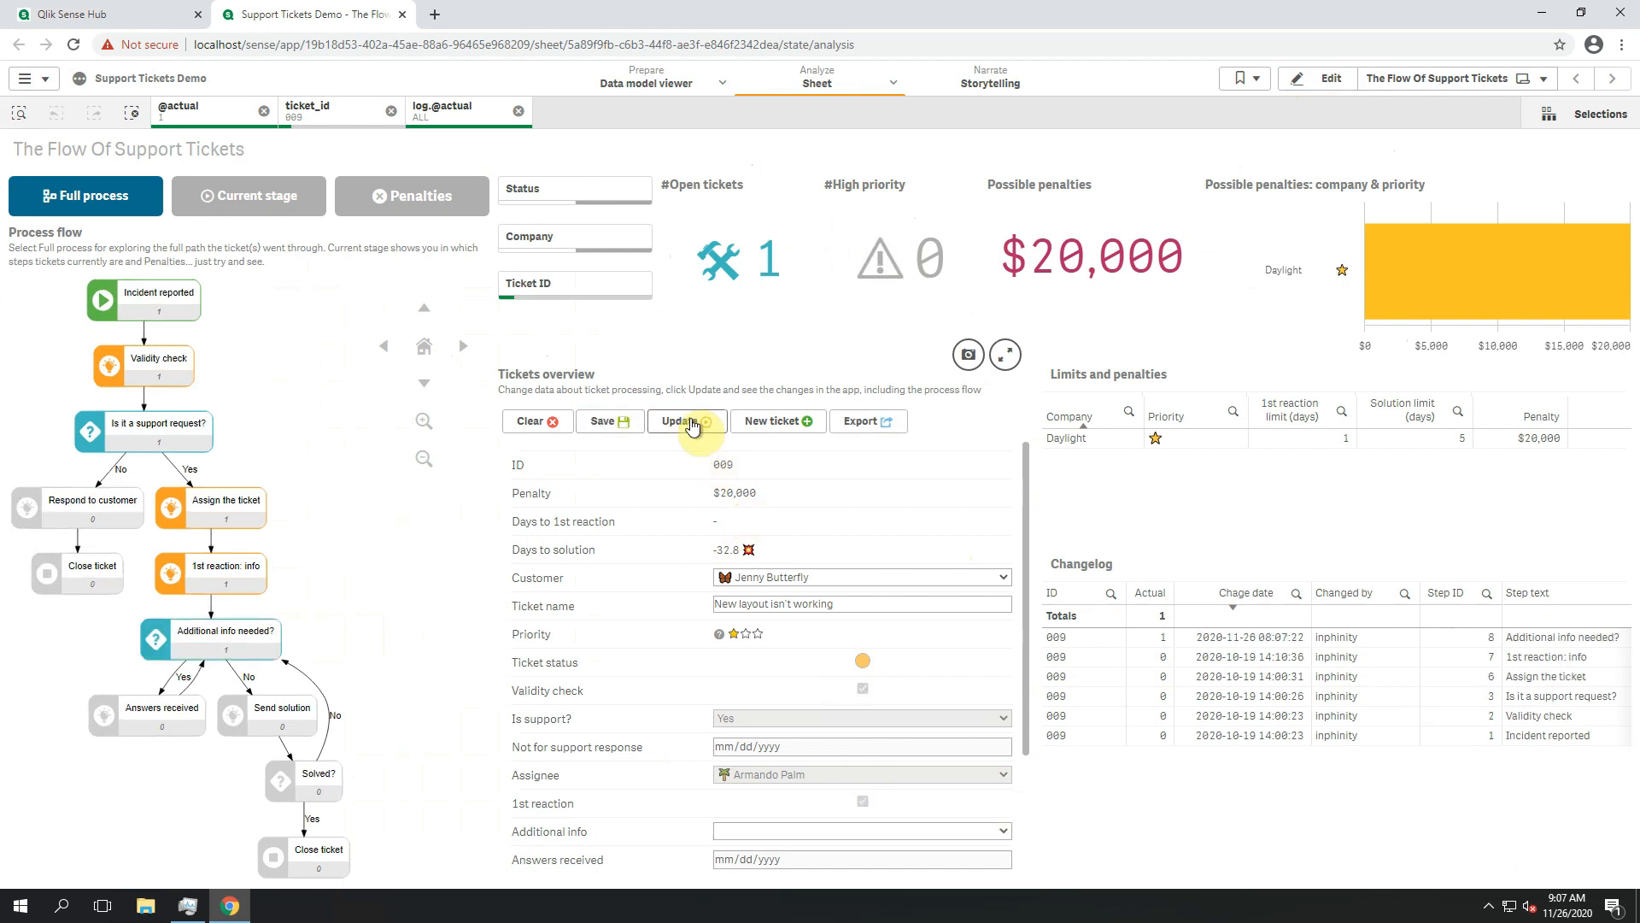
Set Additional info to Yes and update so the changelog reaches Answers received.
left_click(859, 831)
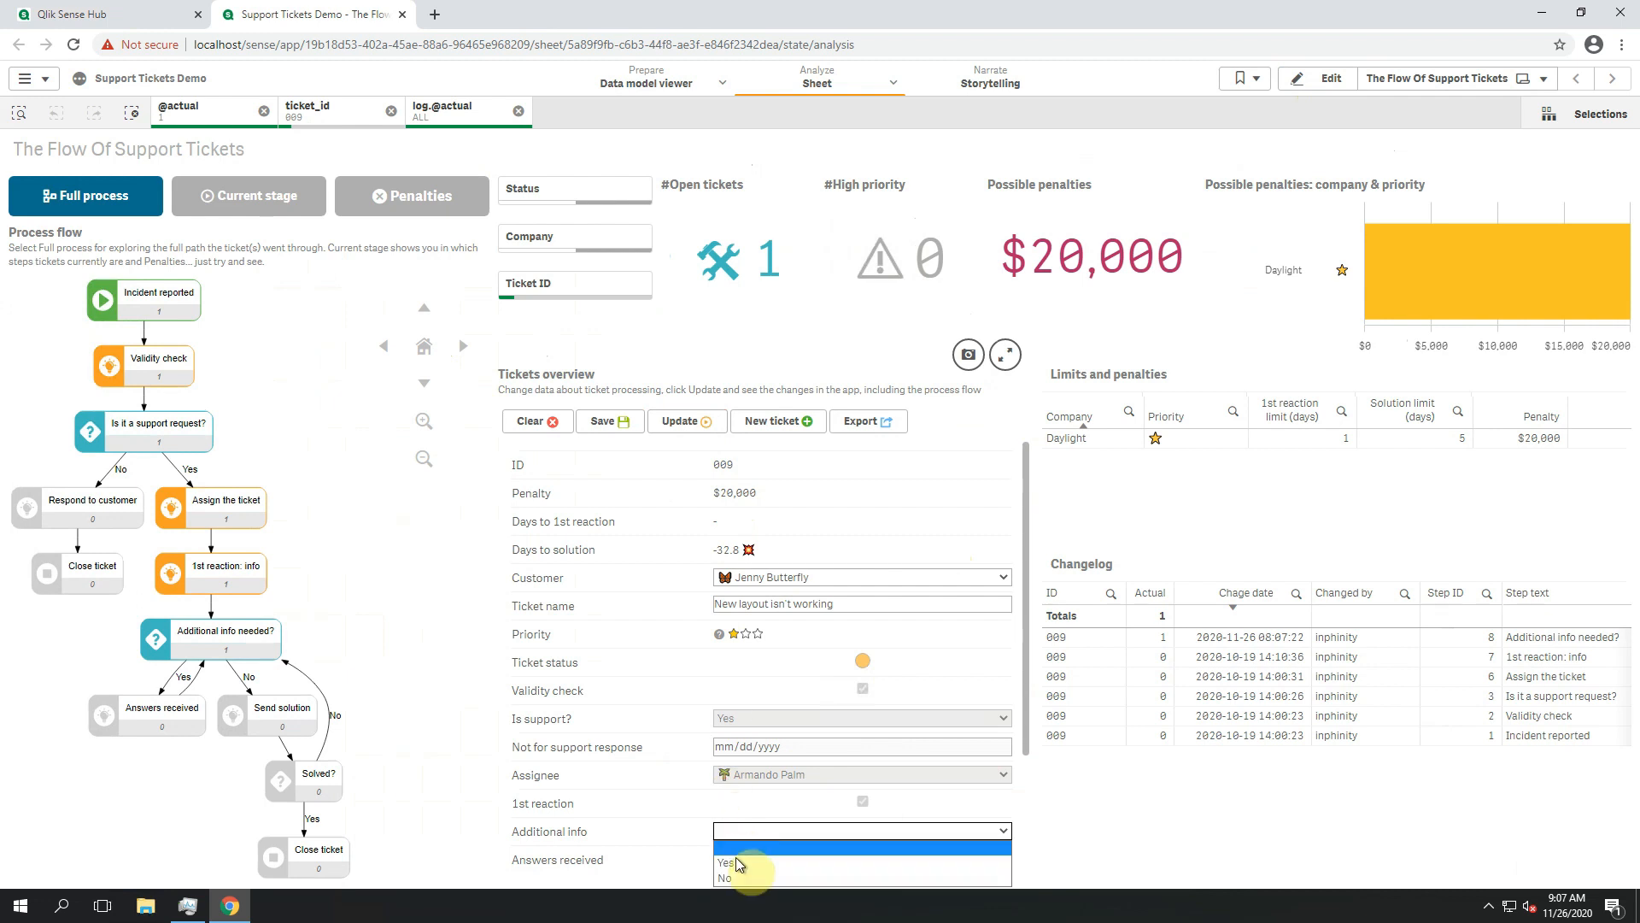
left_click(721, 861)
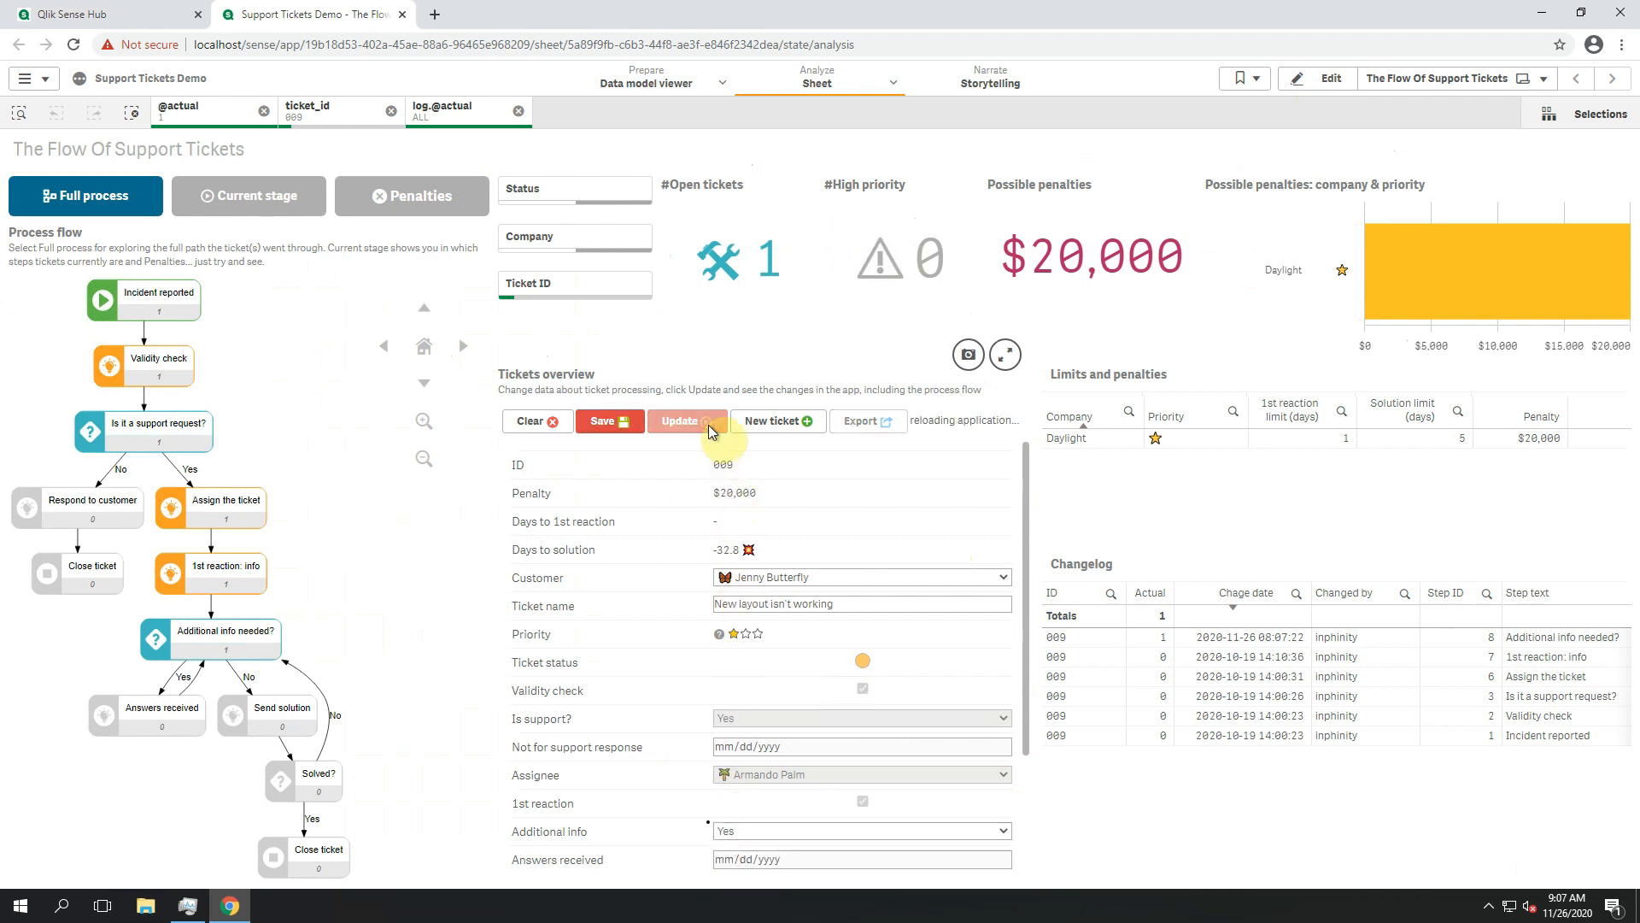
left_click(682, 420)
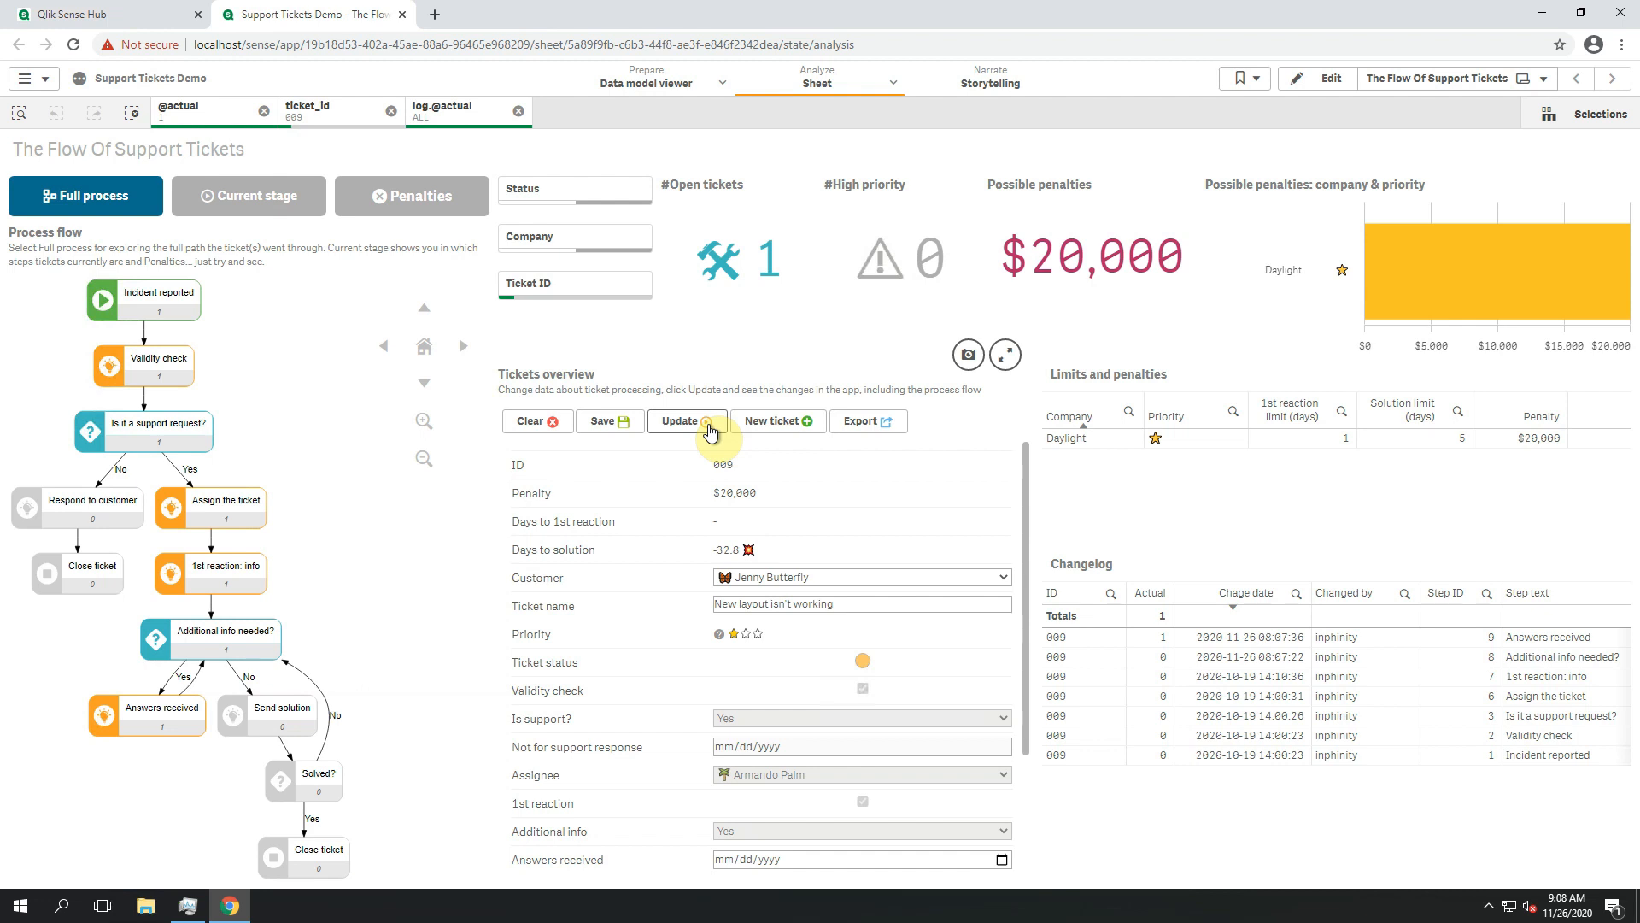
mouse_move(687, 422)
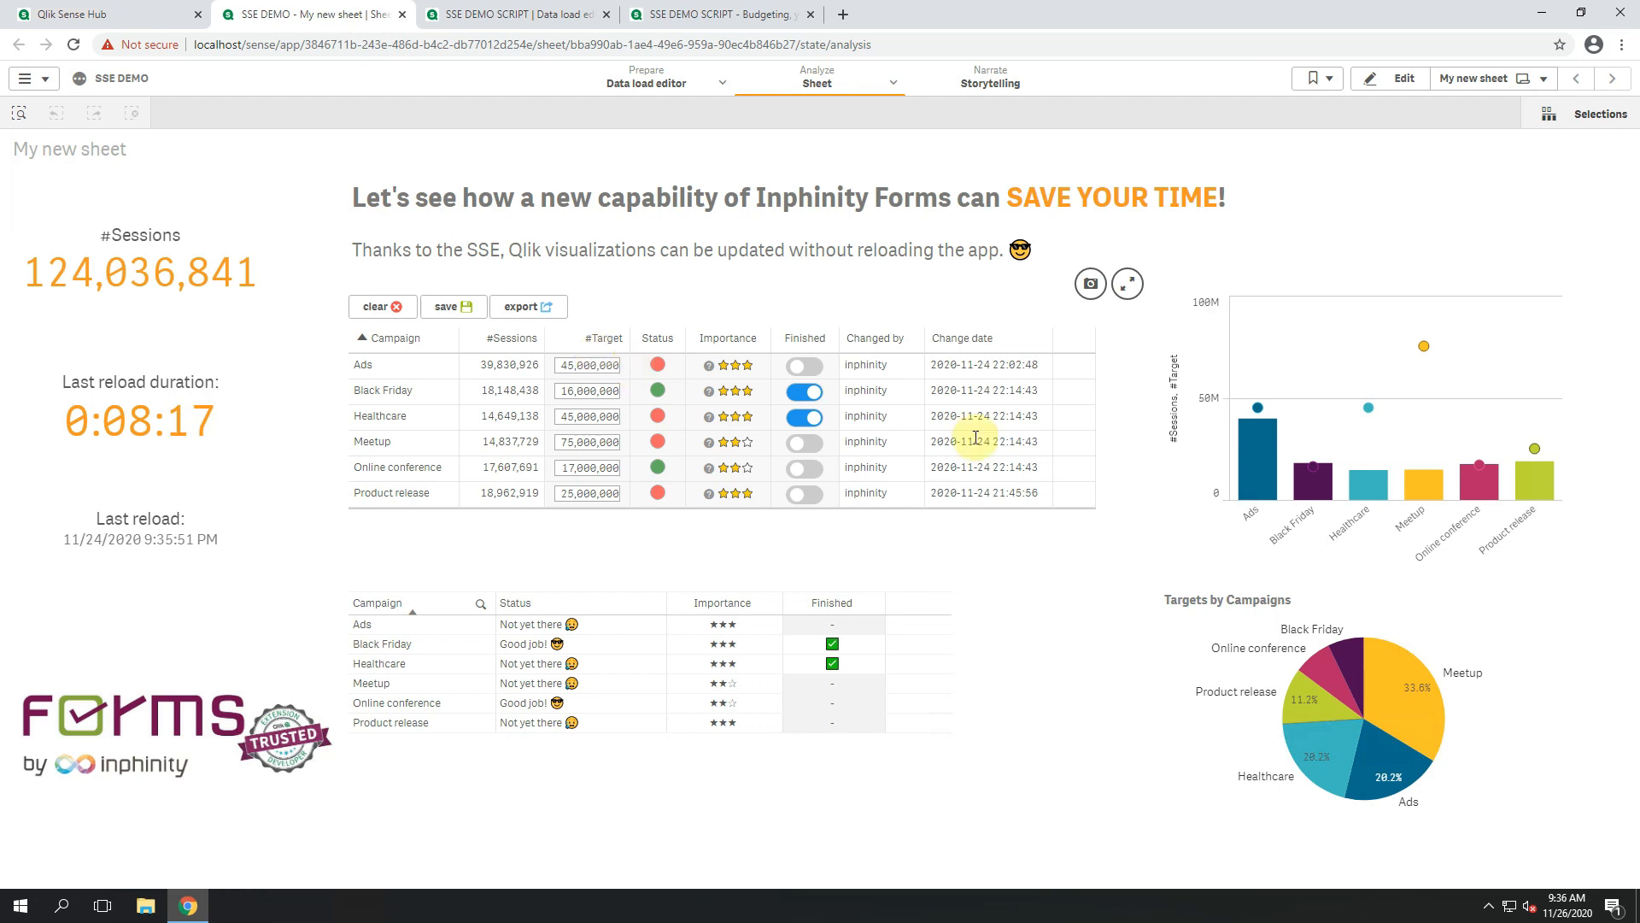
mouse_move(1266, 555)
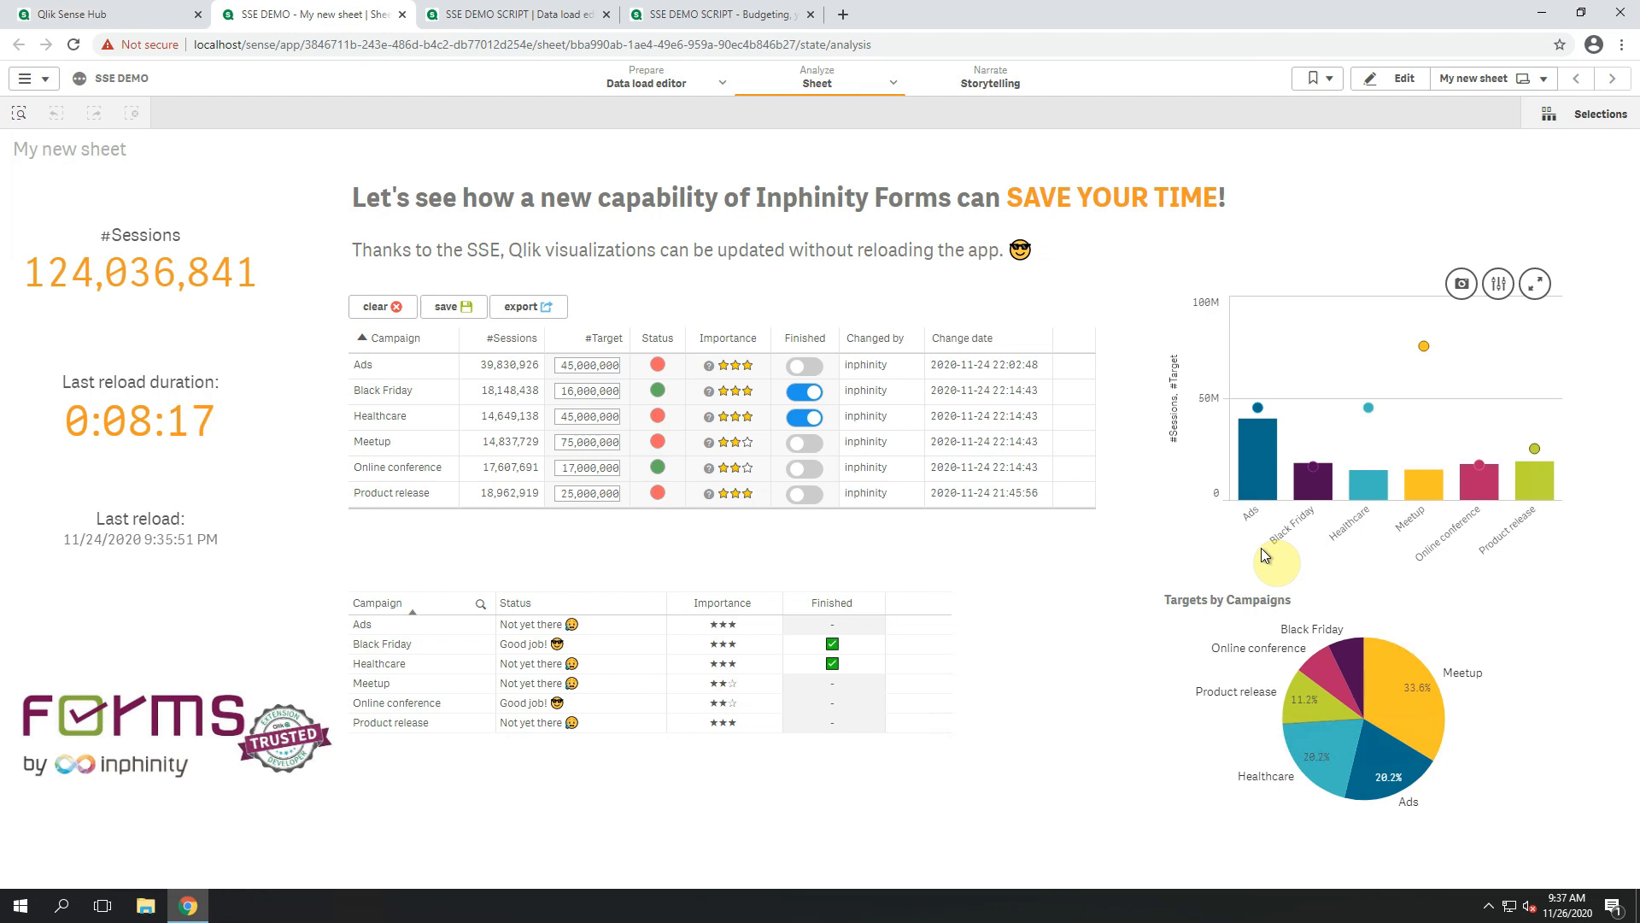
Set Black Friday target 20,000,000, Healthcare 10,000,000, mark Online conference finished, and save.
left_click(586, 390)
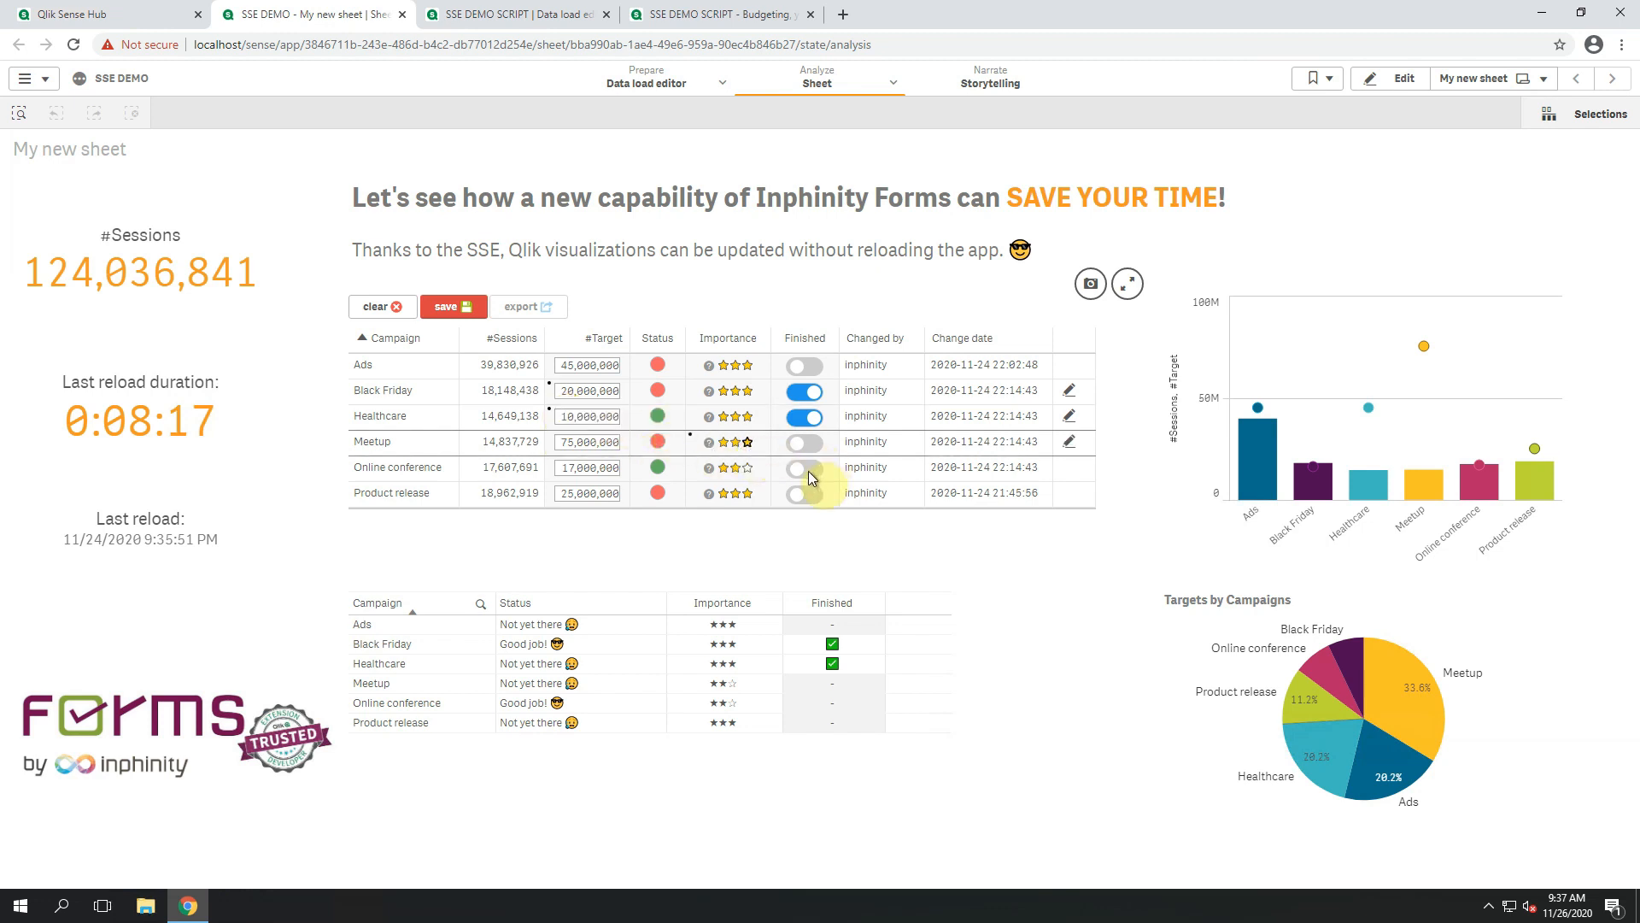
left_click(805, 468)
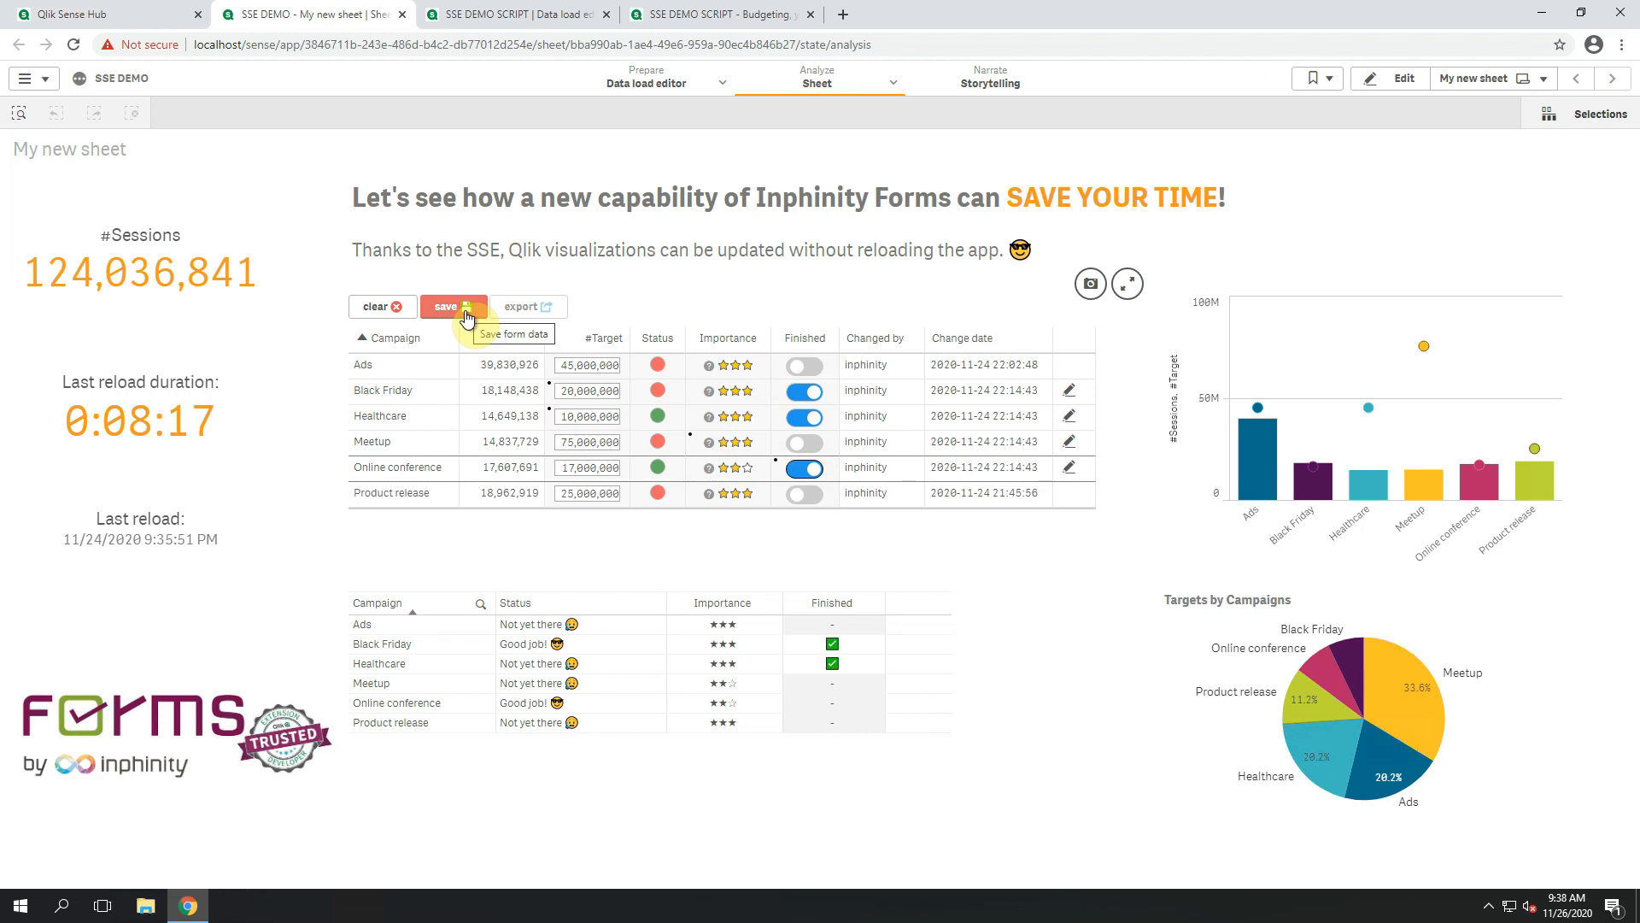
left_click(451, 306)
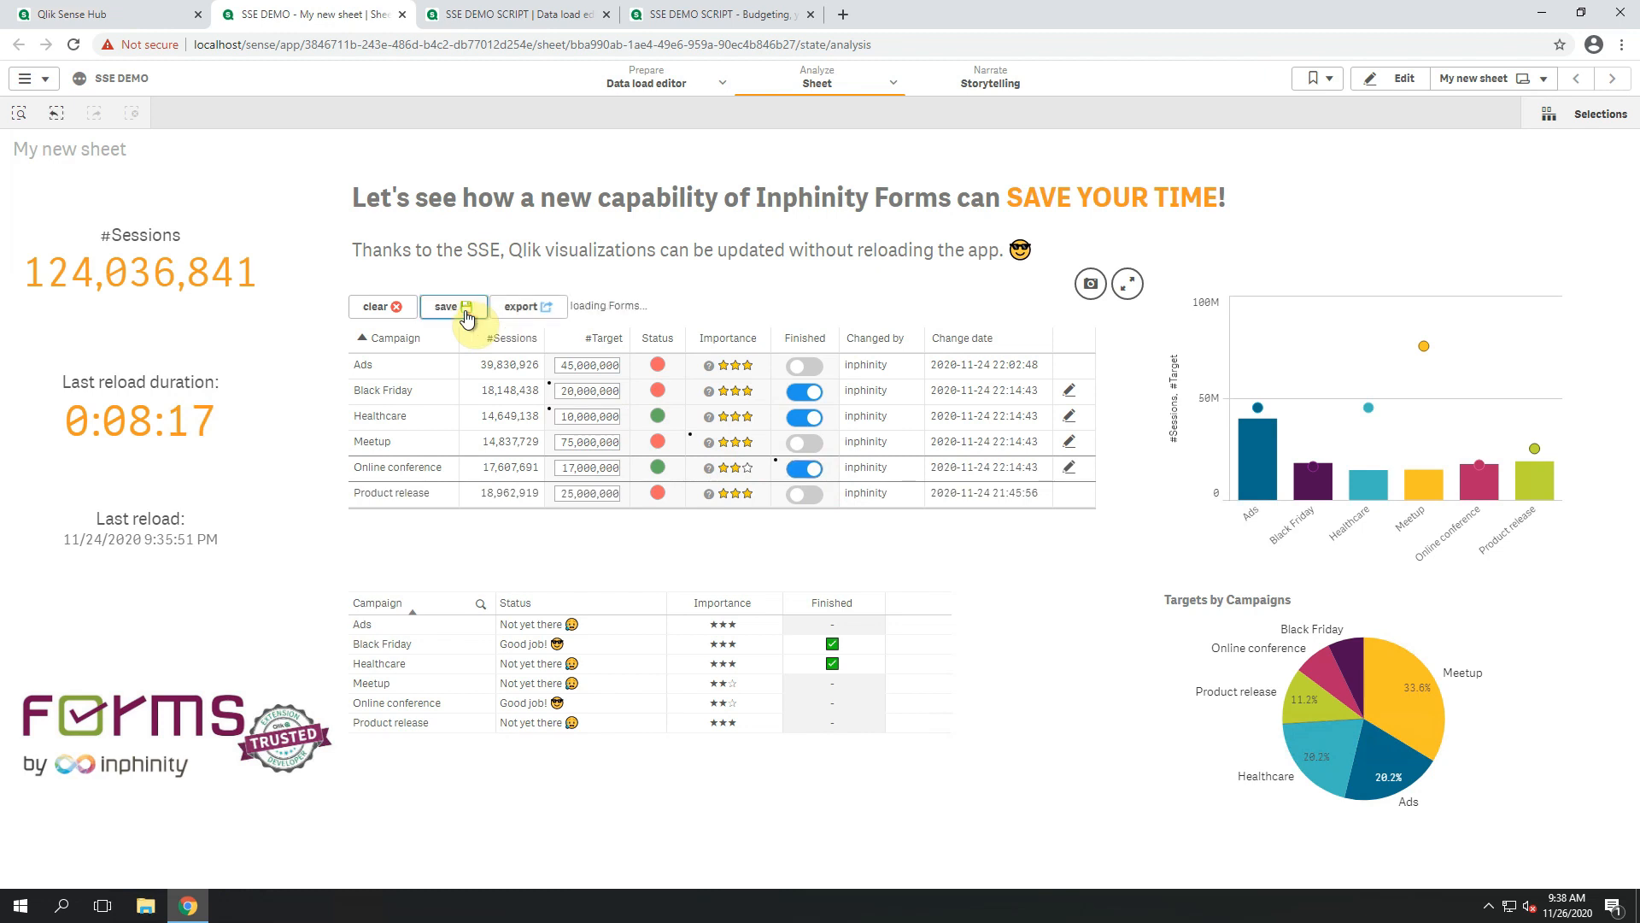
left_click(447, 306)
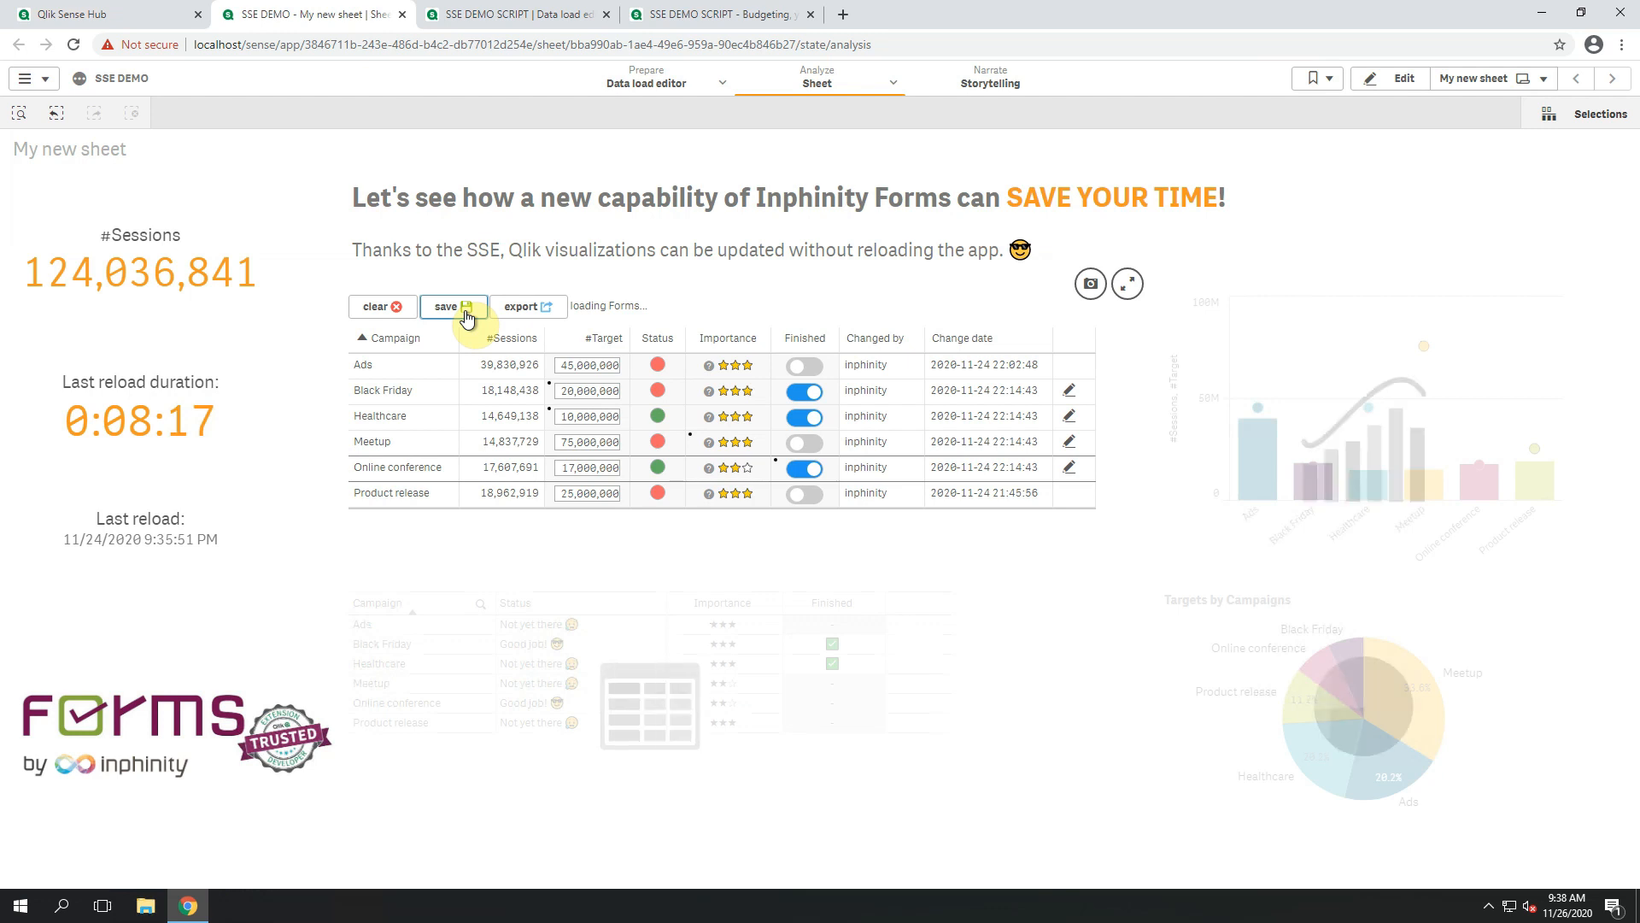
left_click(448, 306)
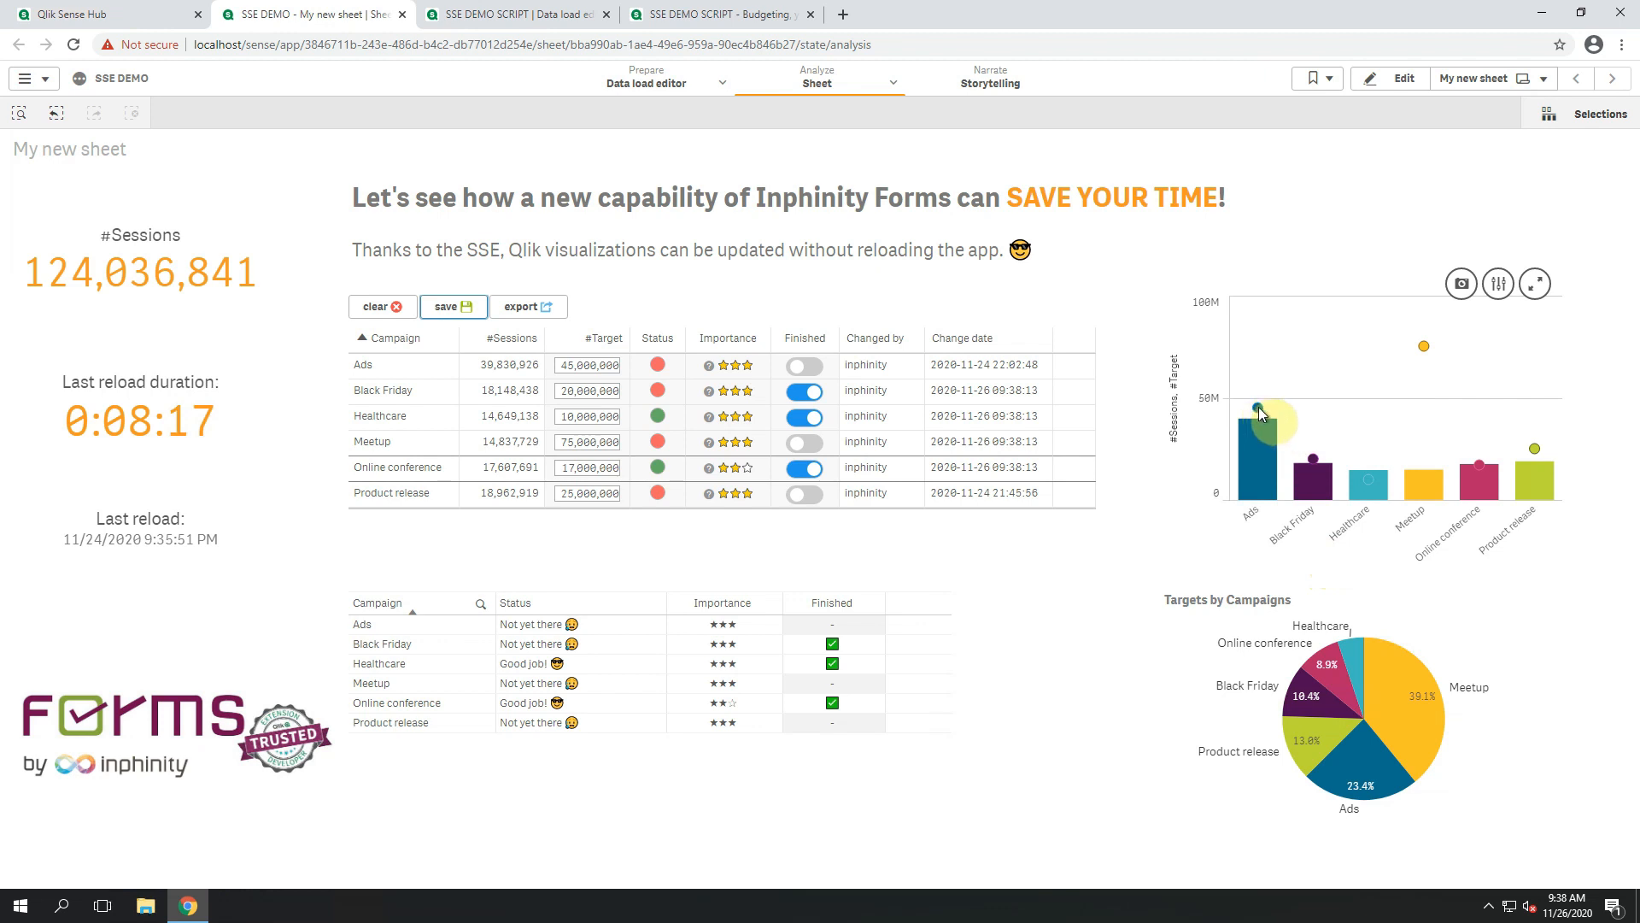
mouse_move(1312, 468)
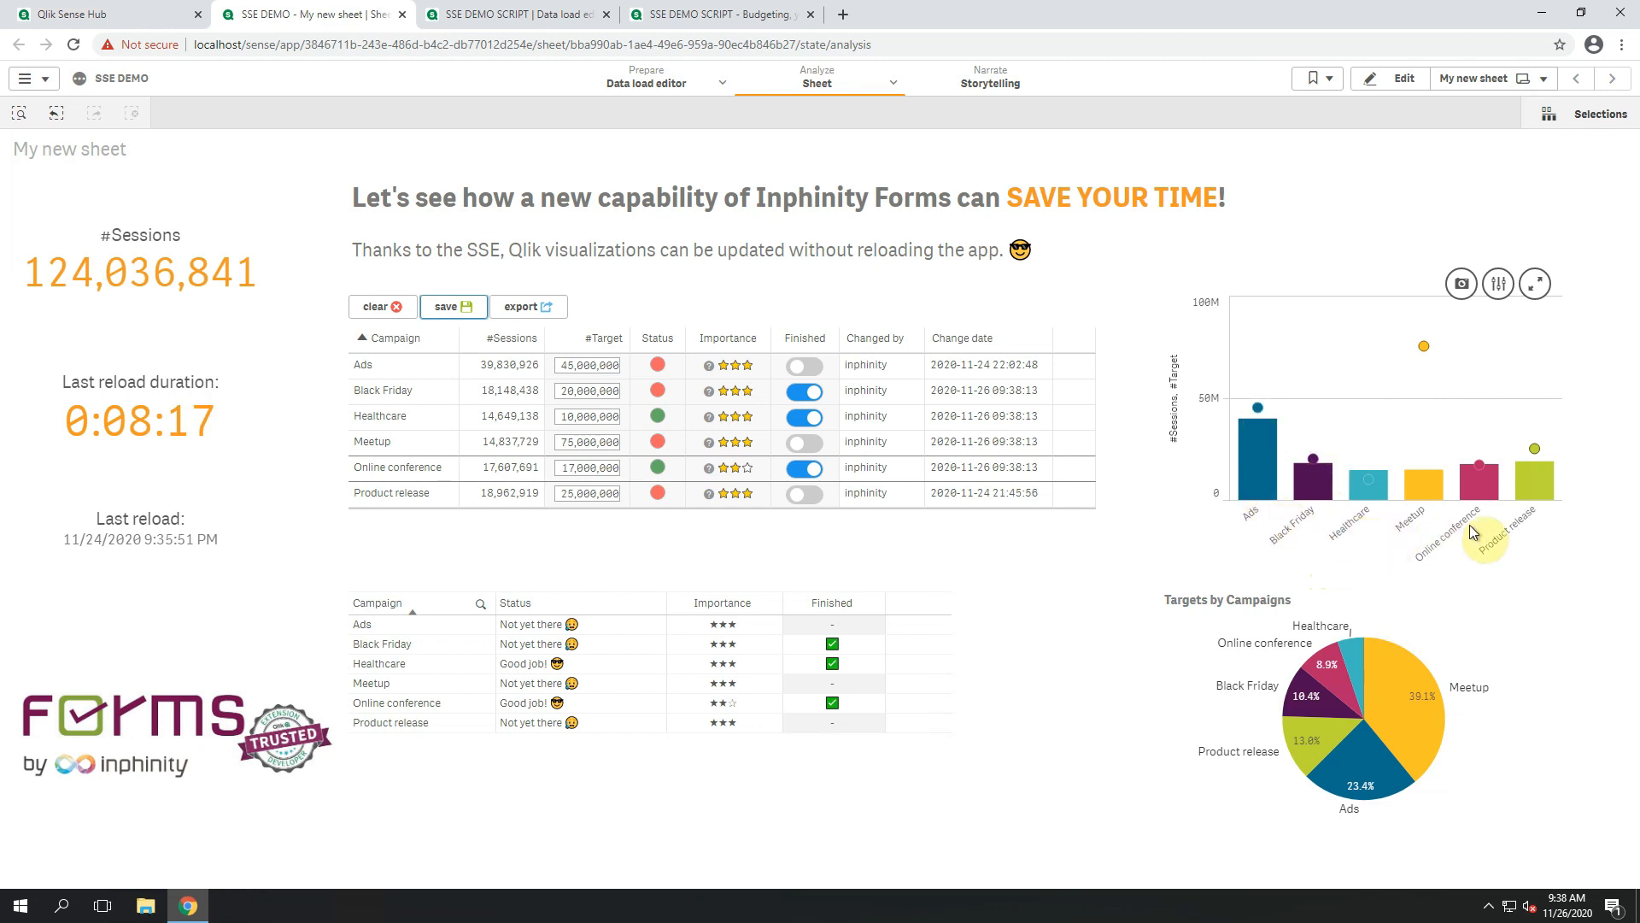
mouse_move(565, 787)
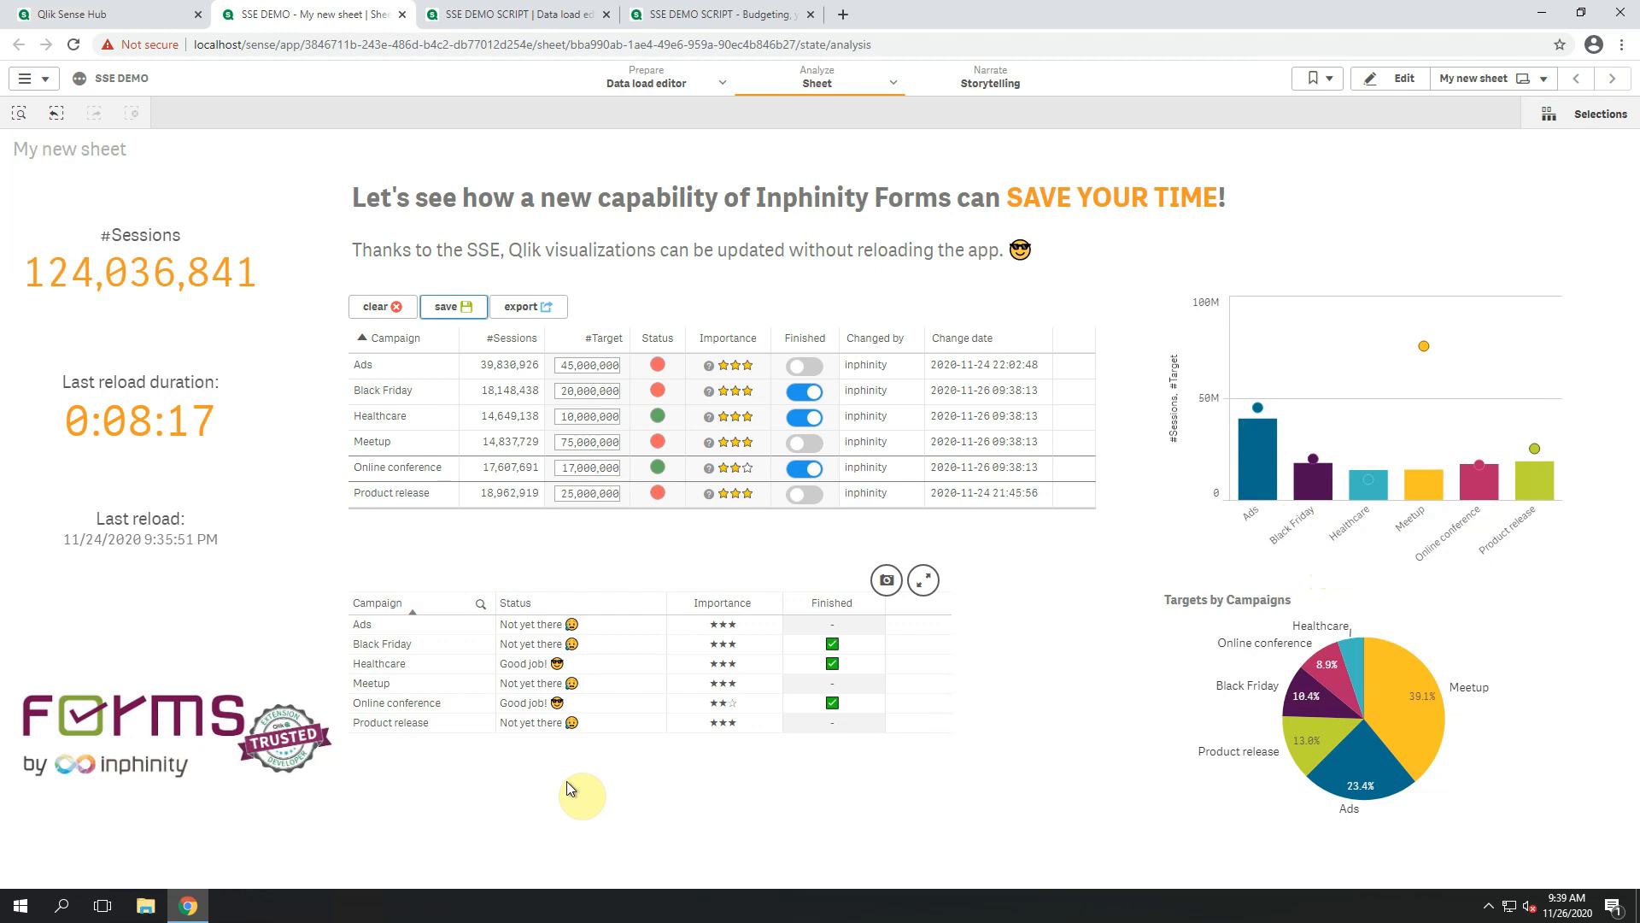
mouse_move(679, 605)
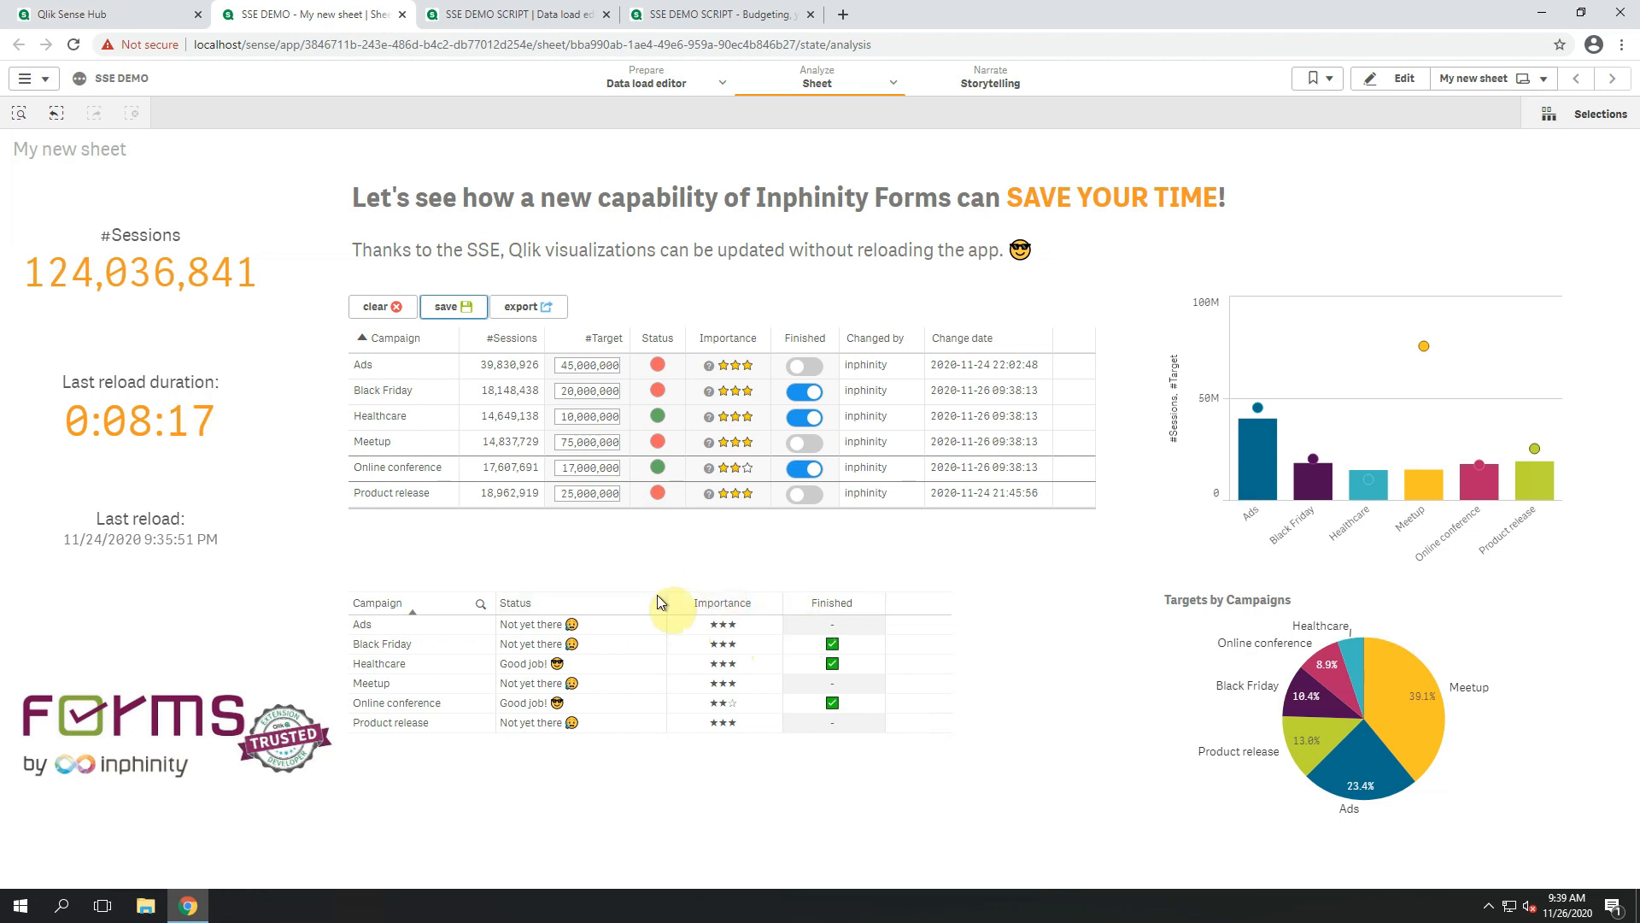
mouse_move(825, 610)
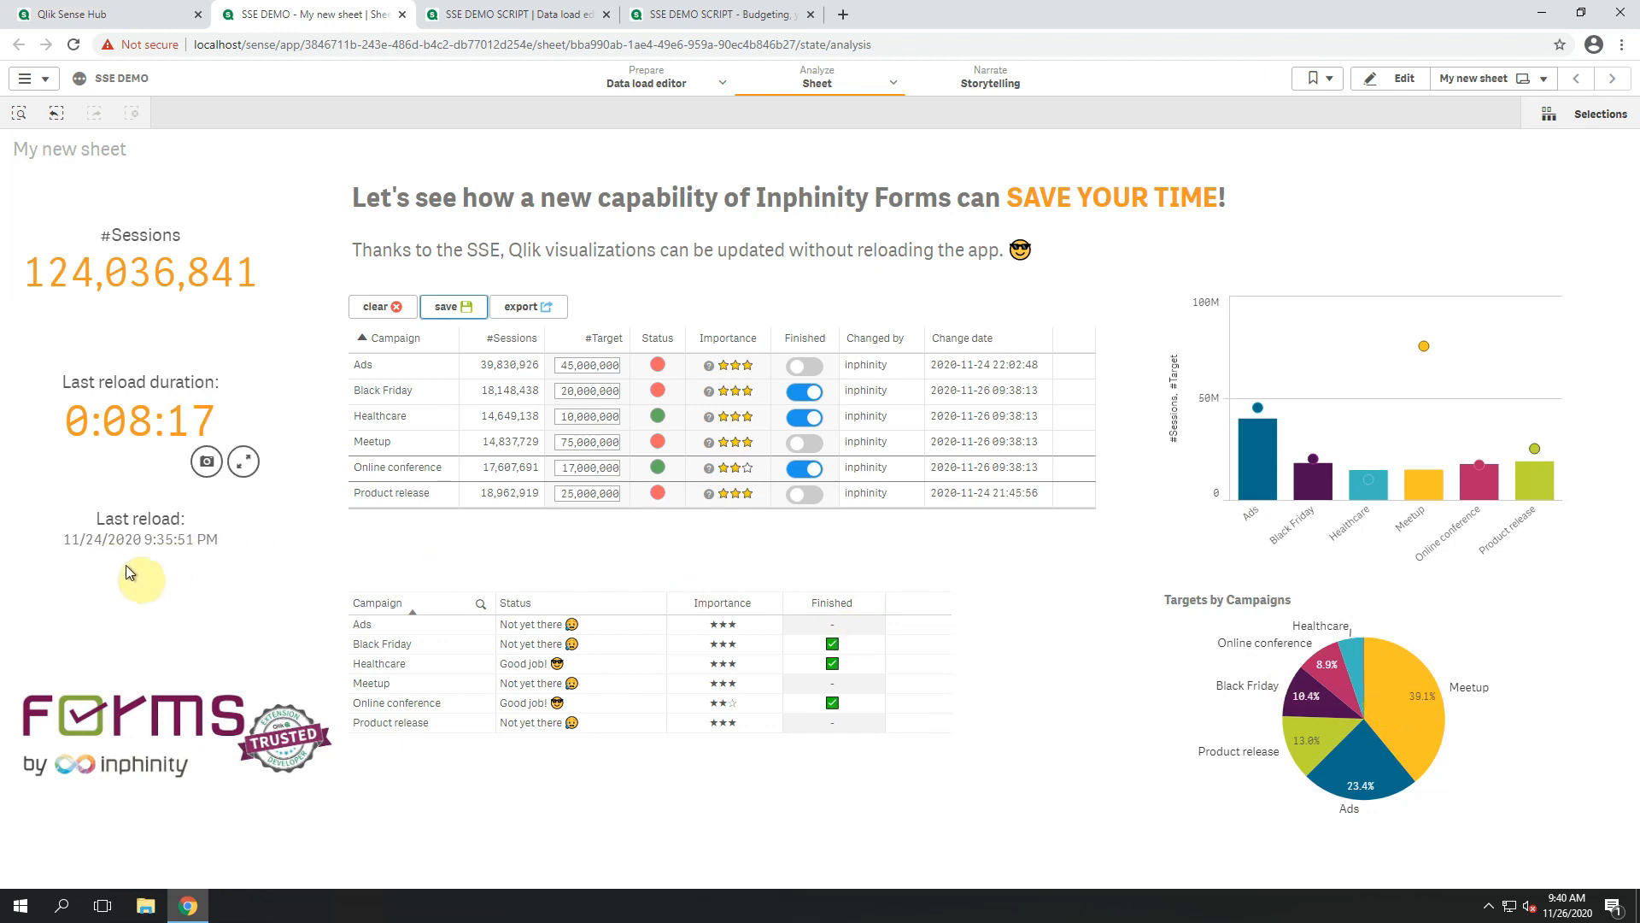
mouse_move(171, 566)
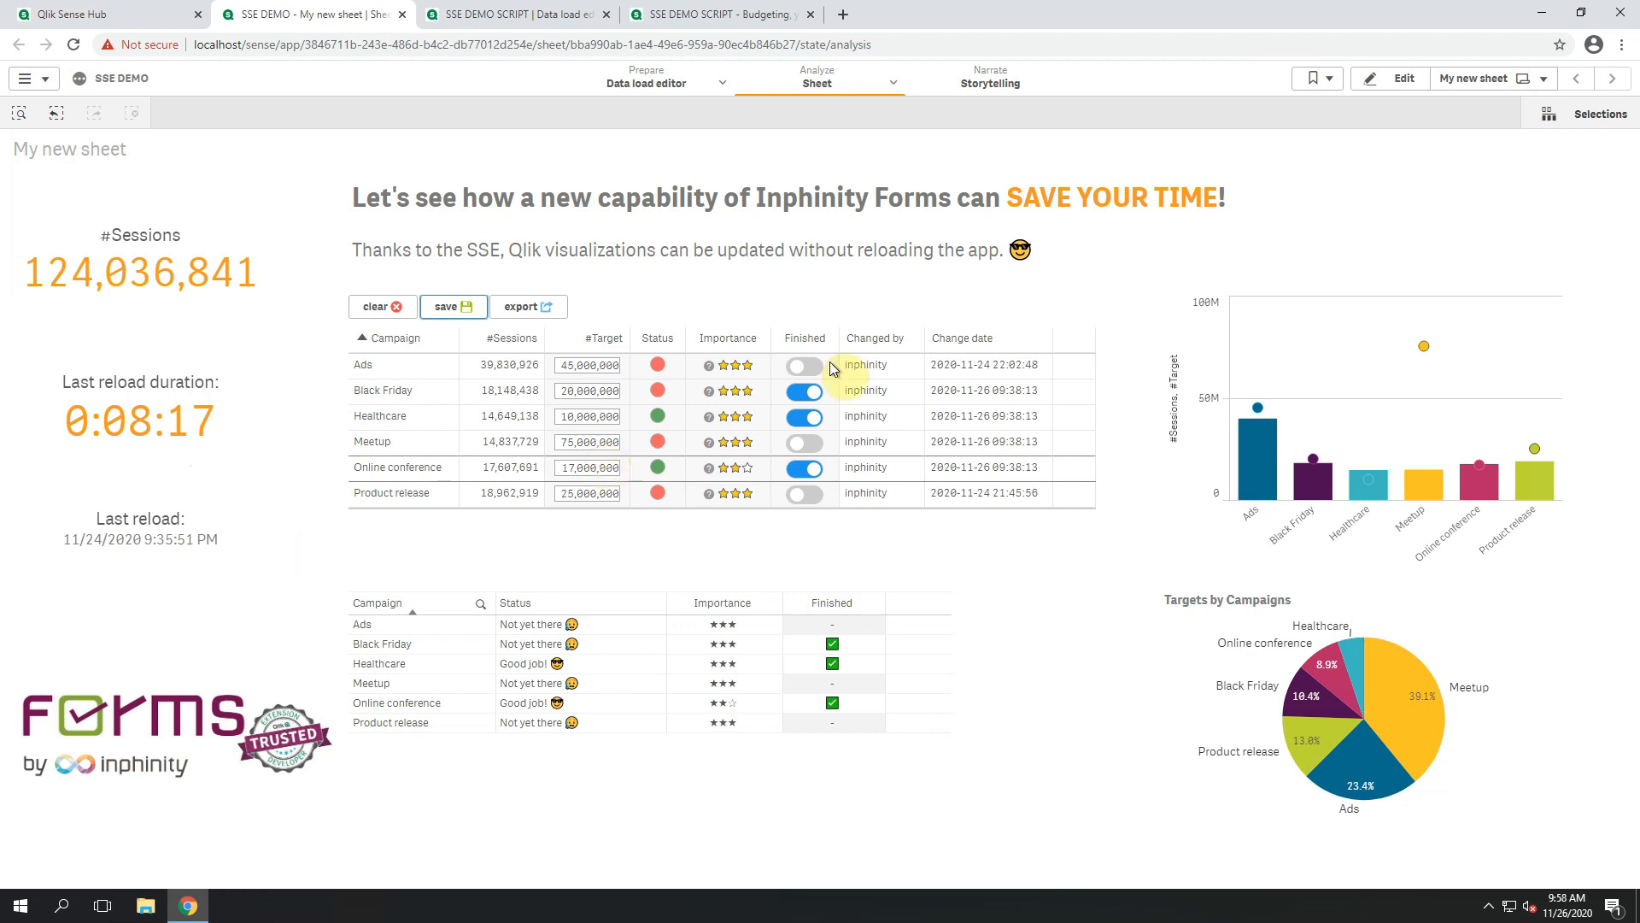
left_click(1389, 79)
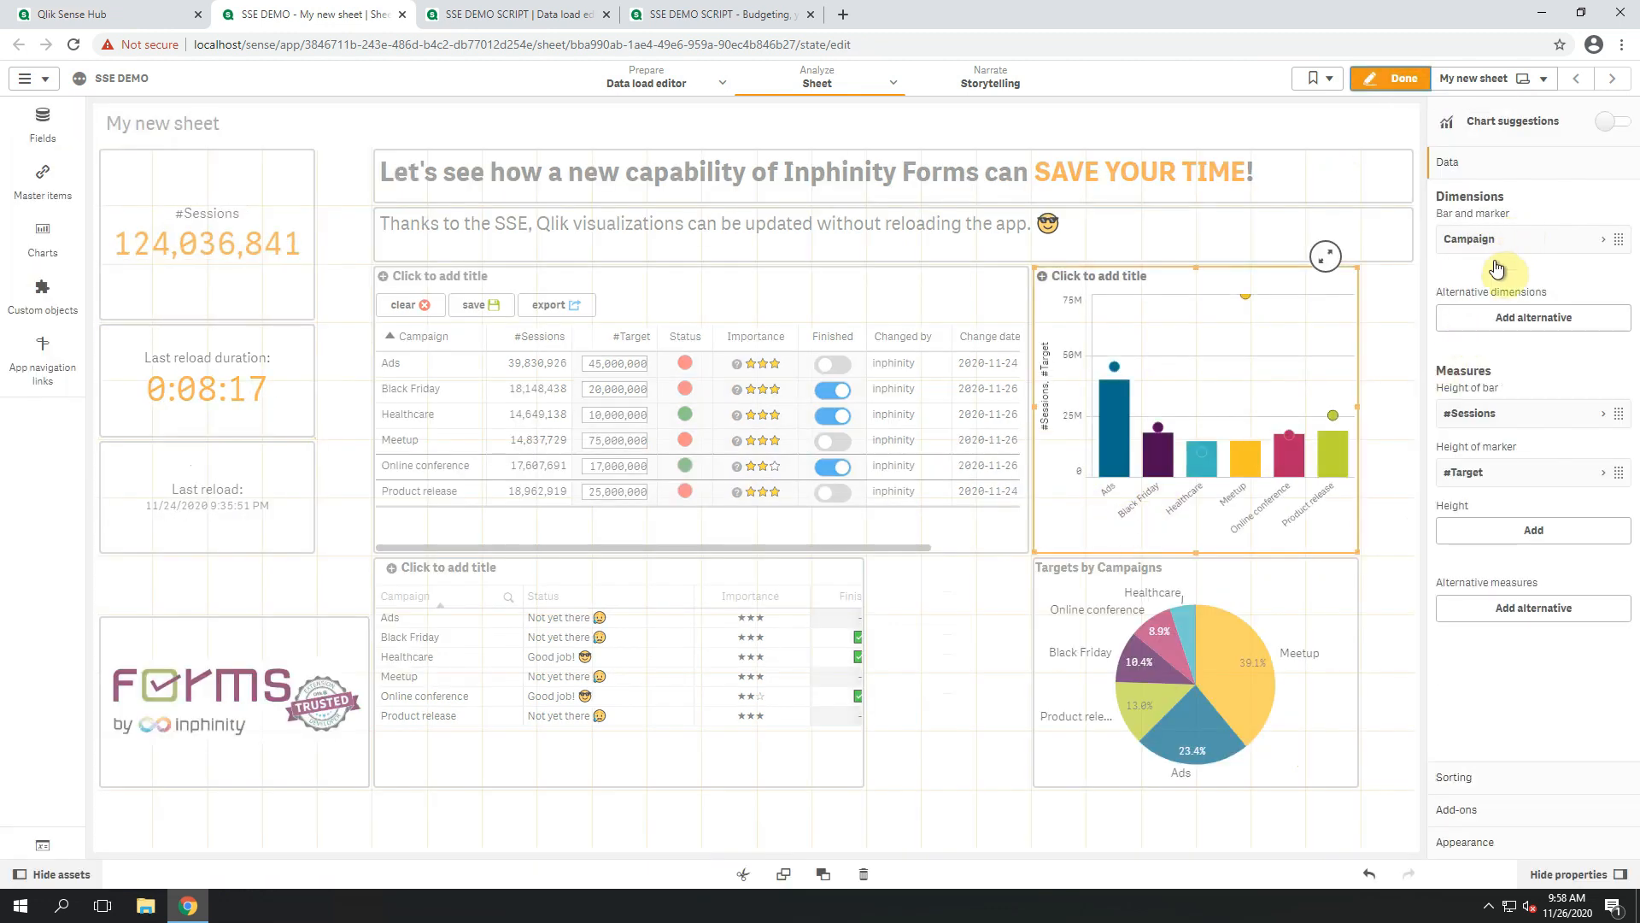
left_click(1474, 413)
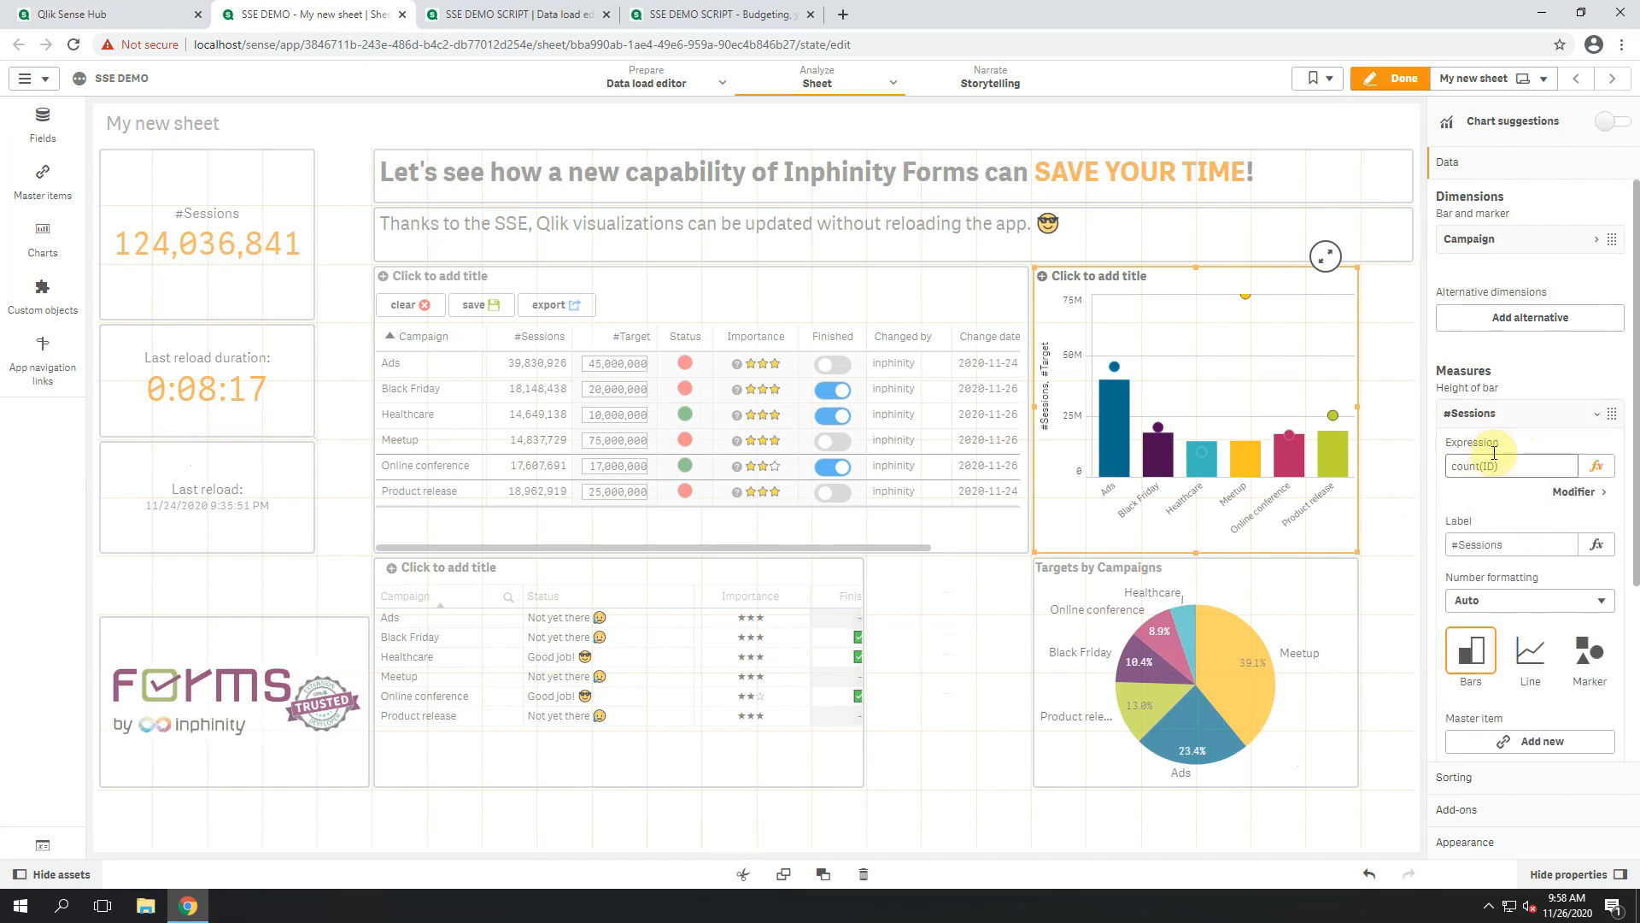
left_click(1589, 716)
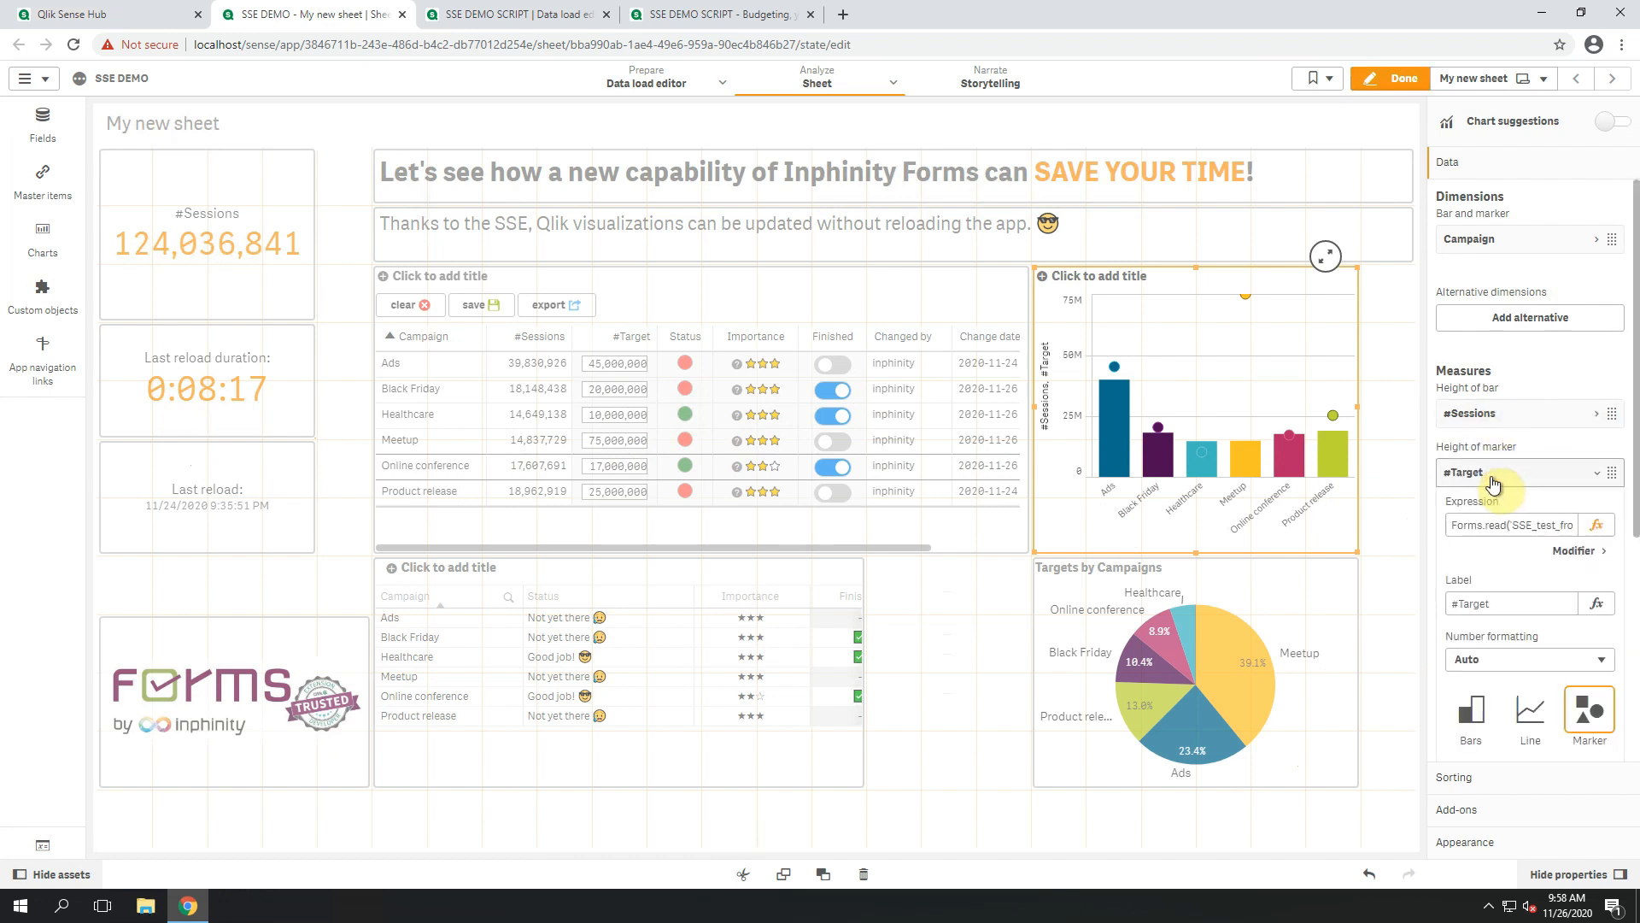
left_click(1598, 524)
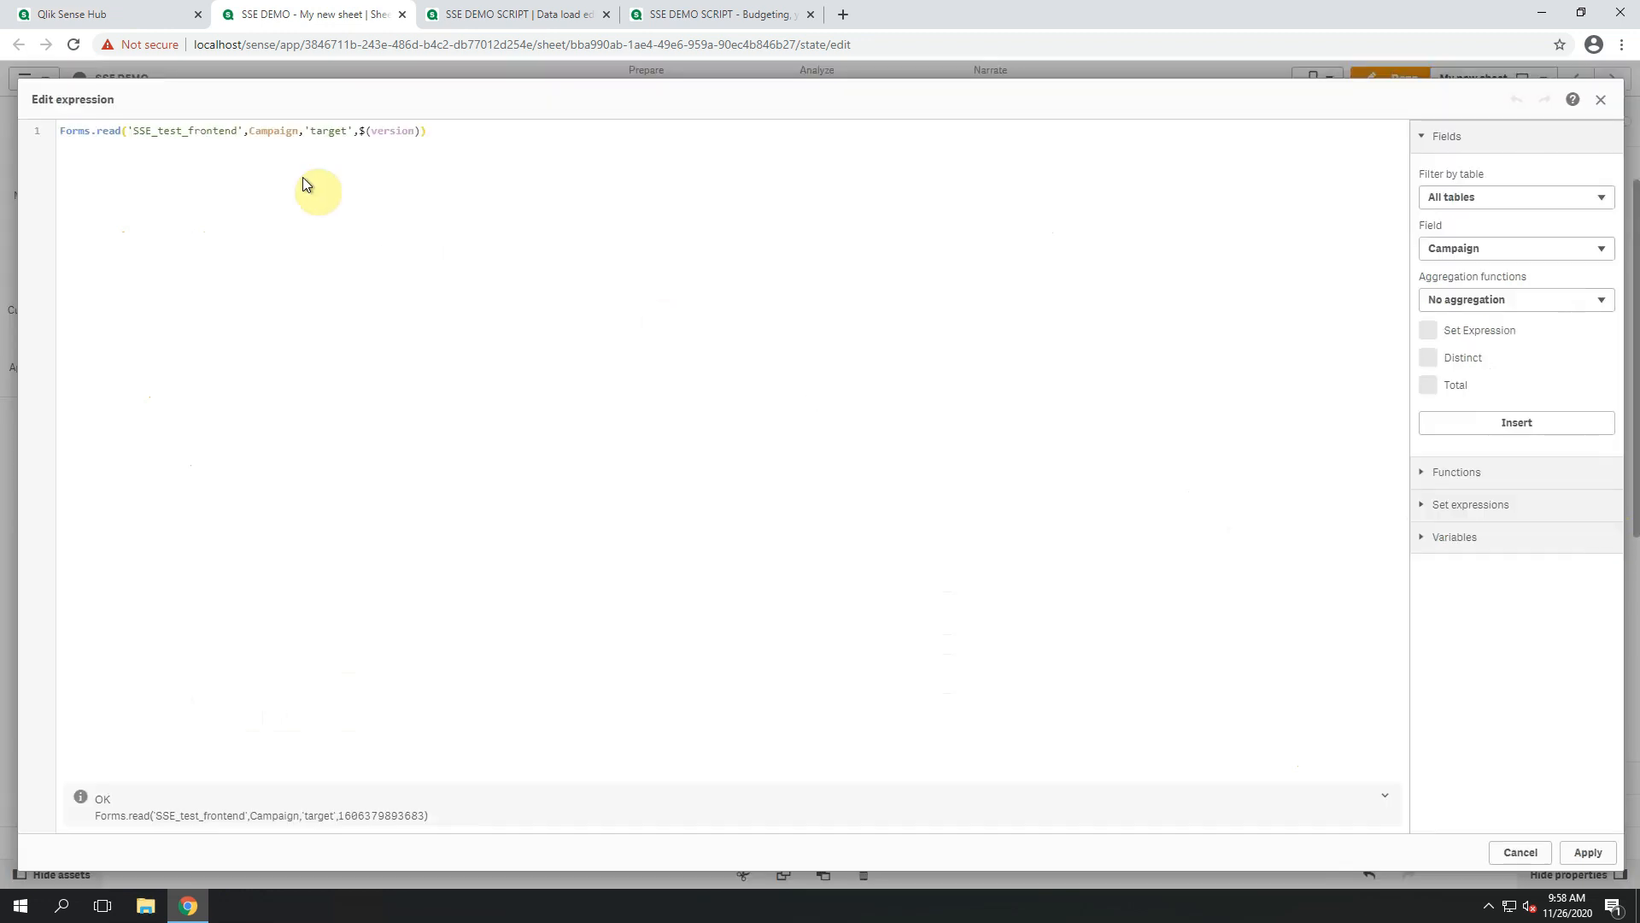
left_click(78, 133)
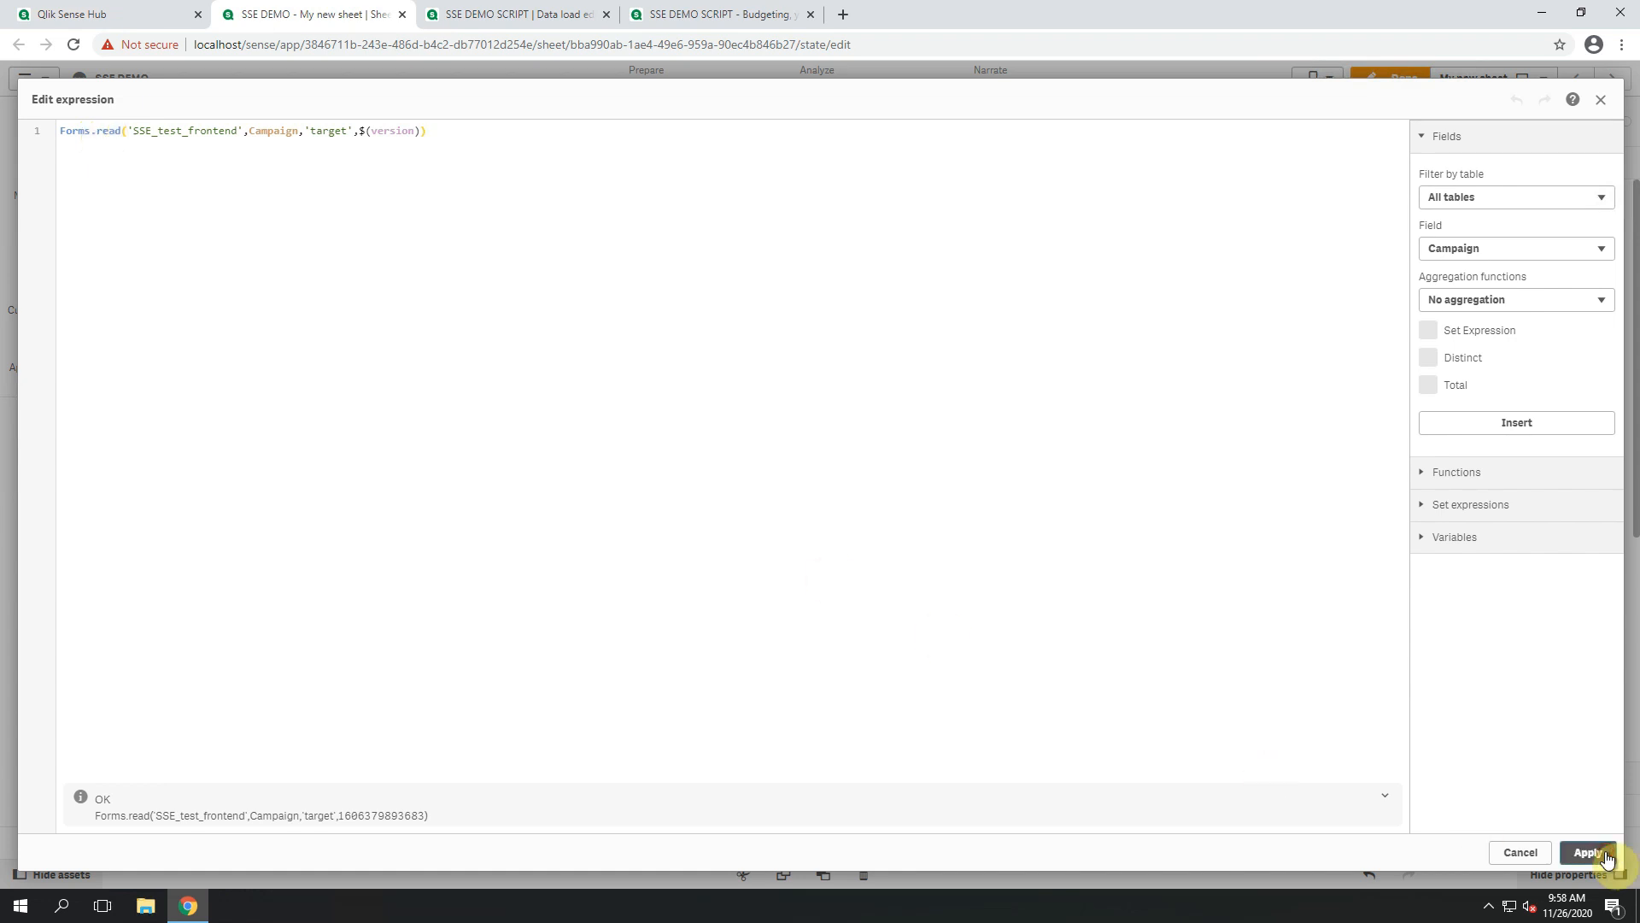
left_click(1586, 851)
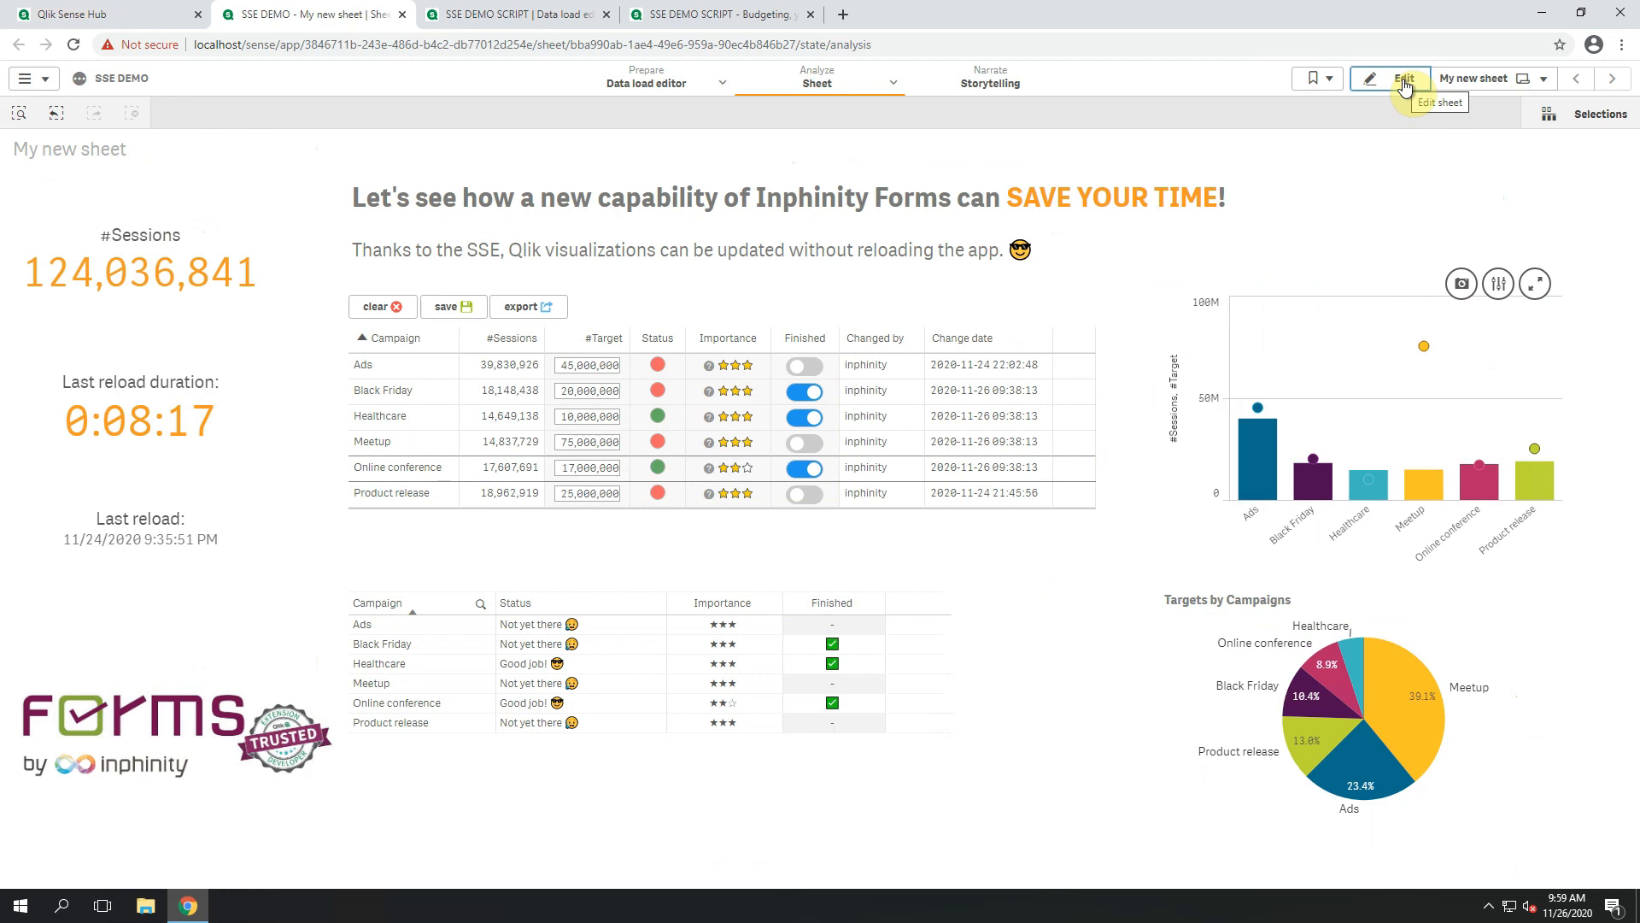
Review the SSE Budget prefill load script section, then return to the budgeting sheet.
left_click(512, 14)
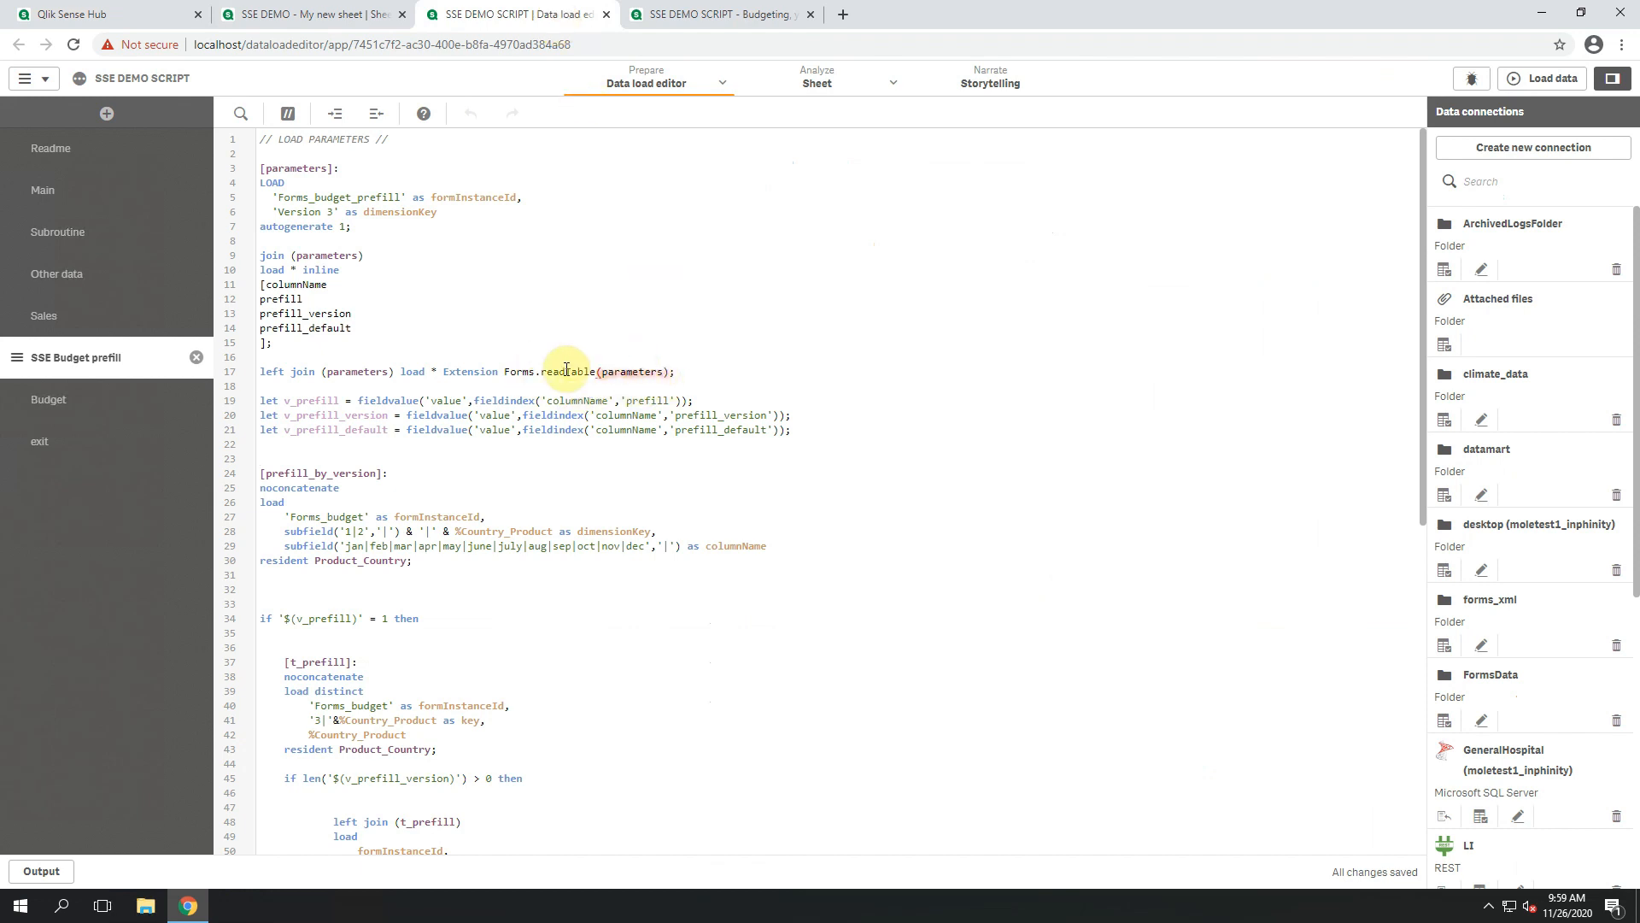
scroll("down", 3)
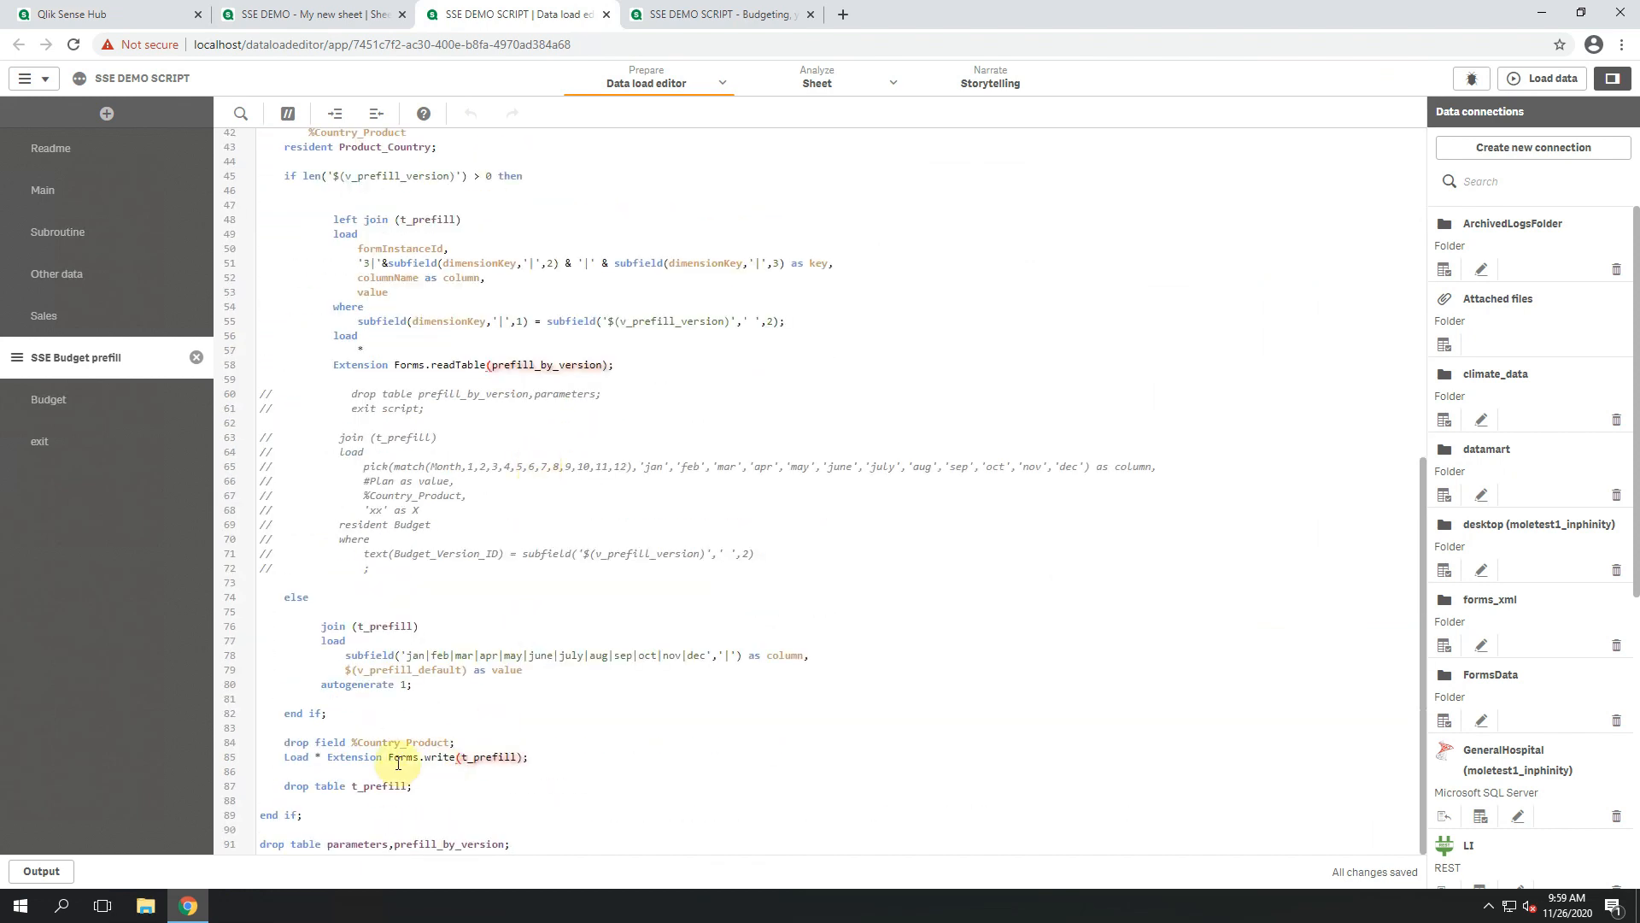
mouse_move(478, 761)
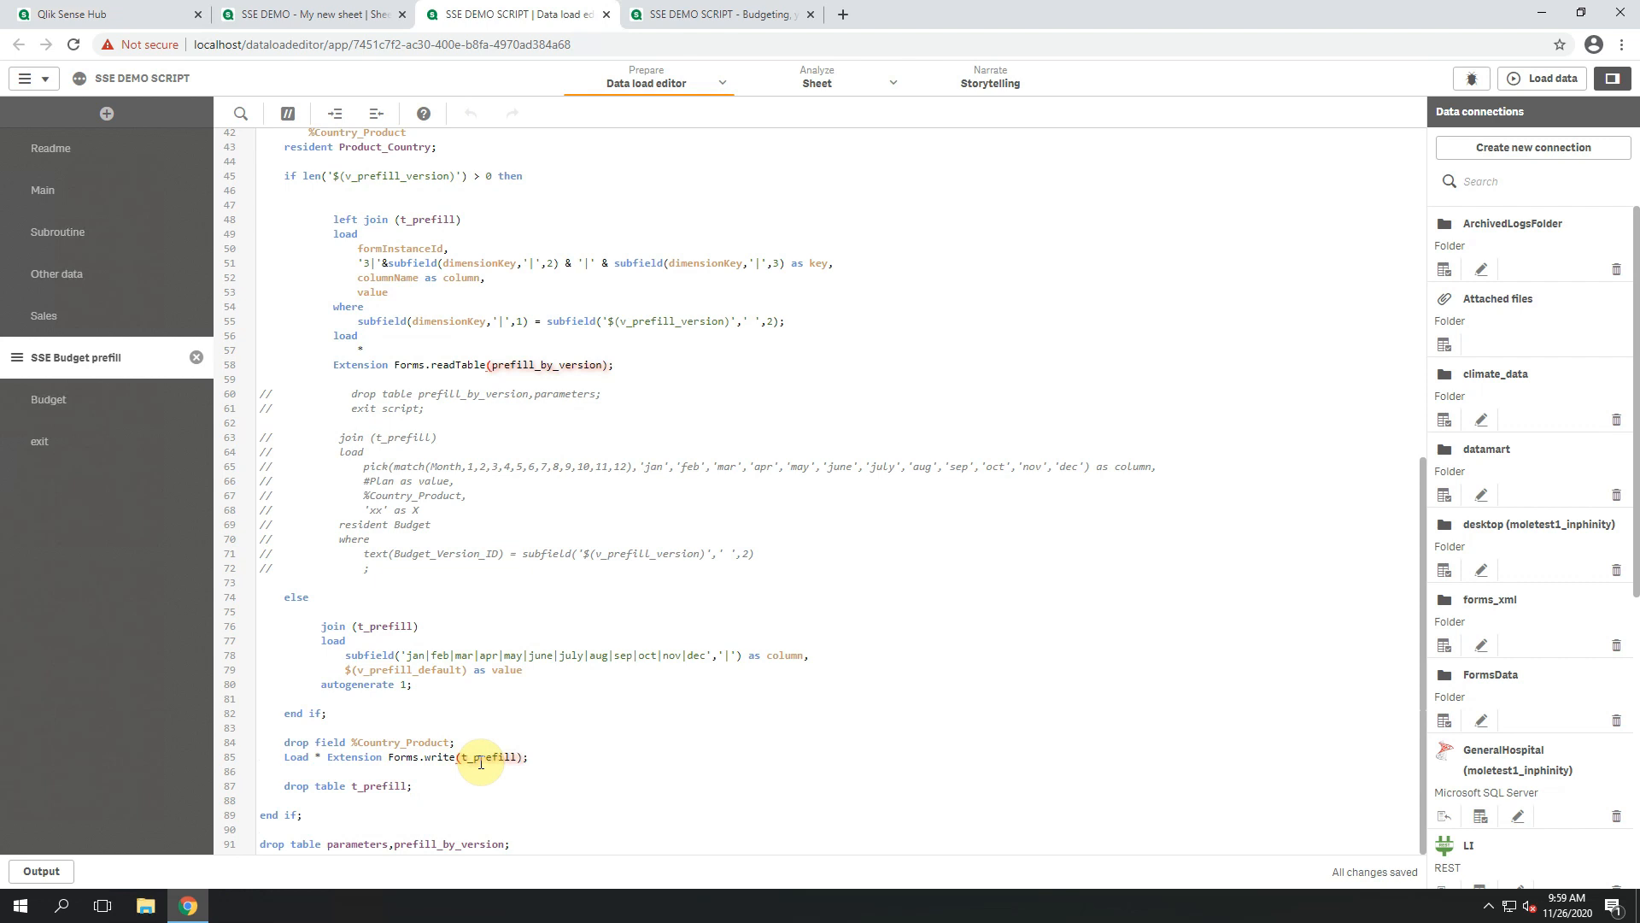
left_click(719, 13)
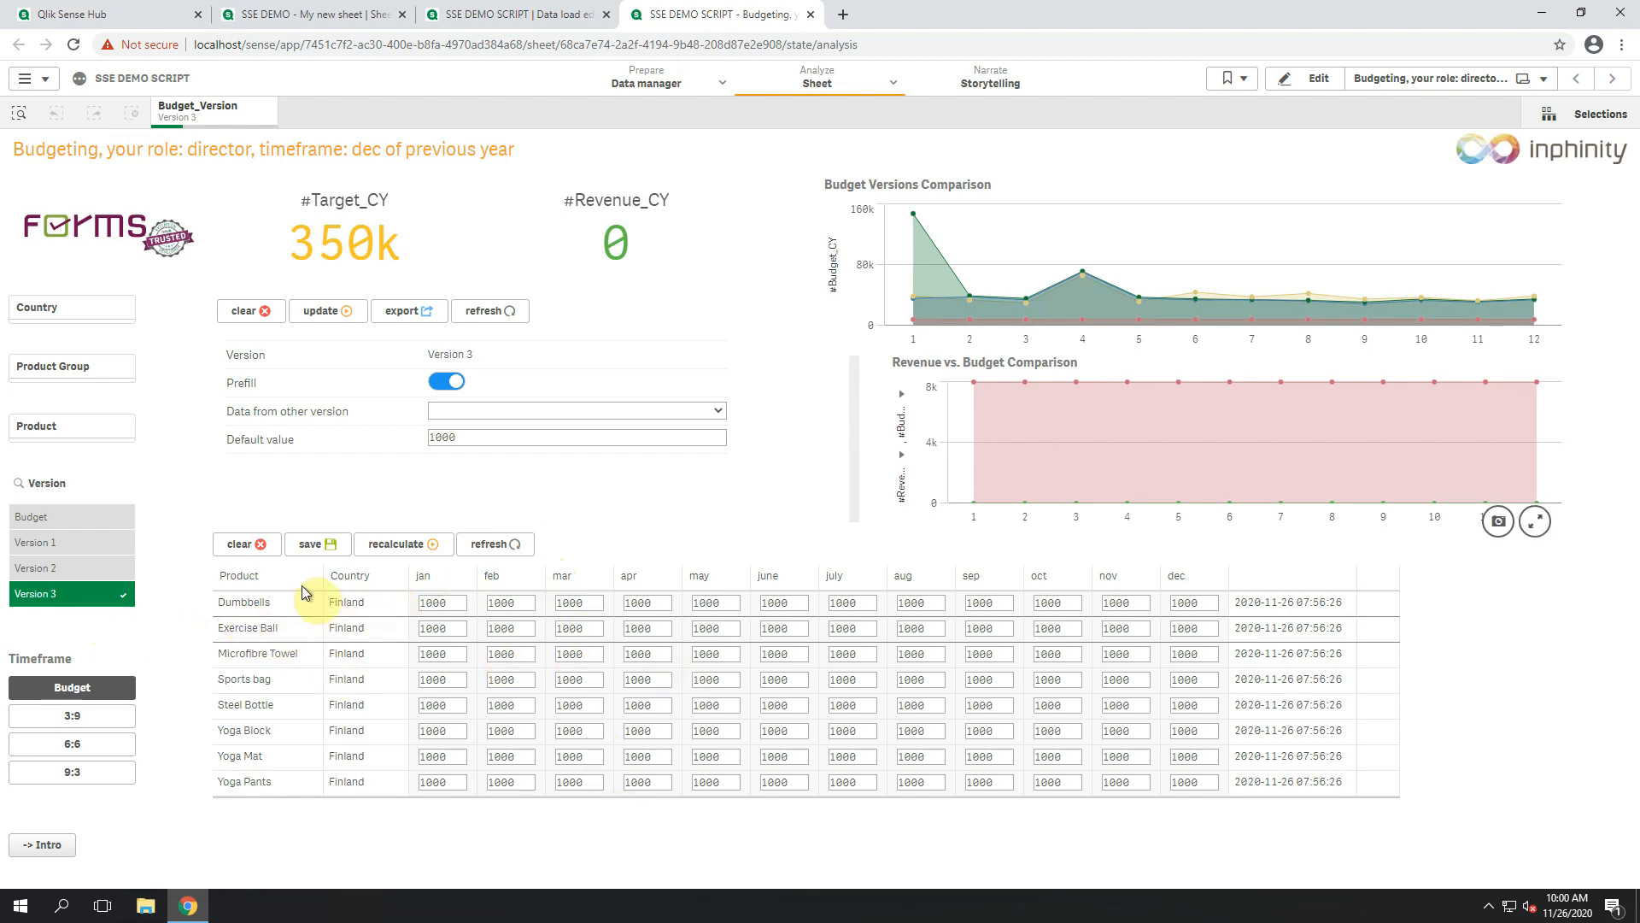
Step the Version filter through Version 1 and Version 2 to compare monthly budgets.
left_click(36, 542)
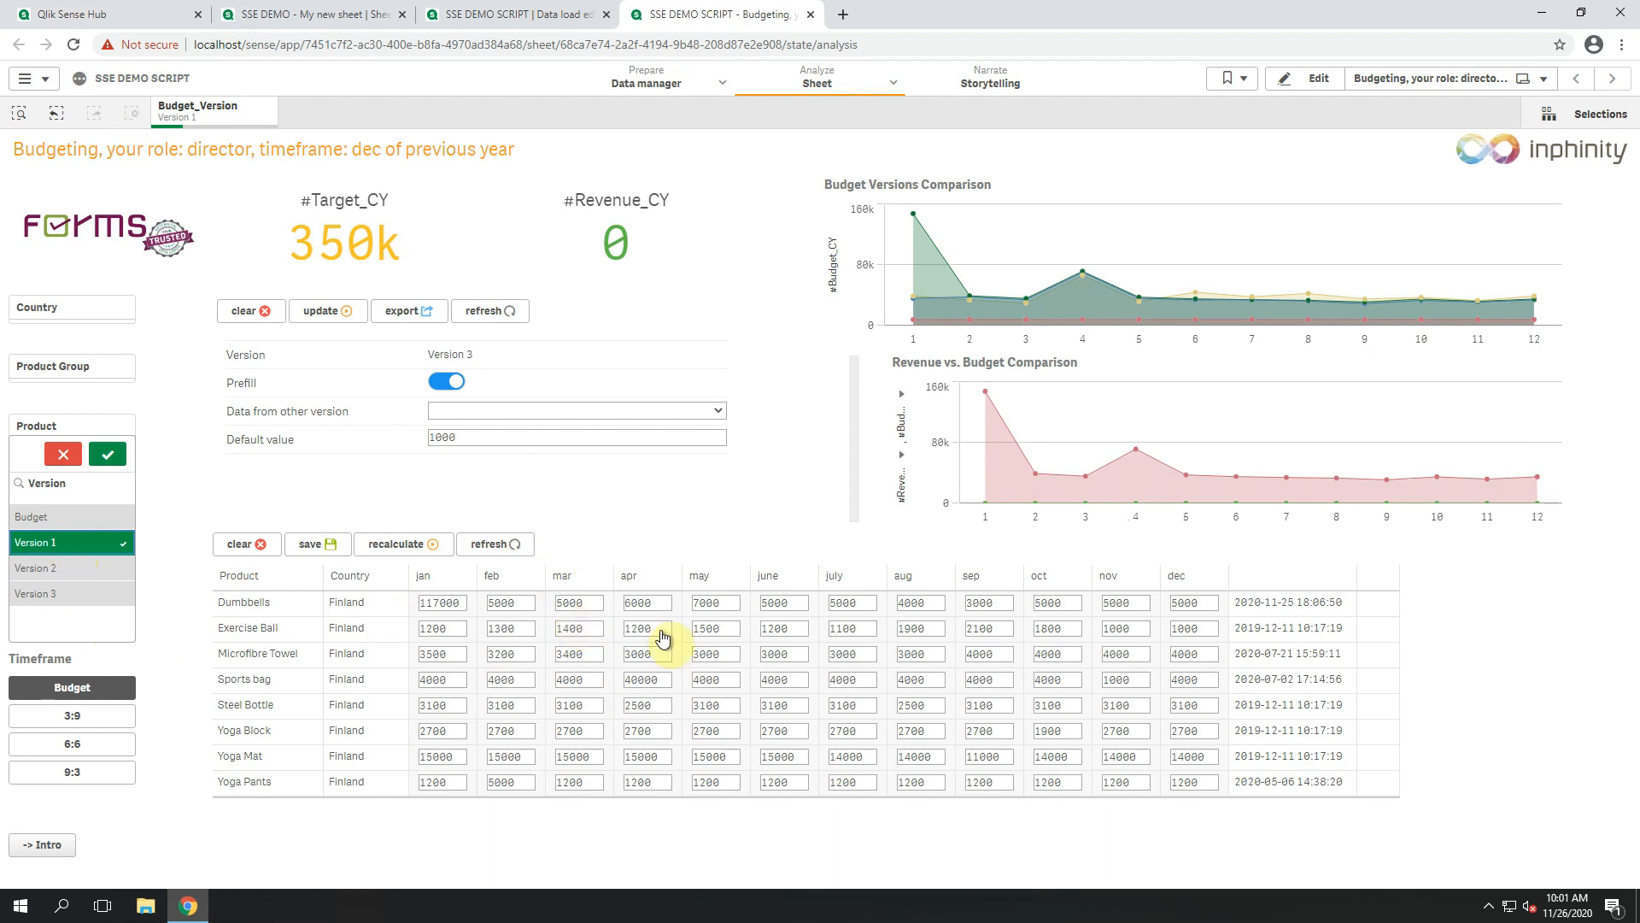
left_click(63, 567)
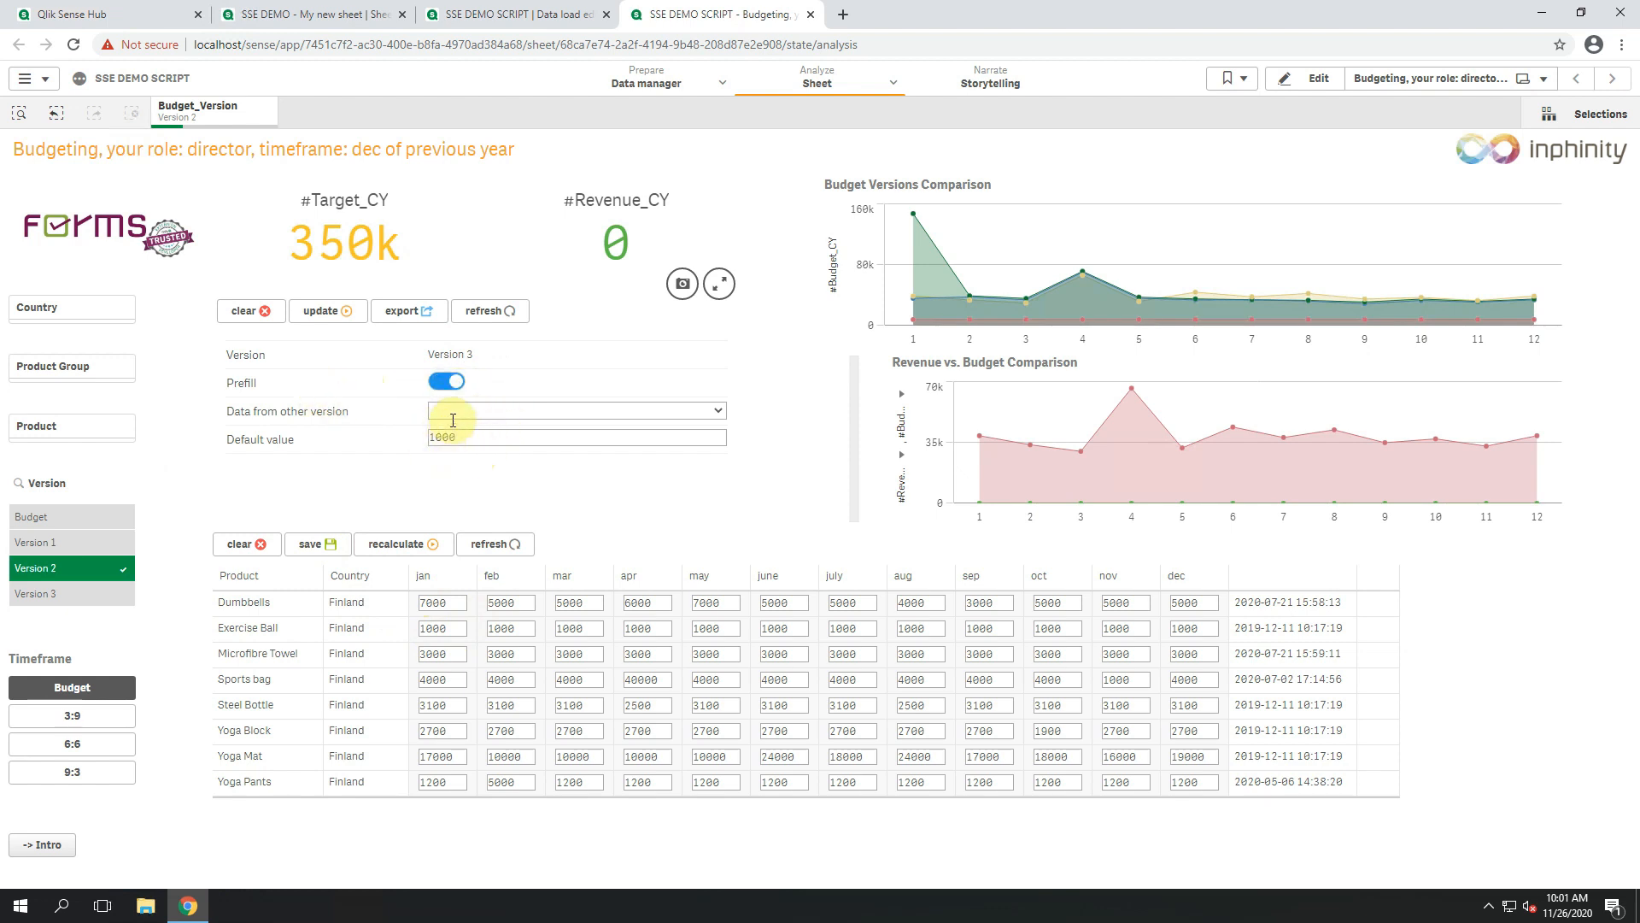
Choose Version 1 as the prefill source and run the update reload.
left_click(576, 410)
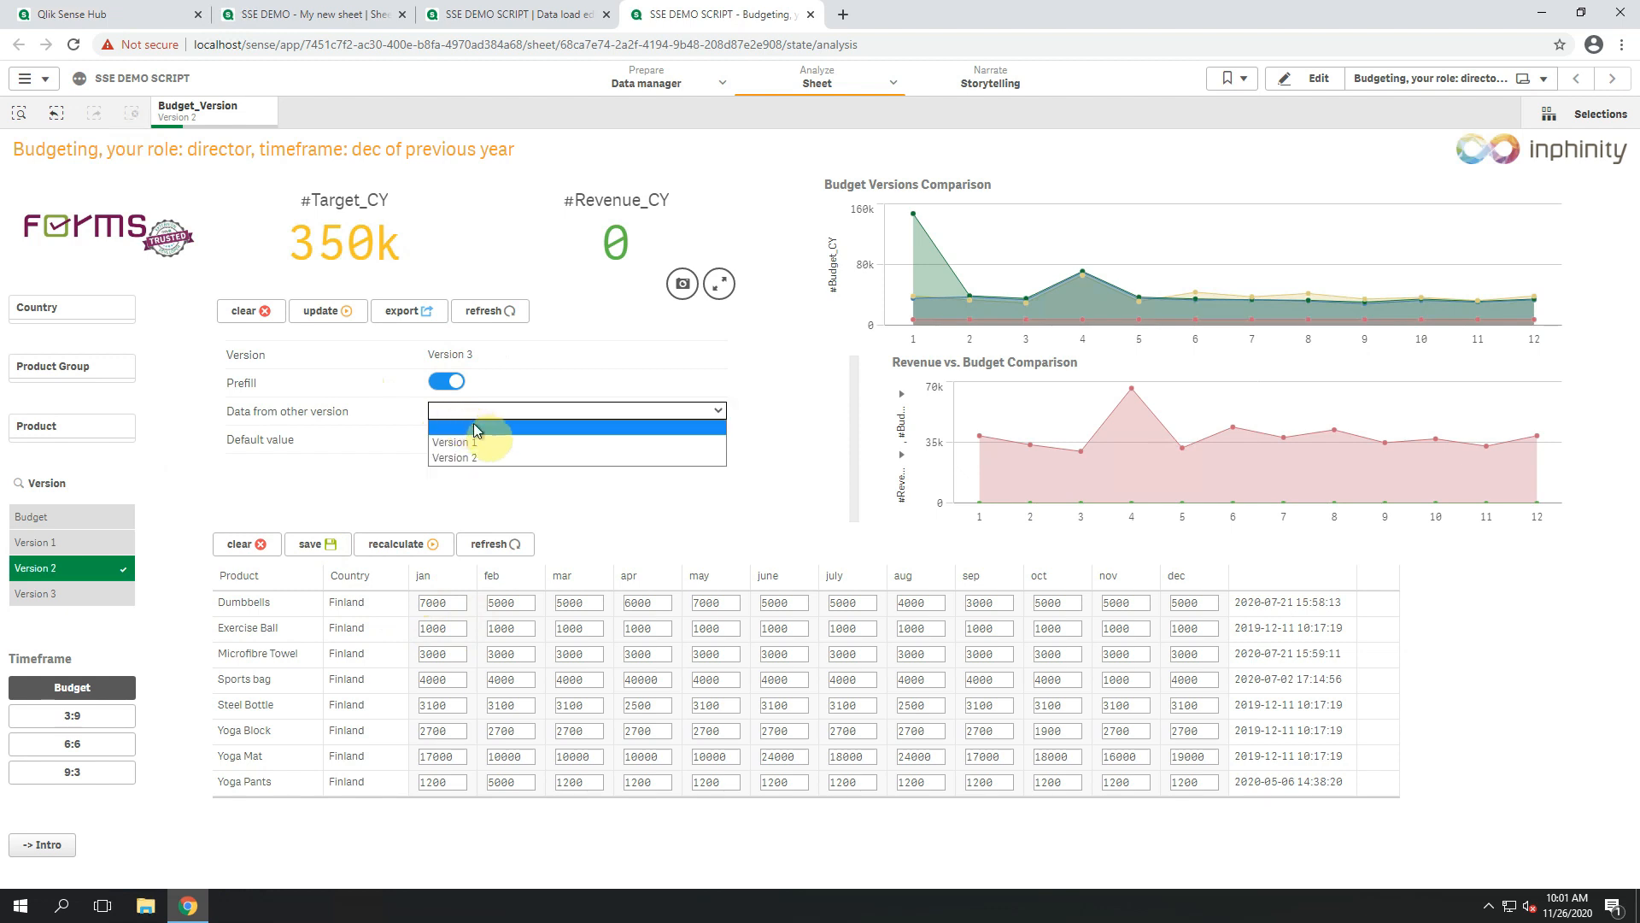
left_click(449, 441)
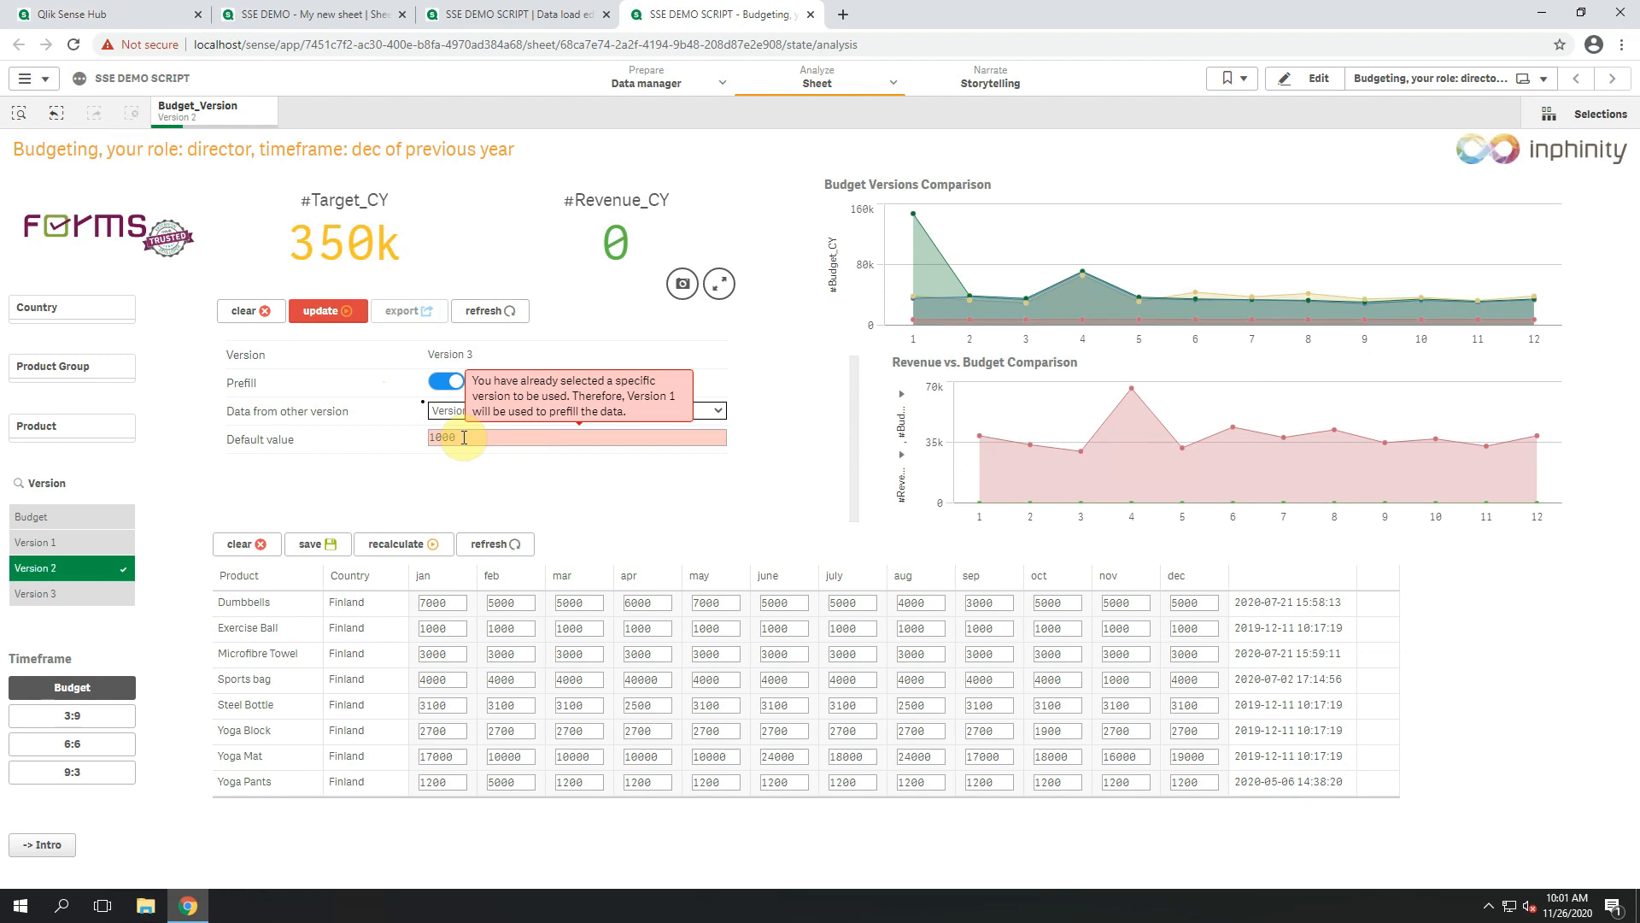
left_click(328, 310)
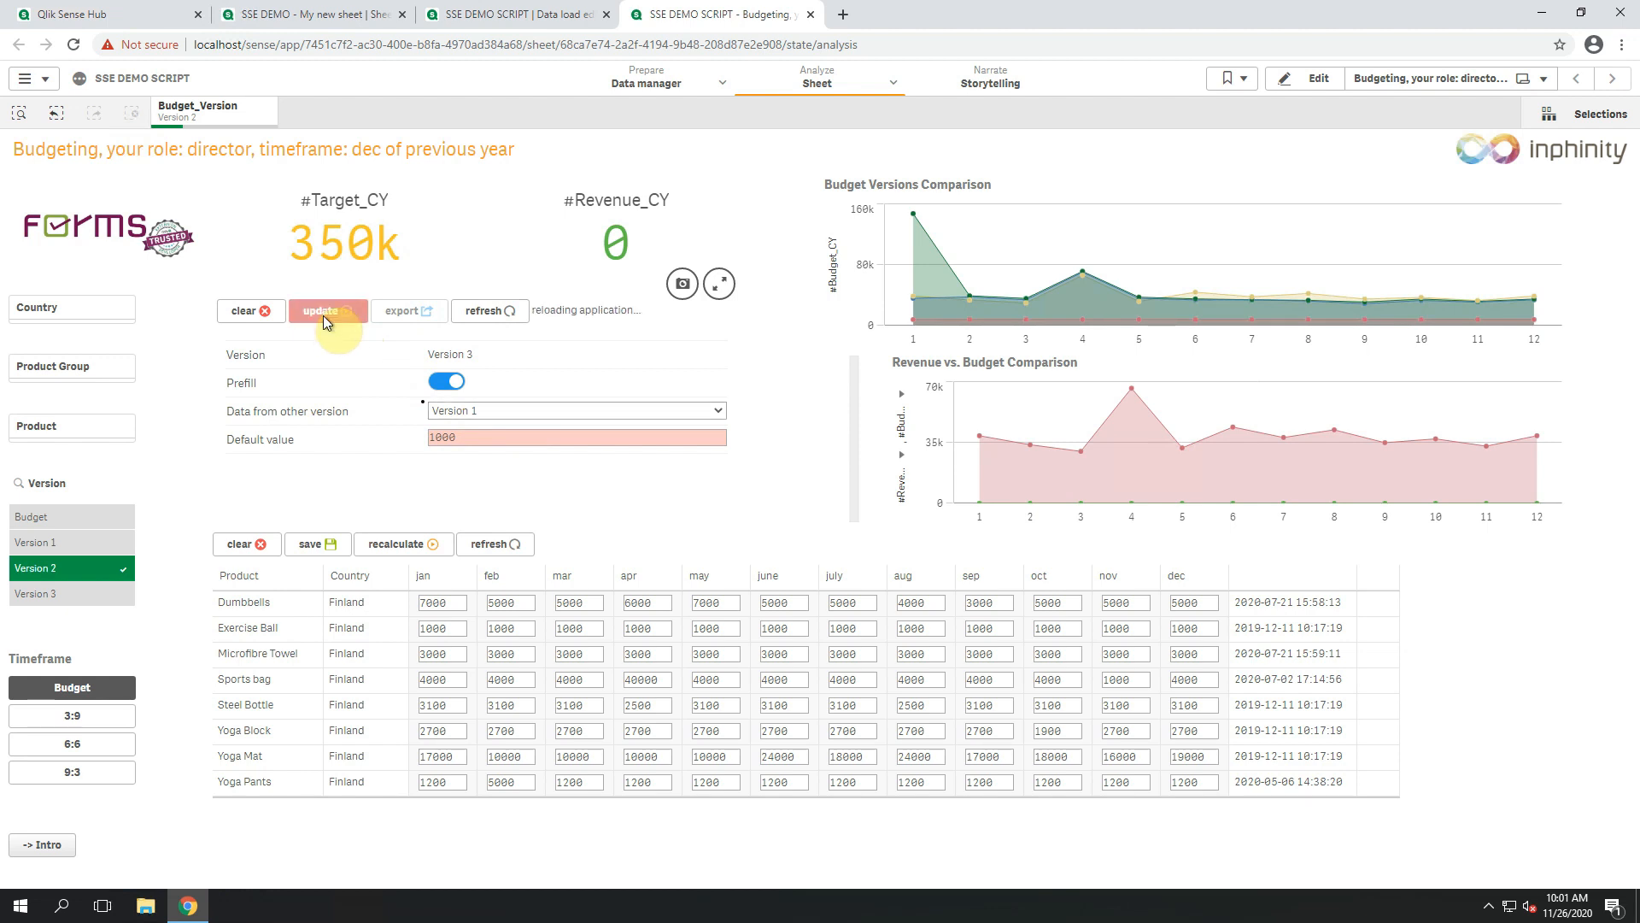
left_click(328, 311)
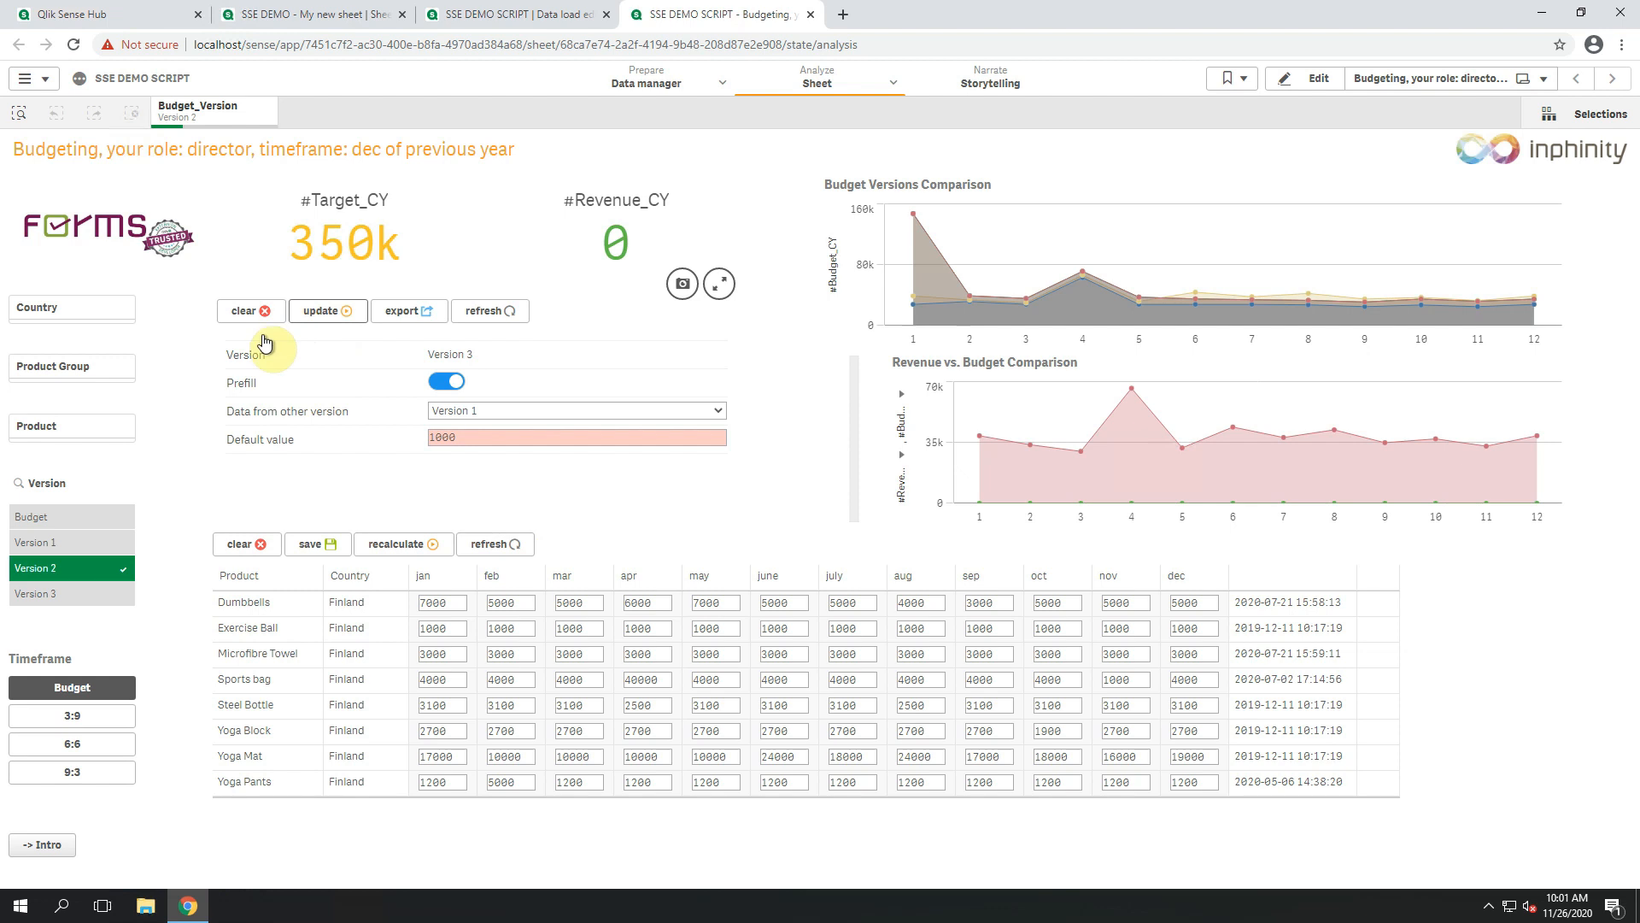
Select Version 3 in the Version filter to check the prefilled figures.
left_click(36, 542)
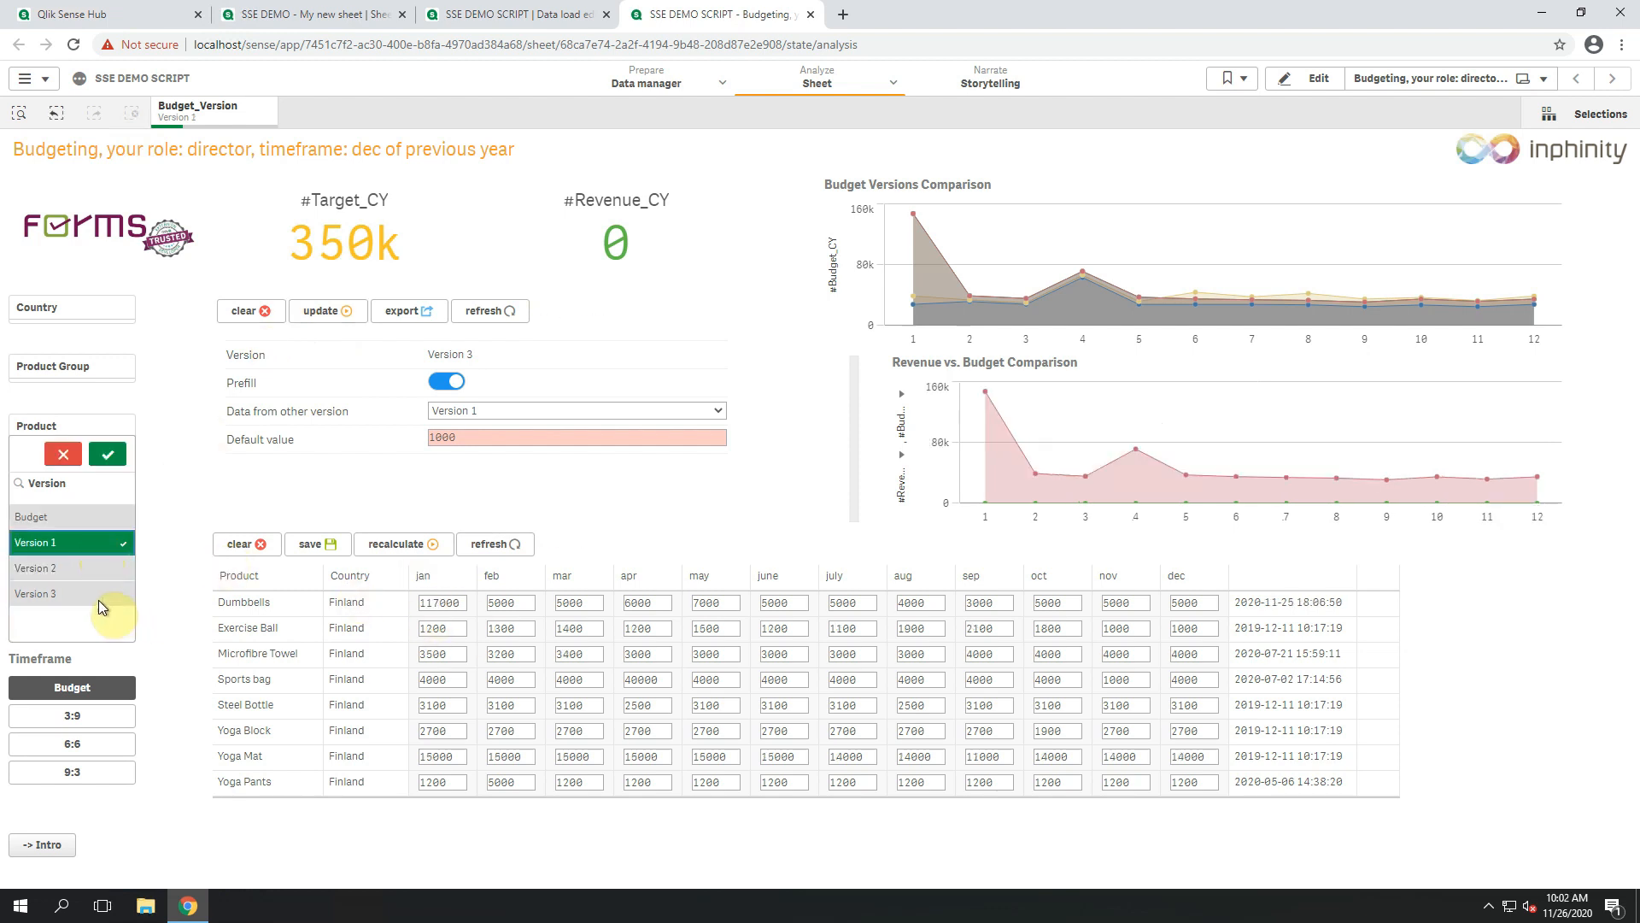
left_click(71, 593)
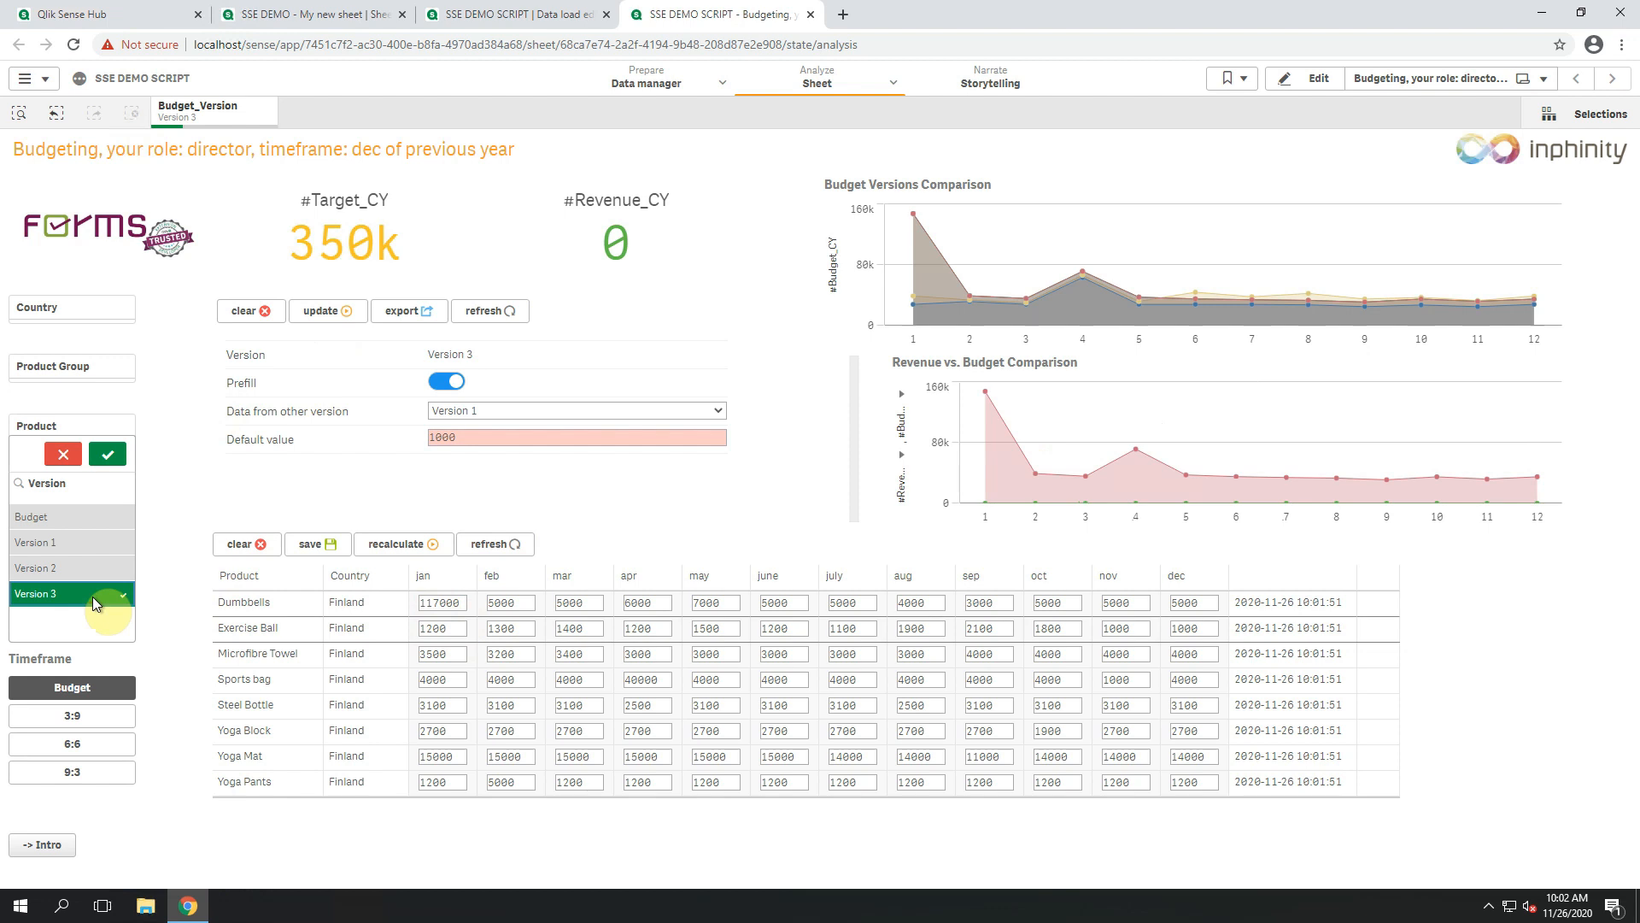
left_click(440, 602)
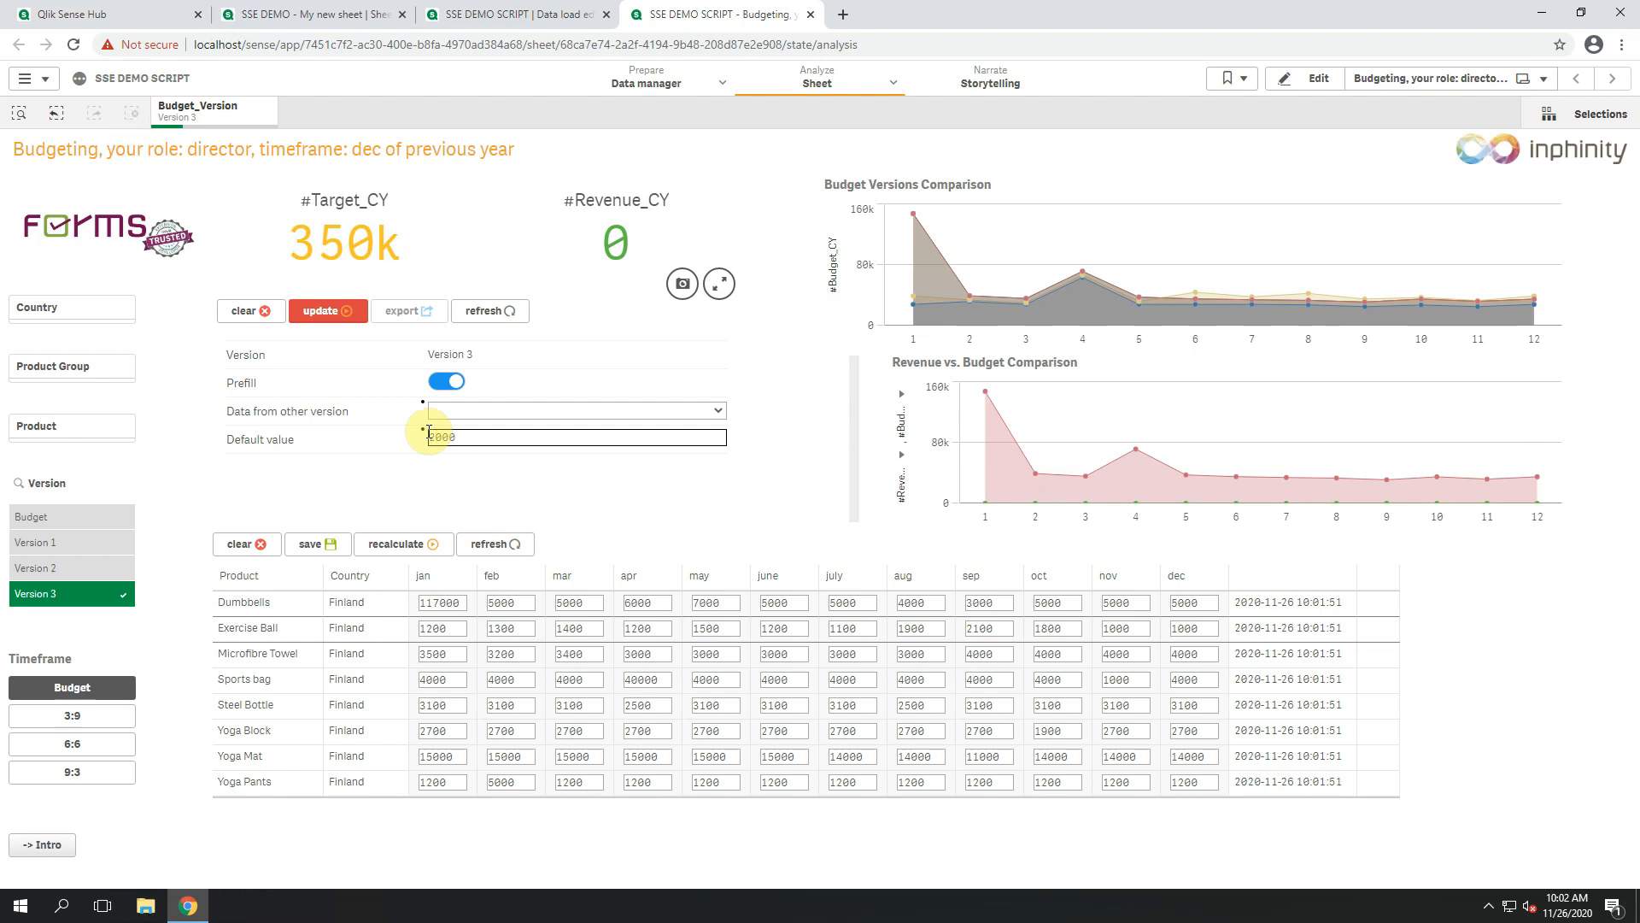
Prefill Version 3 with default value 2000 and edit Exercise Ball's November budget to 222000.
type("2000")
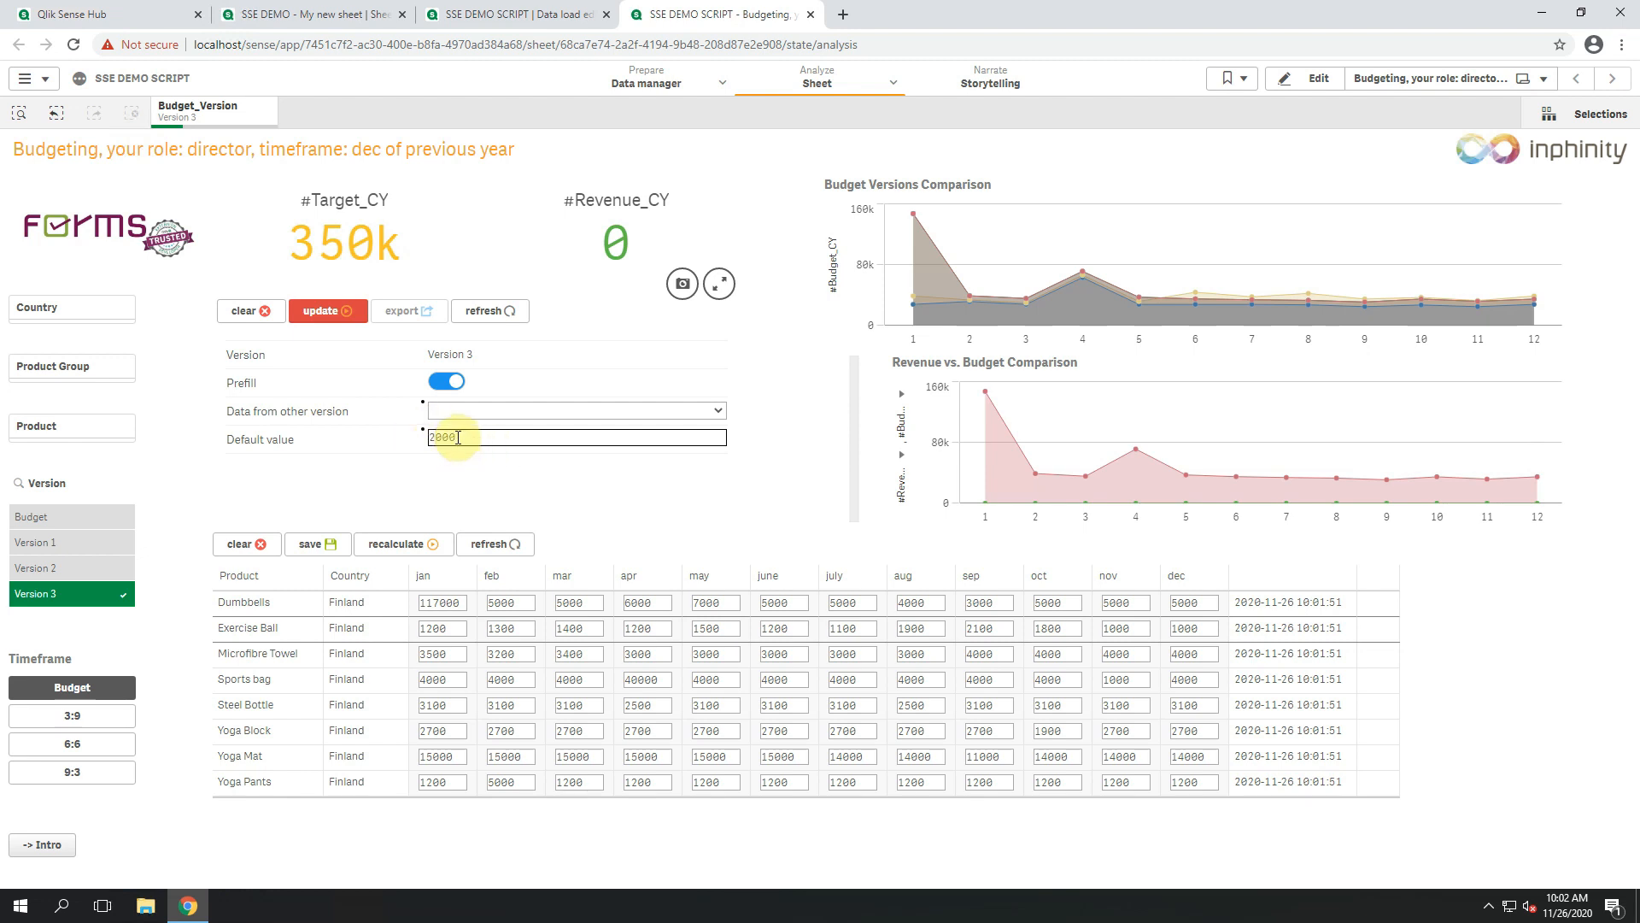
left_click(328, 311)
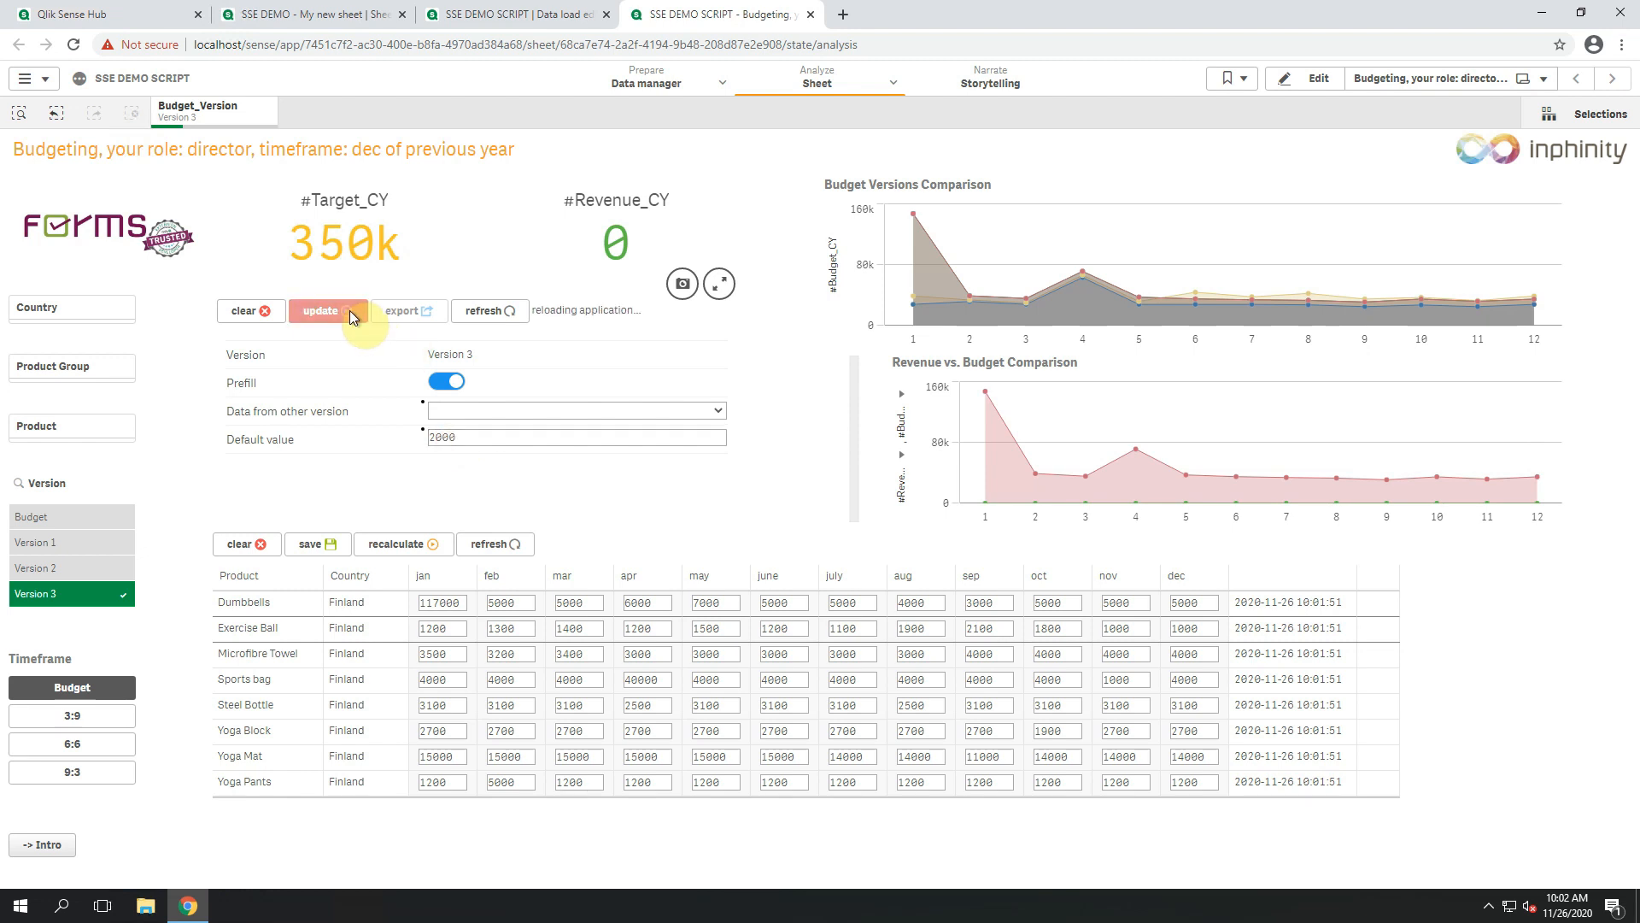
left_click(324, 311)
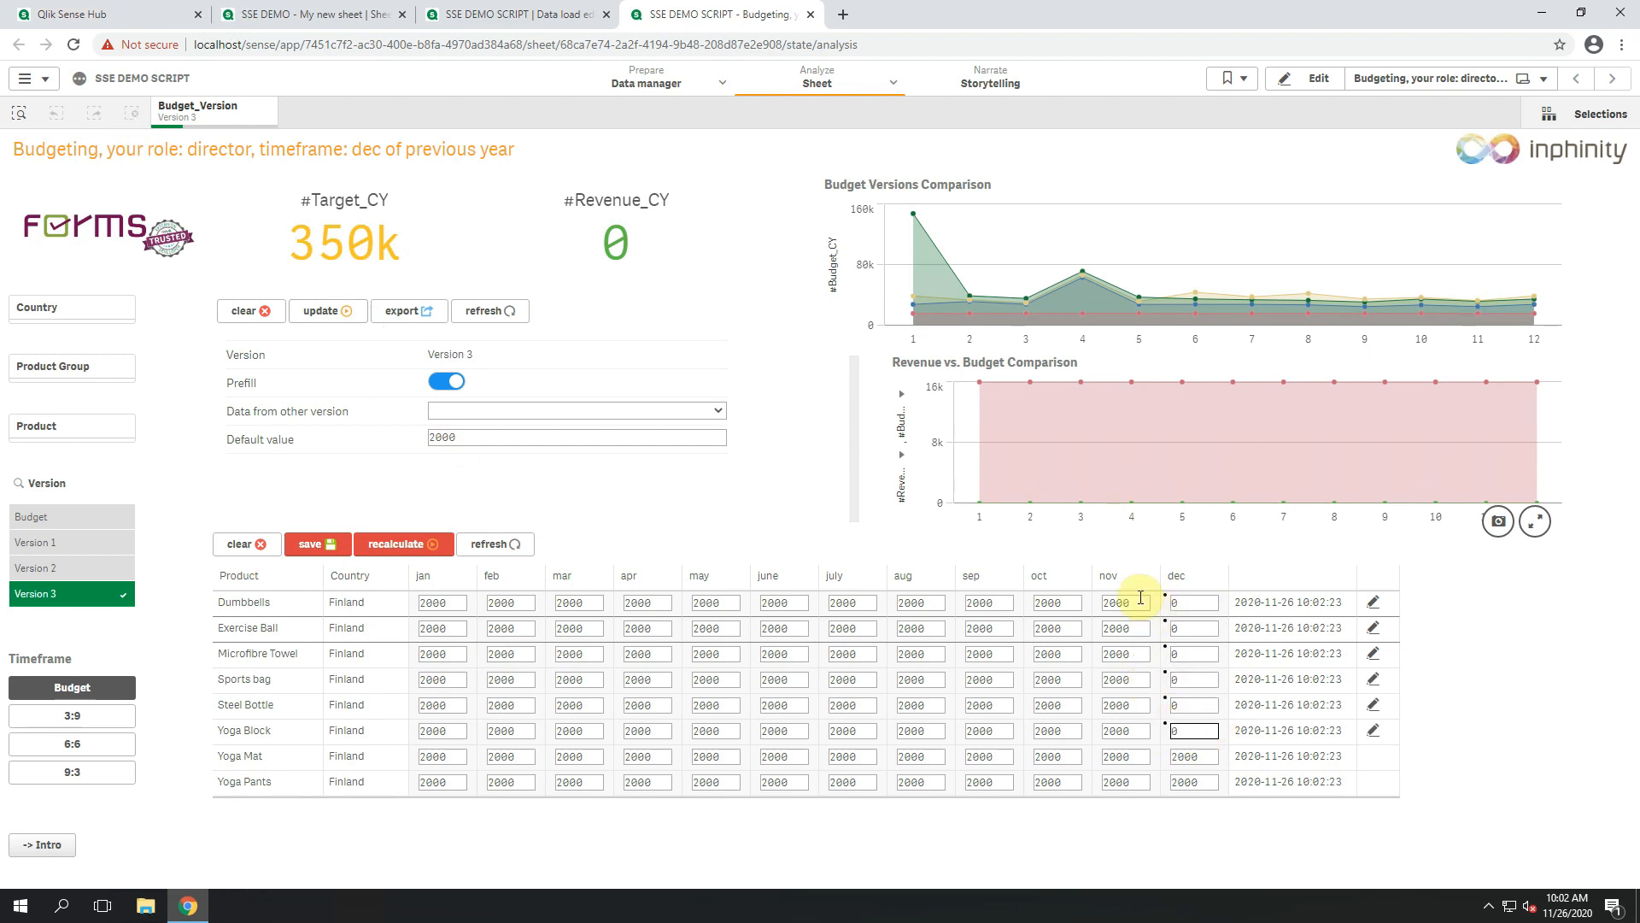
left_click(1124, 627)
type("222000")
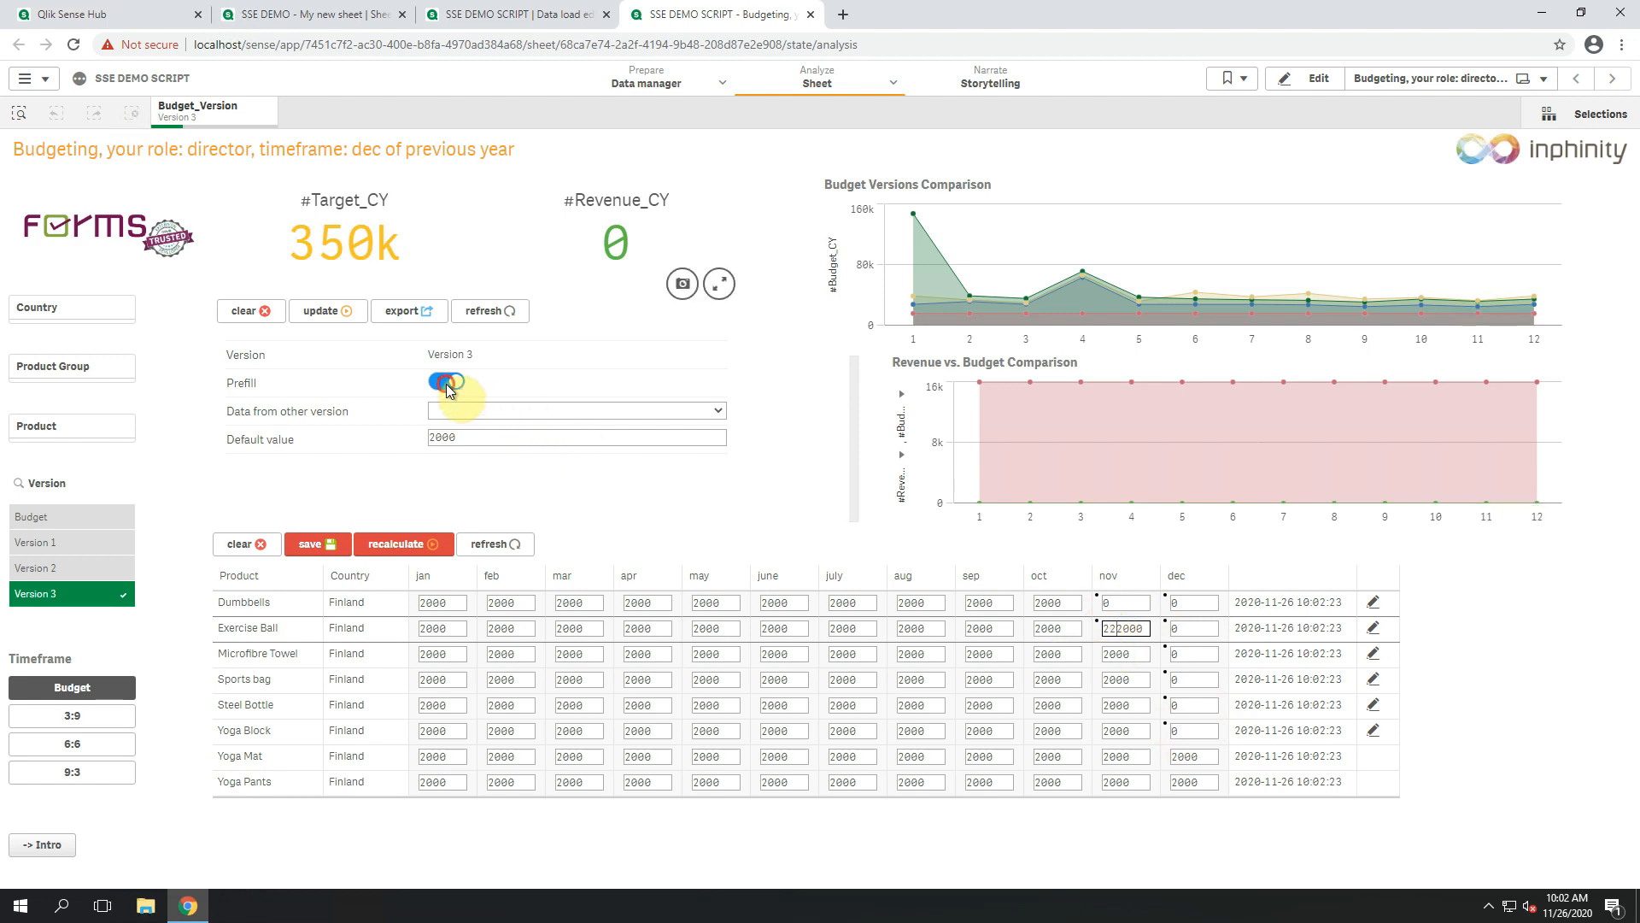
Turn off prefill, apply the changes, and switch to the 3:9 timeframe of actual months.
left_click(318, 543)
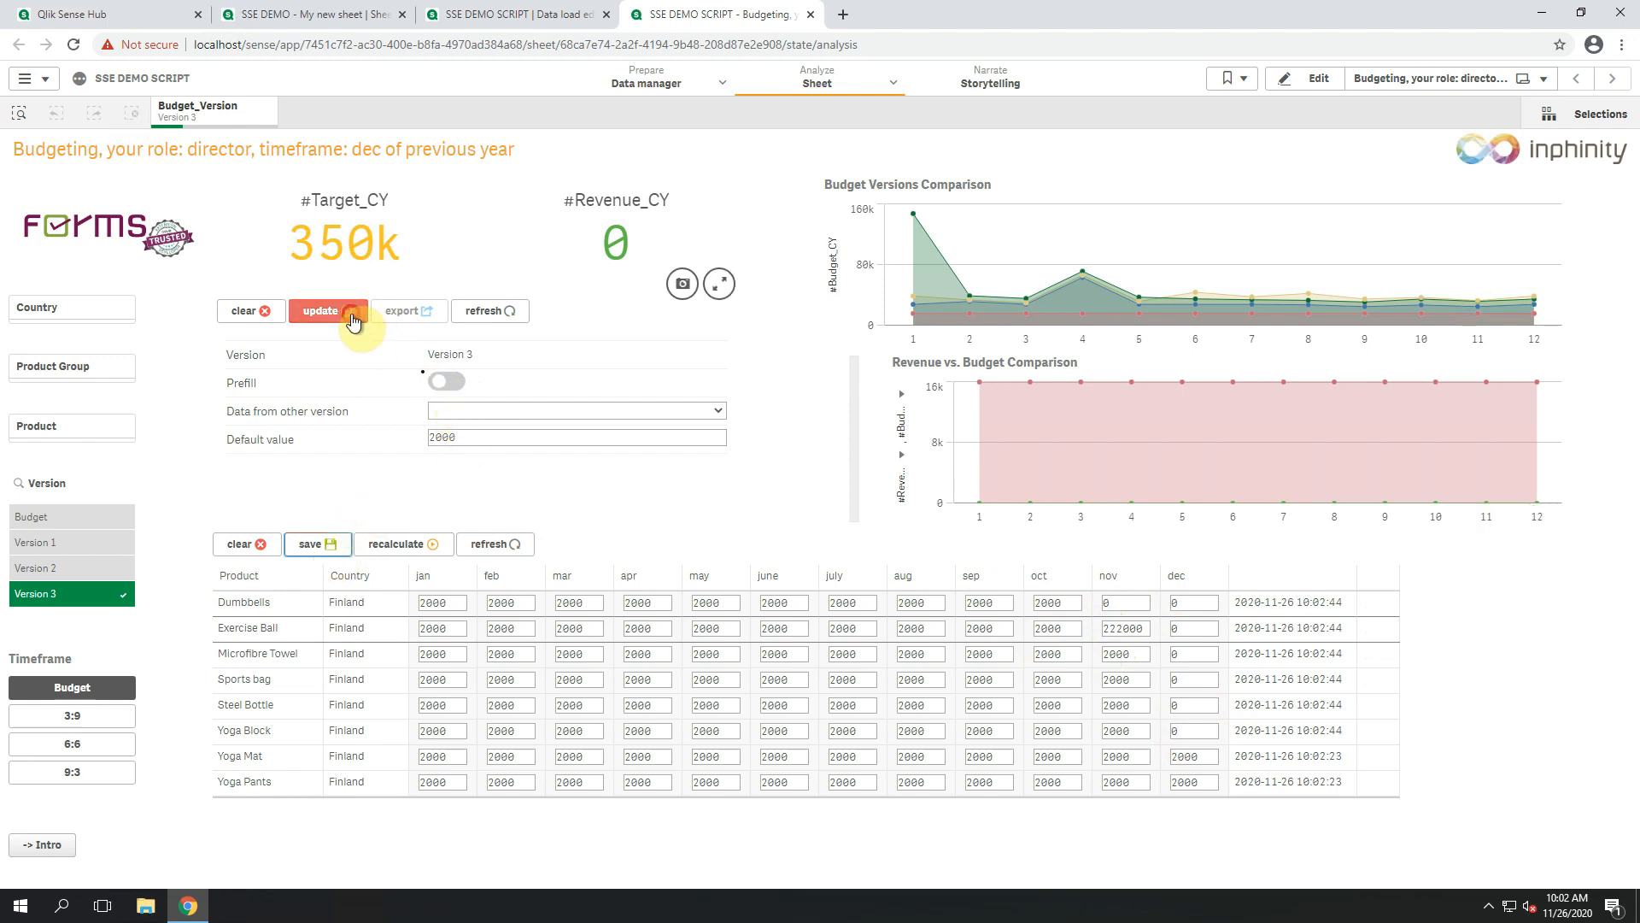
left_click(328, 309)
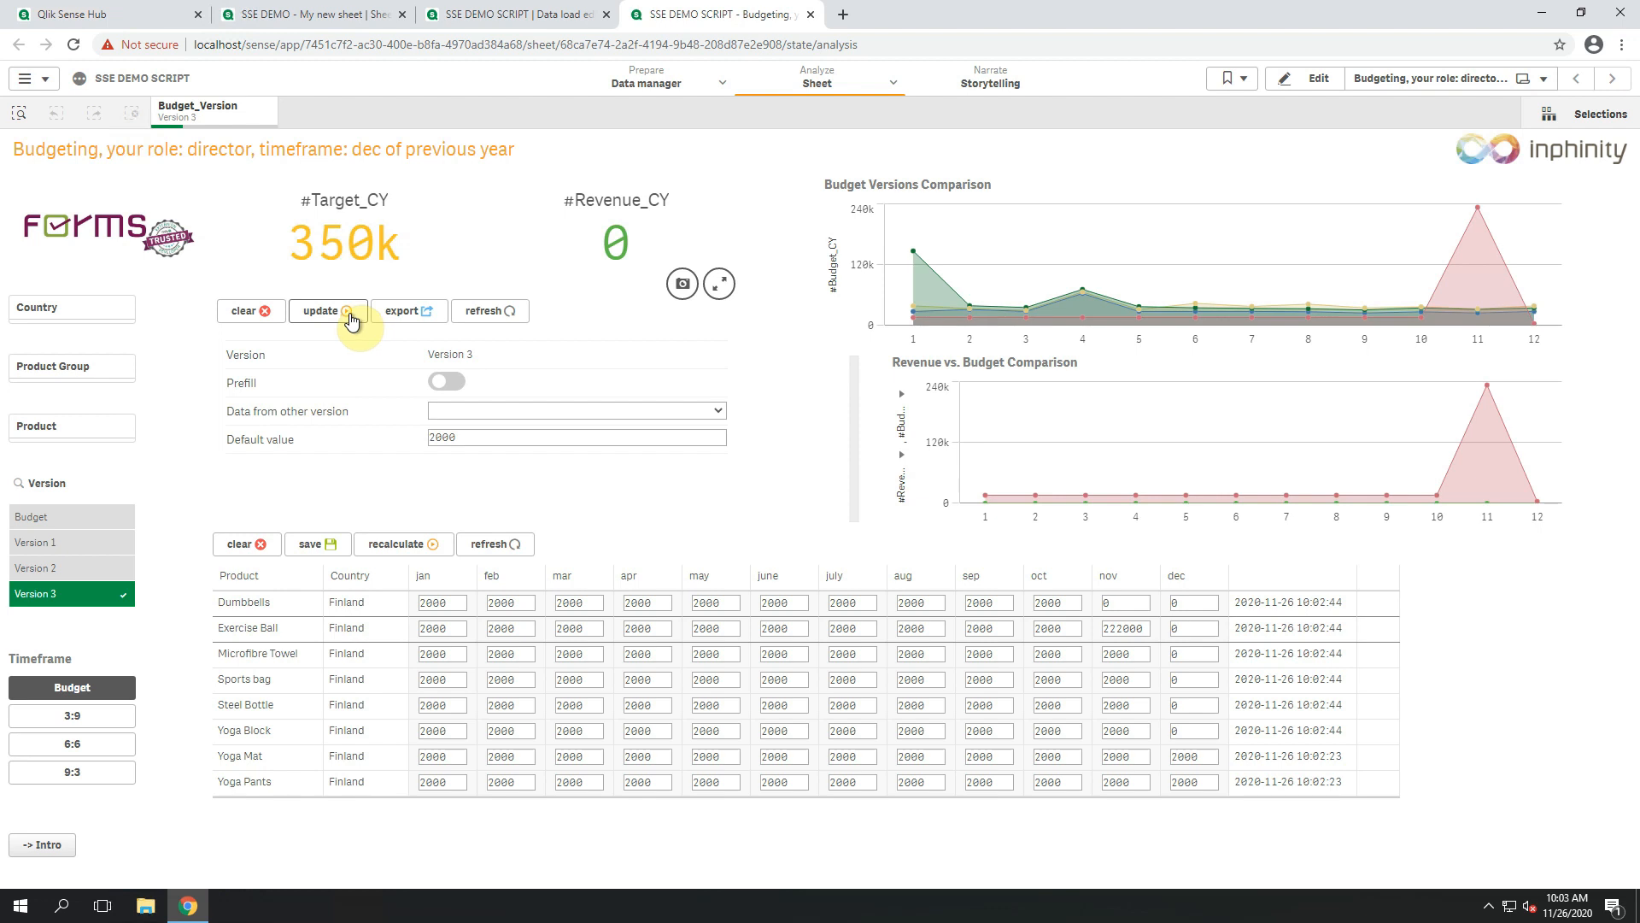
left_click(72, 714)
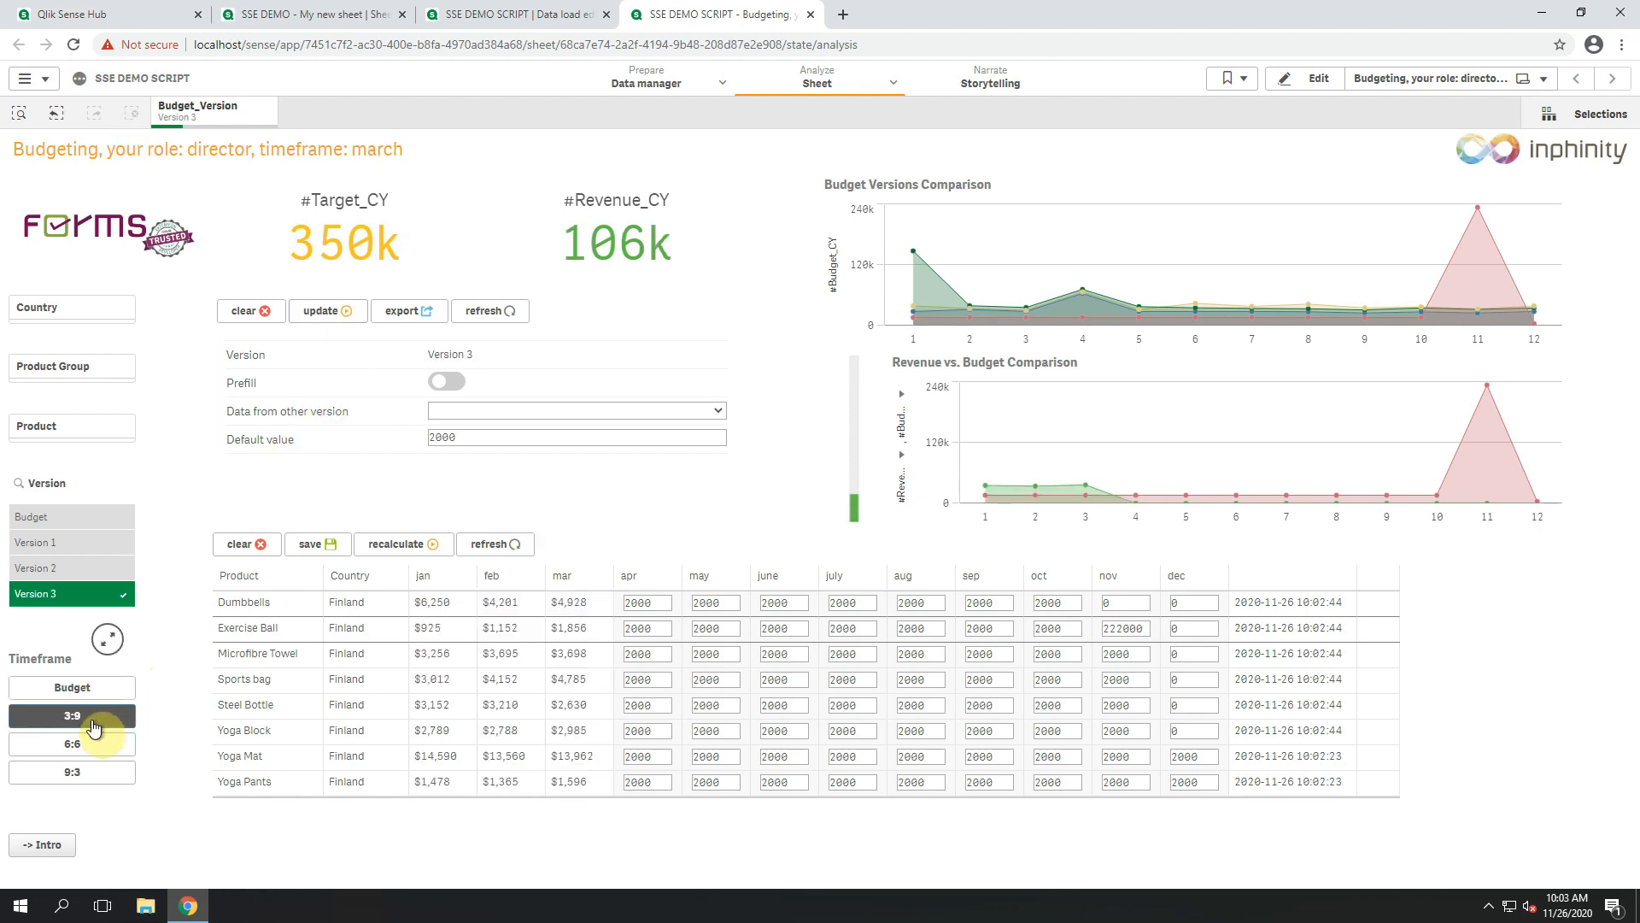
Switch to the 6:6 timeframe, budget Dumbbells at 1200 for July, and save.
left_click(70, 744)
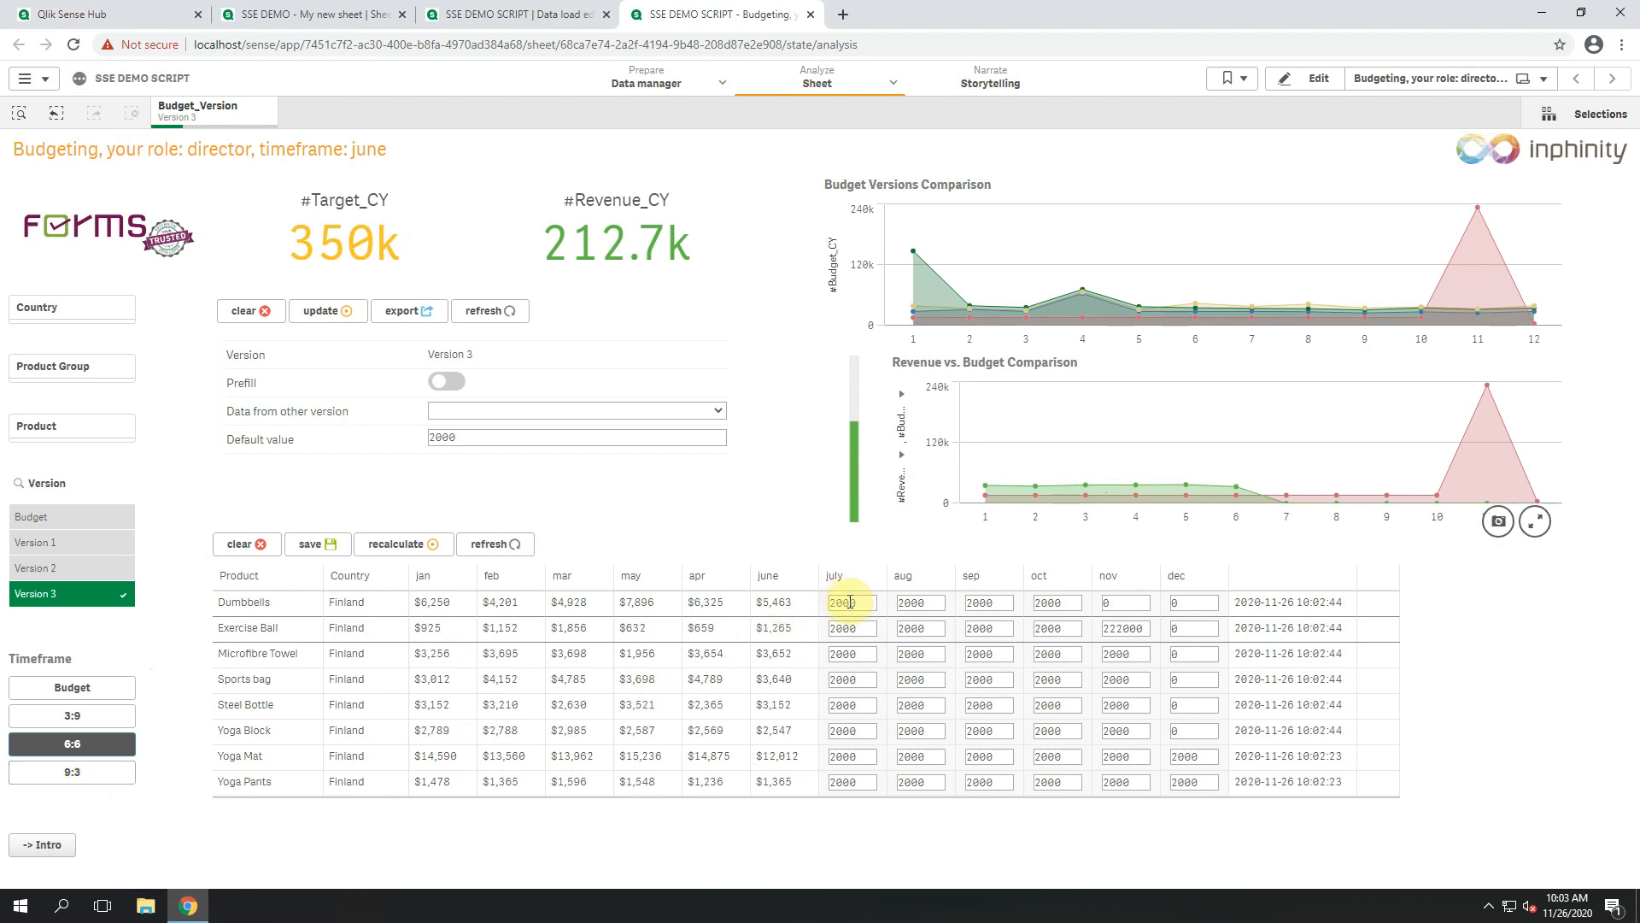
type("12")
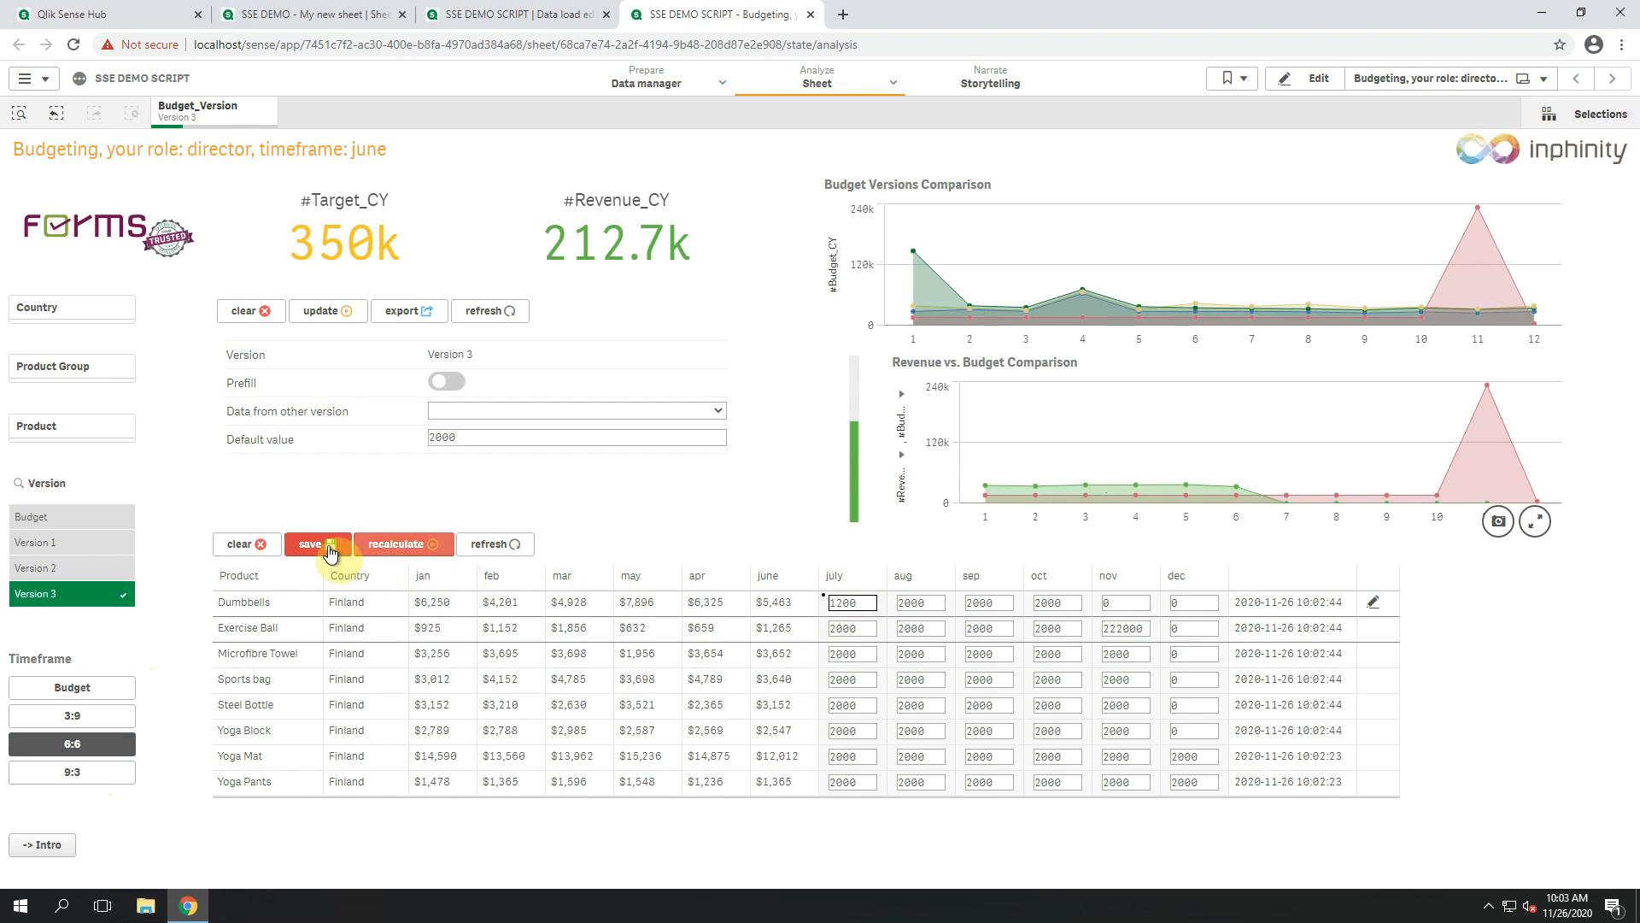
left_click(309, 543)
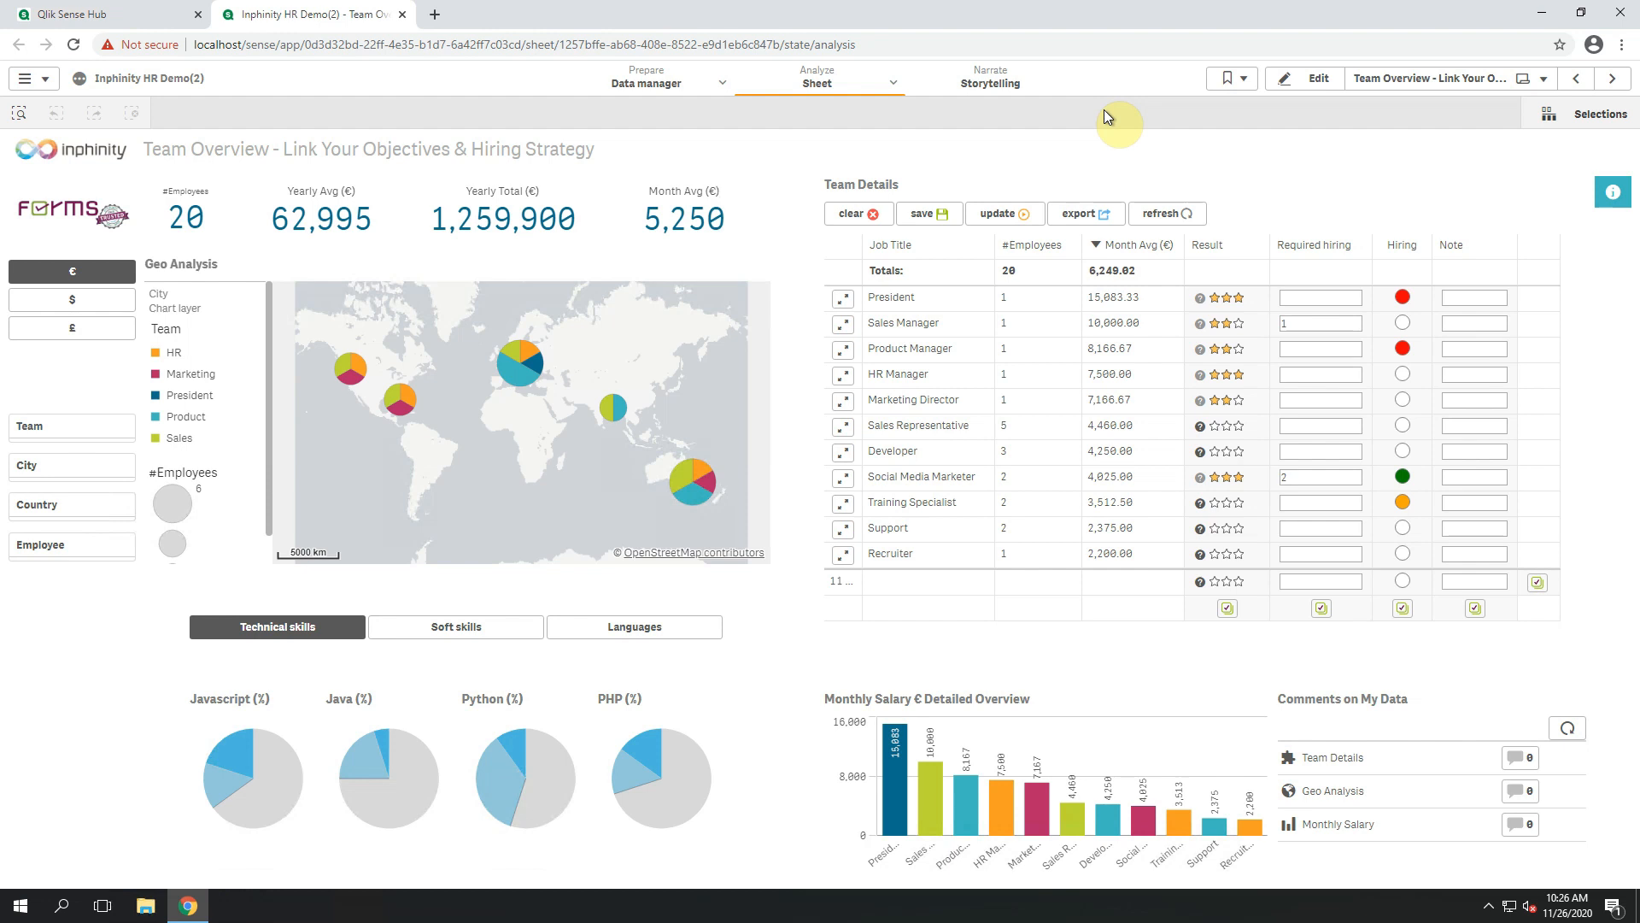
Edit the Team Details form, enable Advanced settings in Form configuration and show its REST settings.
left_click(1301, 79)
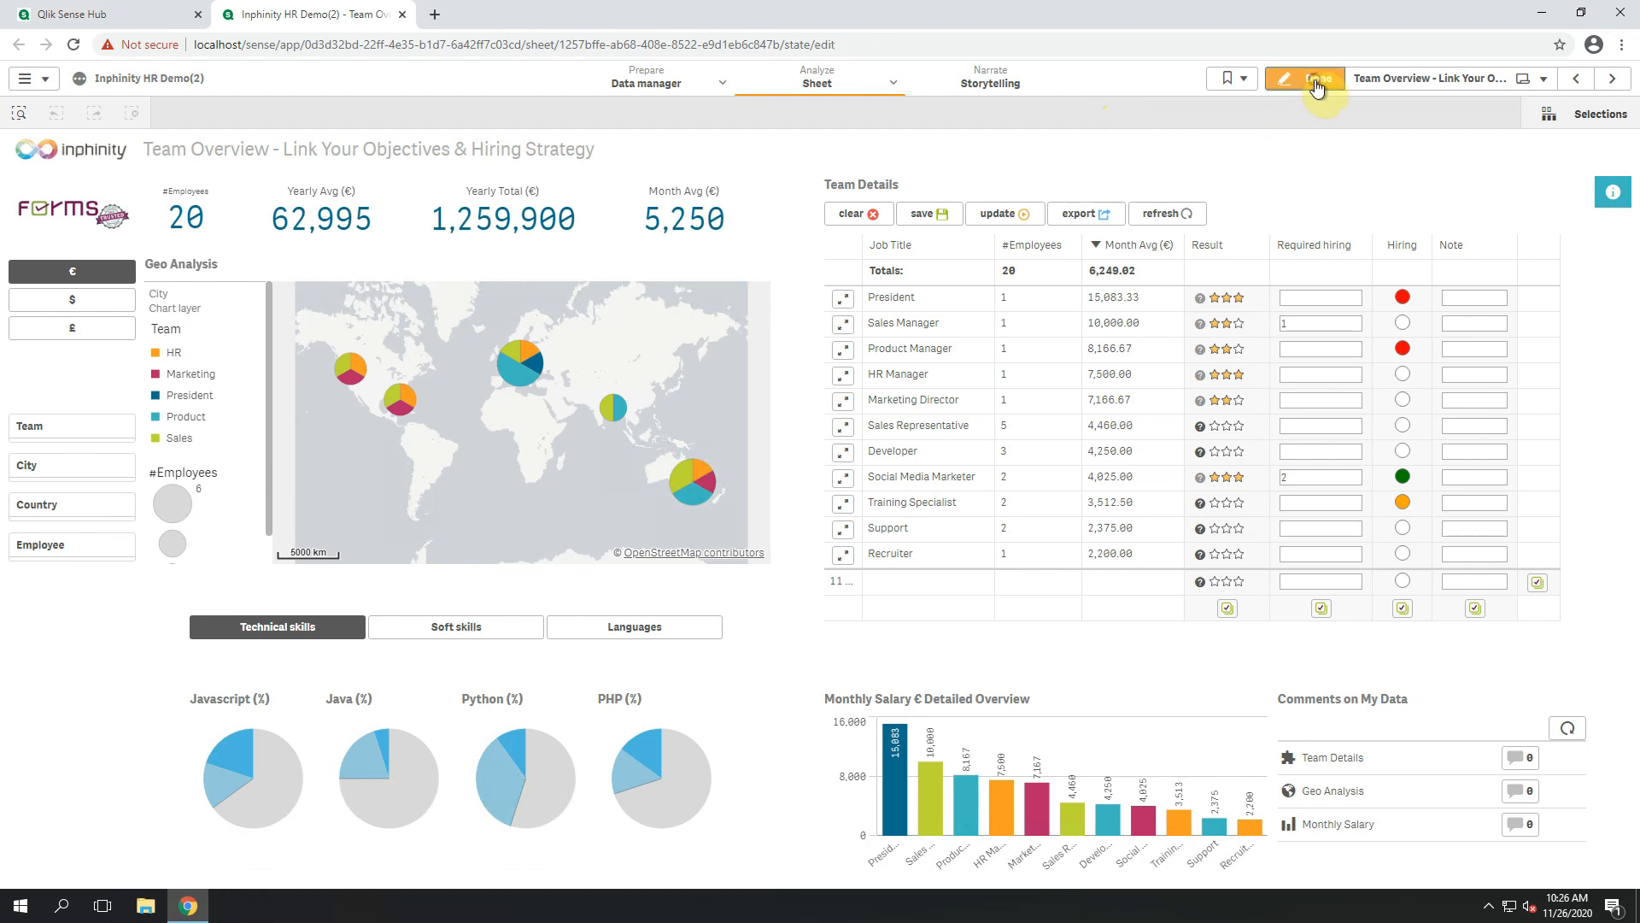
left_click(1303, 77)
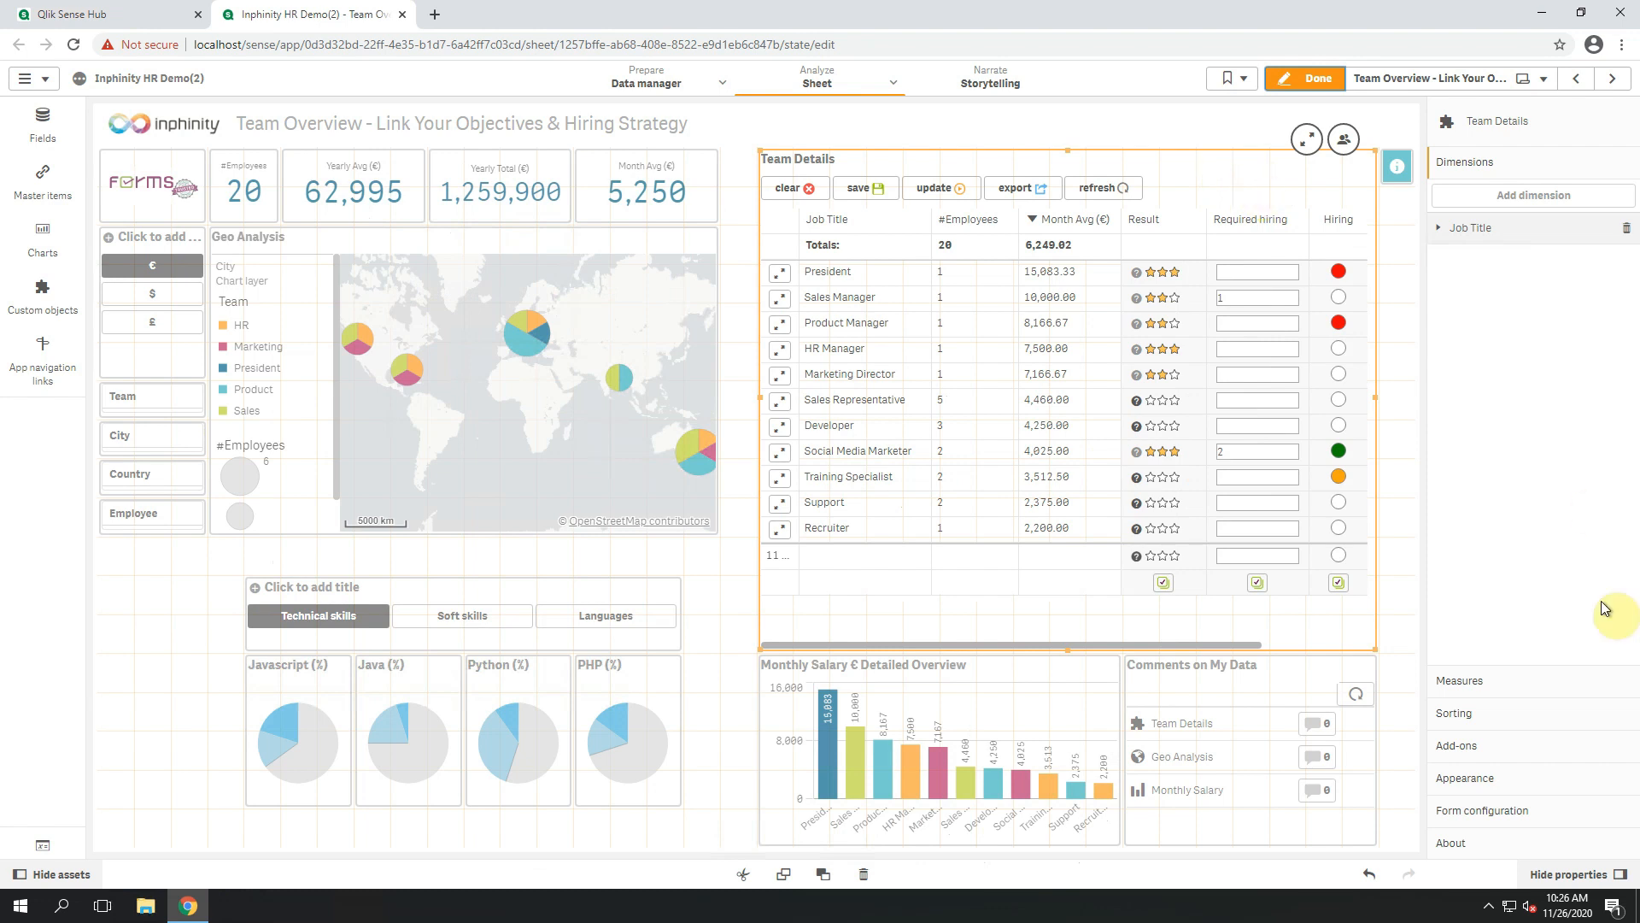
left_click(1483, 324)
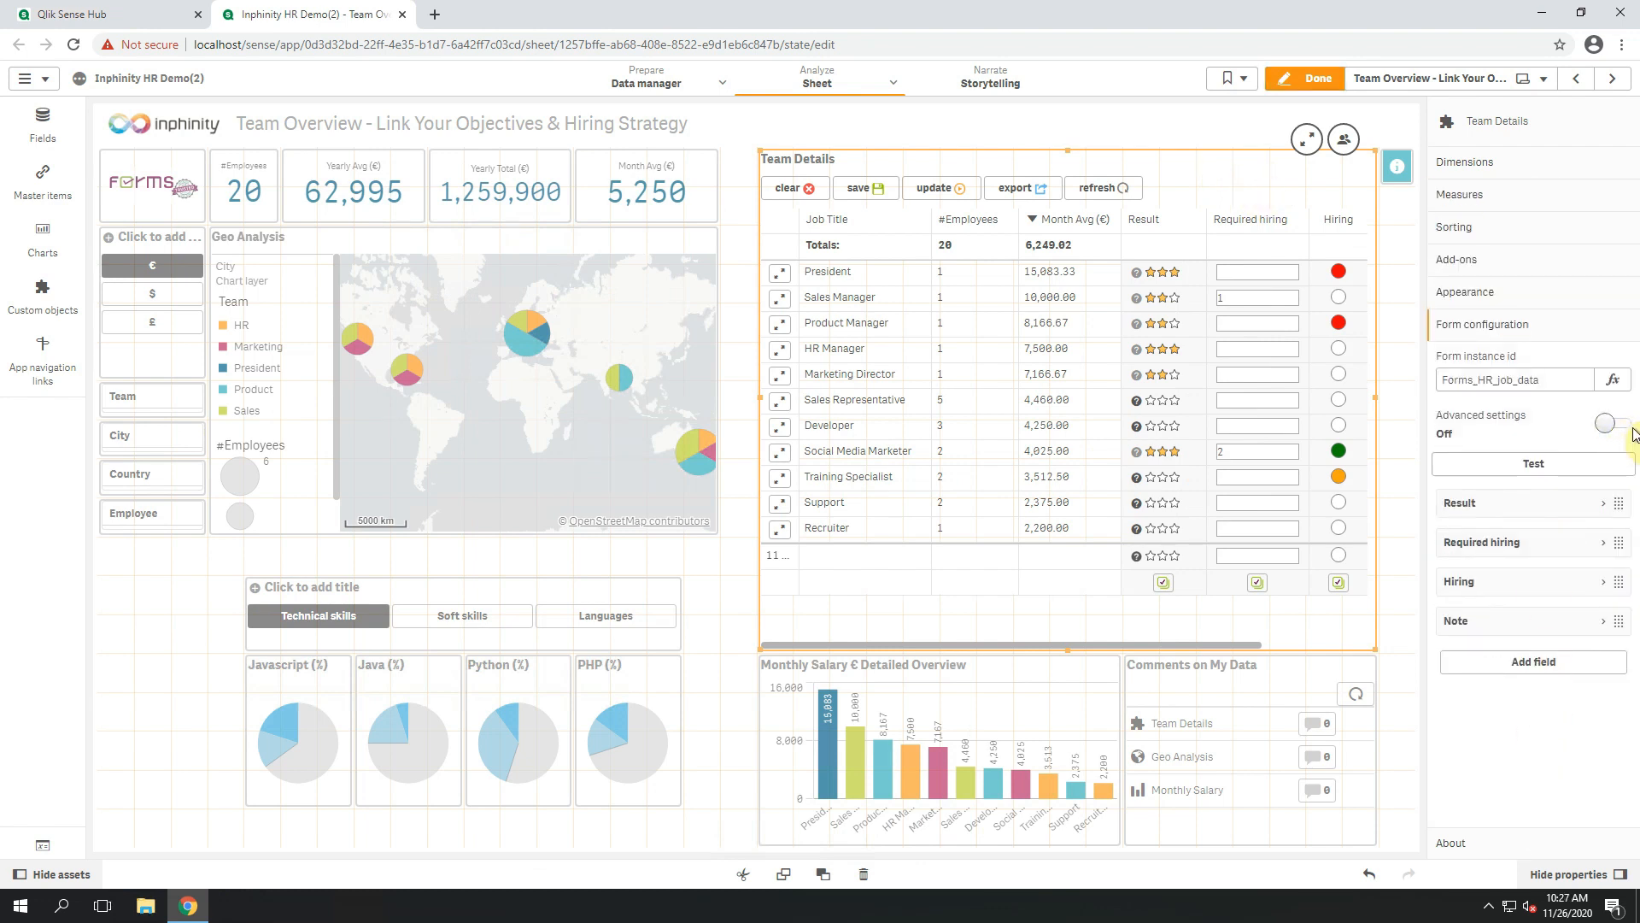
left_click(1608, 422)
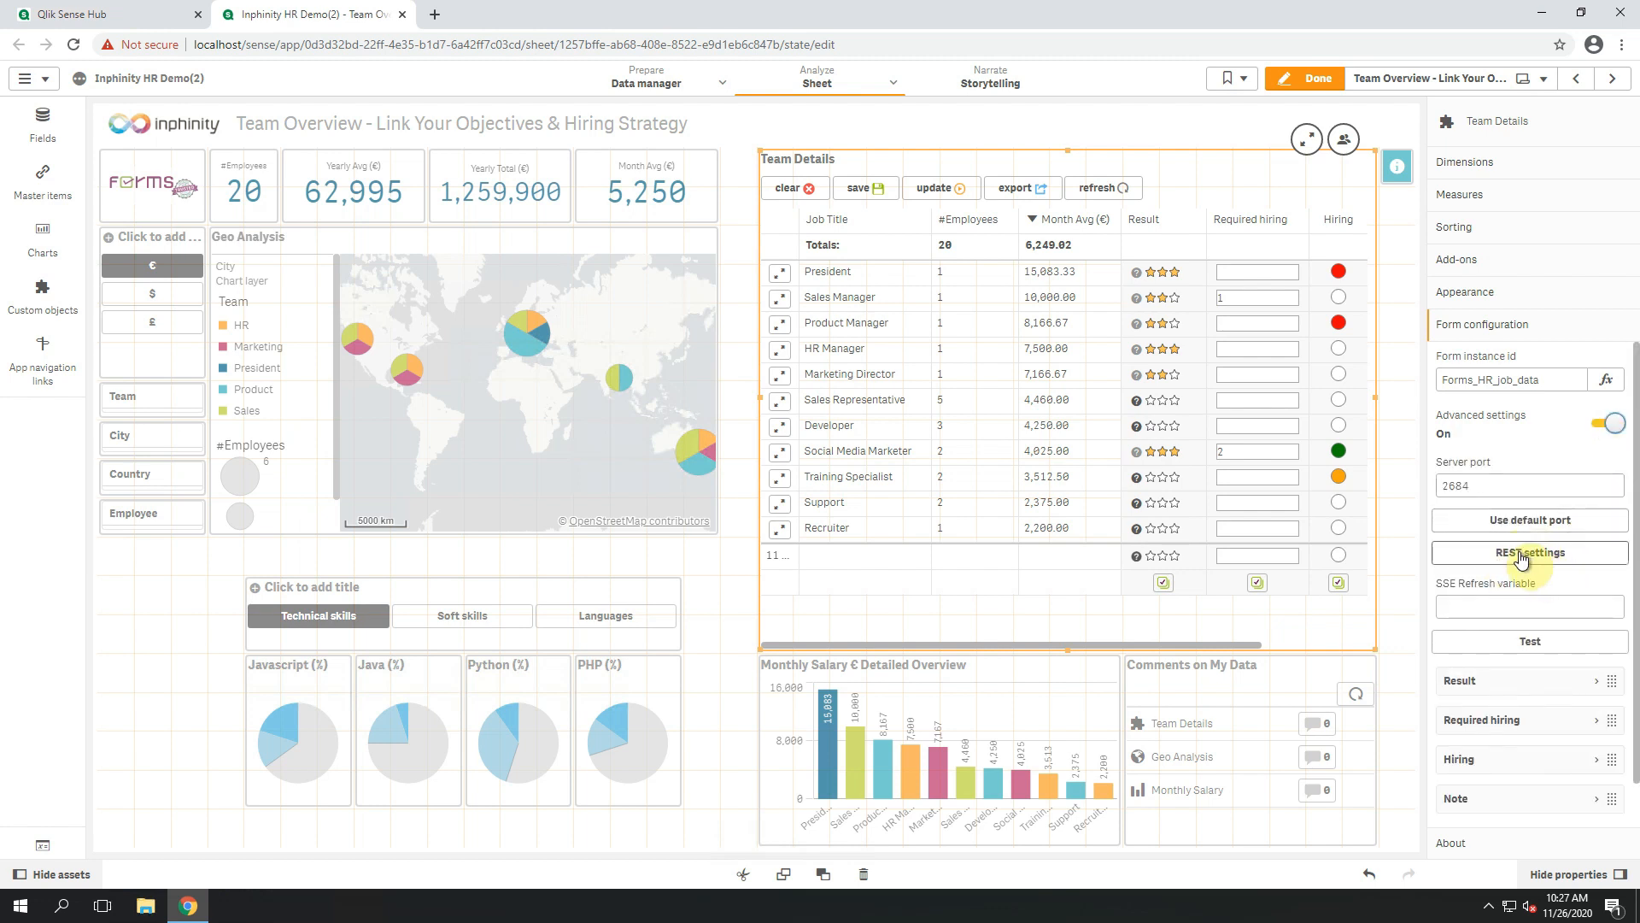
left_click(1527, 552)
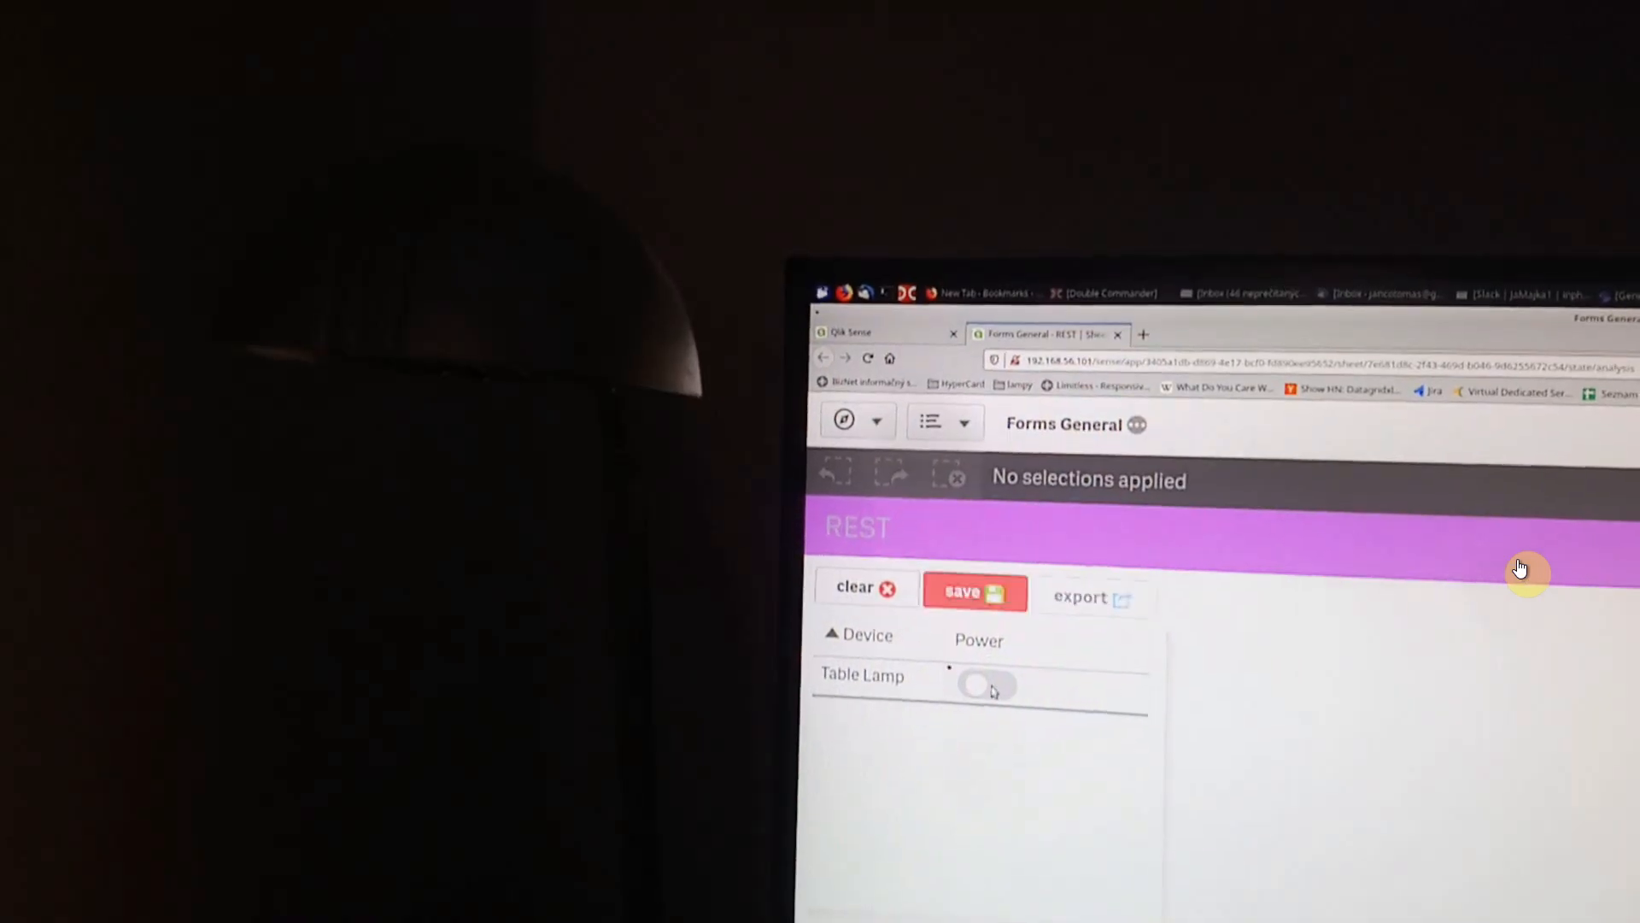
Switch the Table Lamp power off and on and save to send the REST call that lights the lamp.
left_click(985, 688)
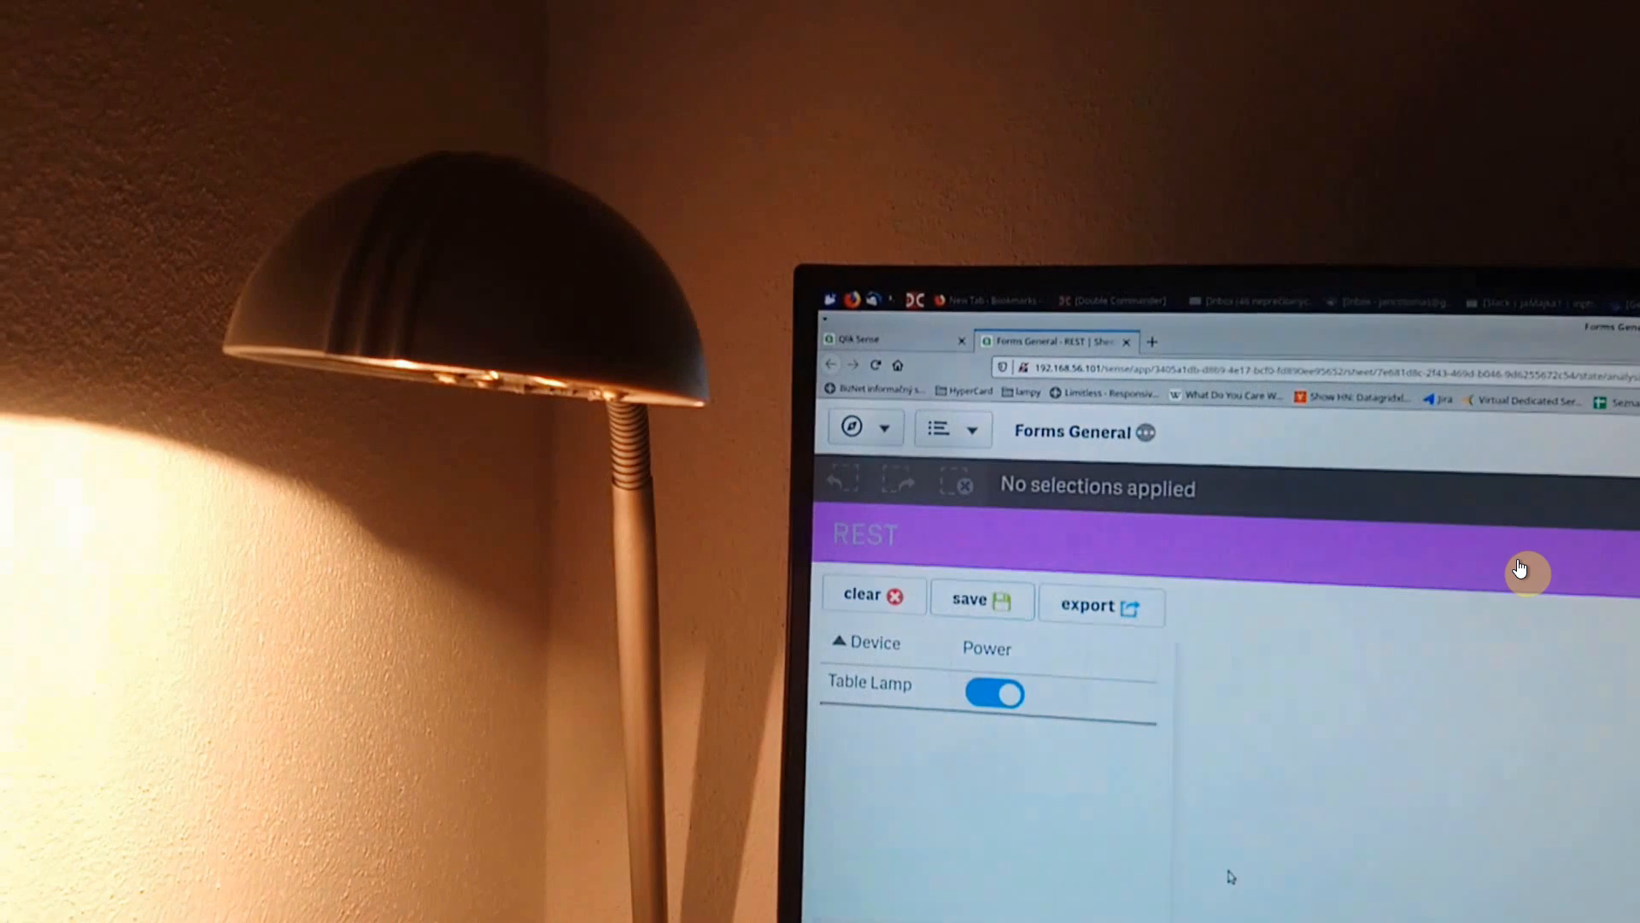
left_click(994, 692)
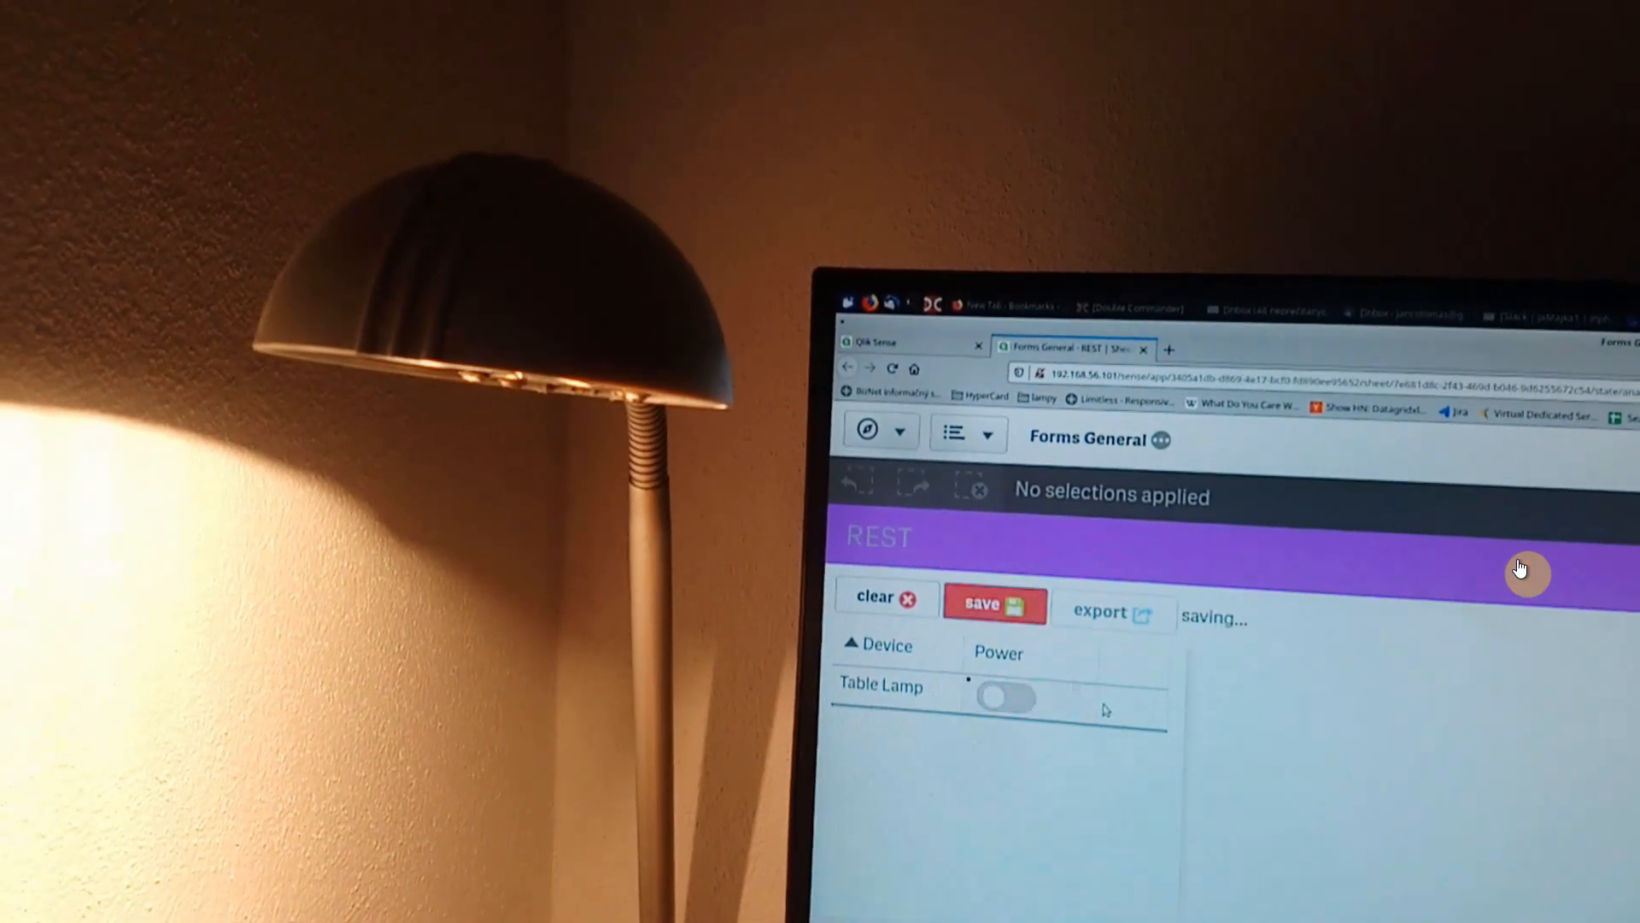
left_click(1004, 697)
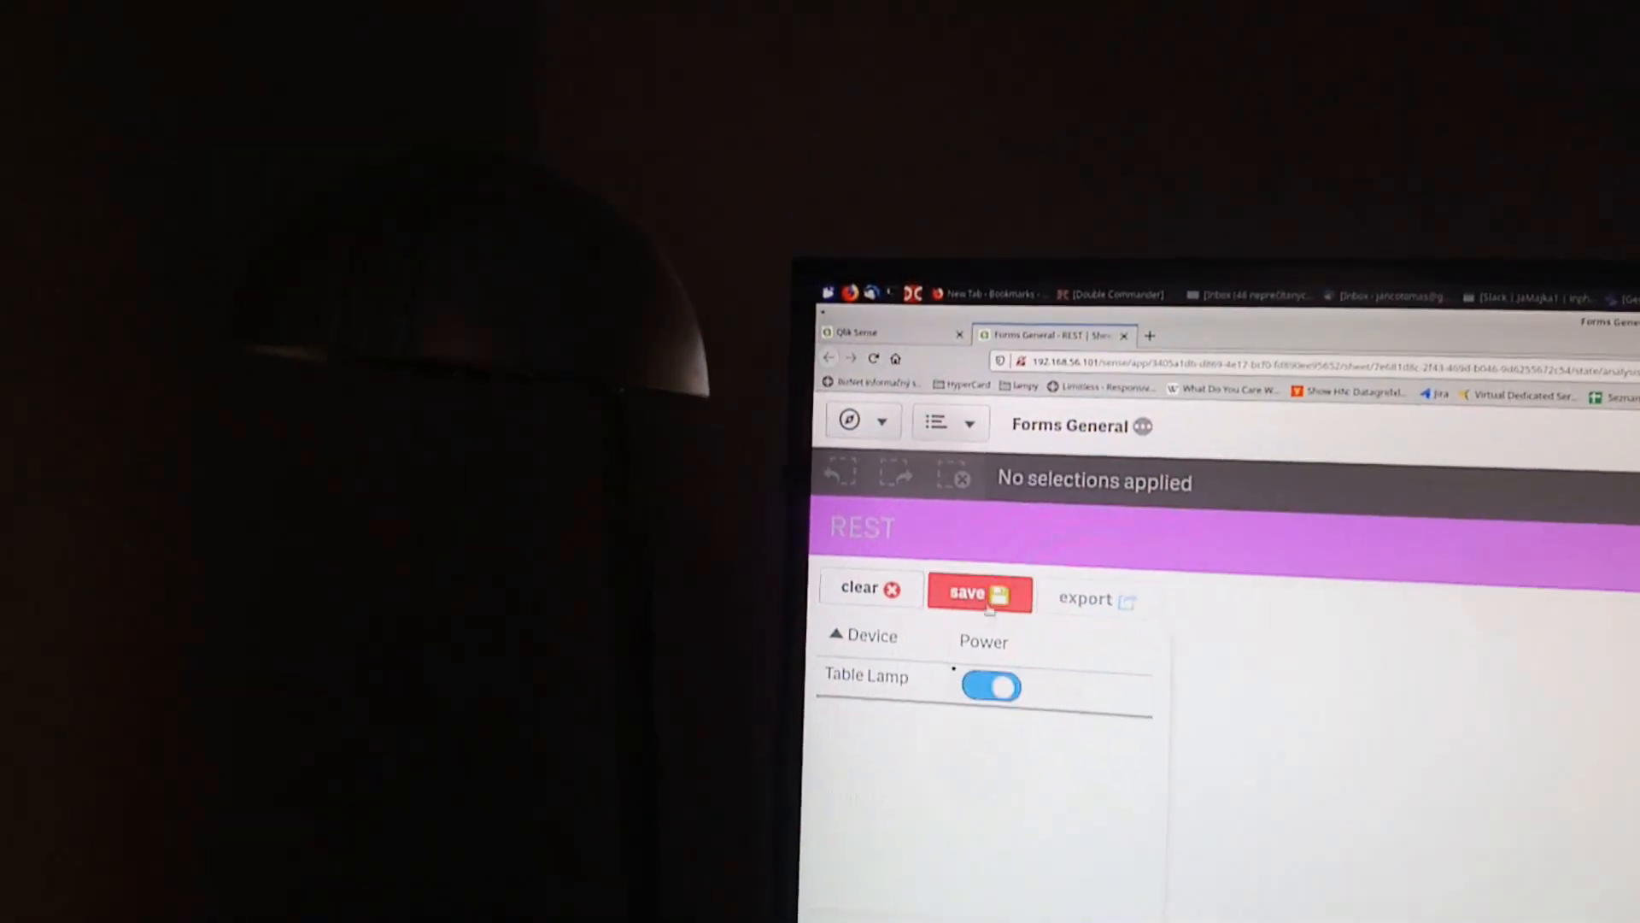
left_click(979, 593)
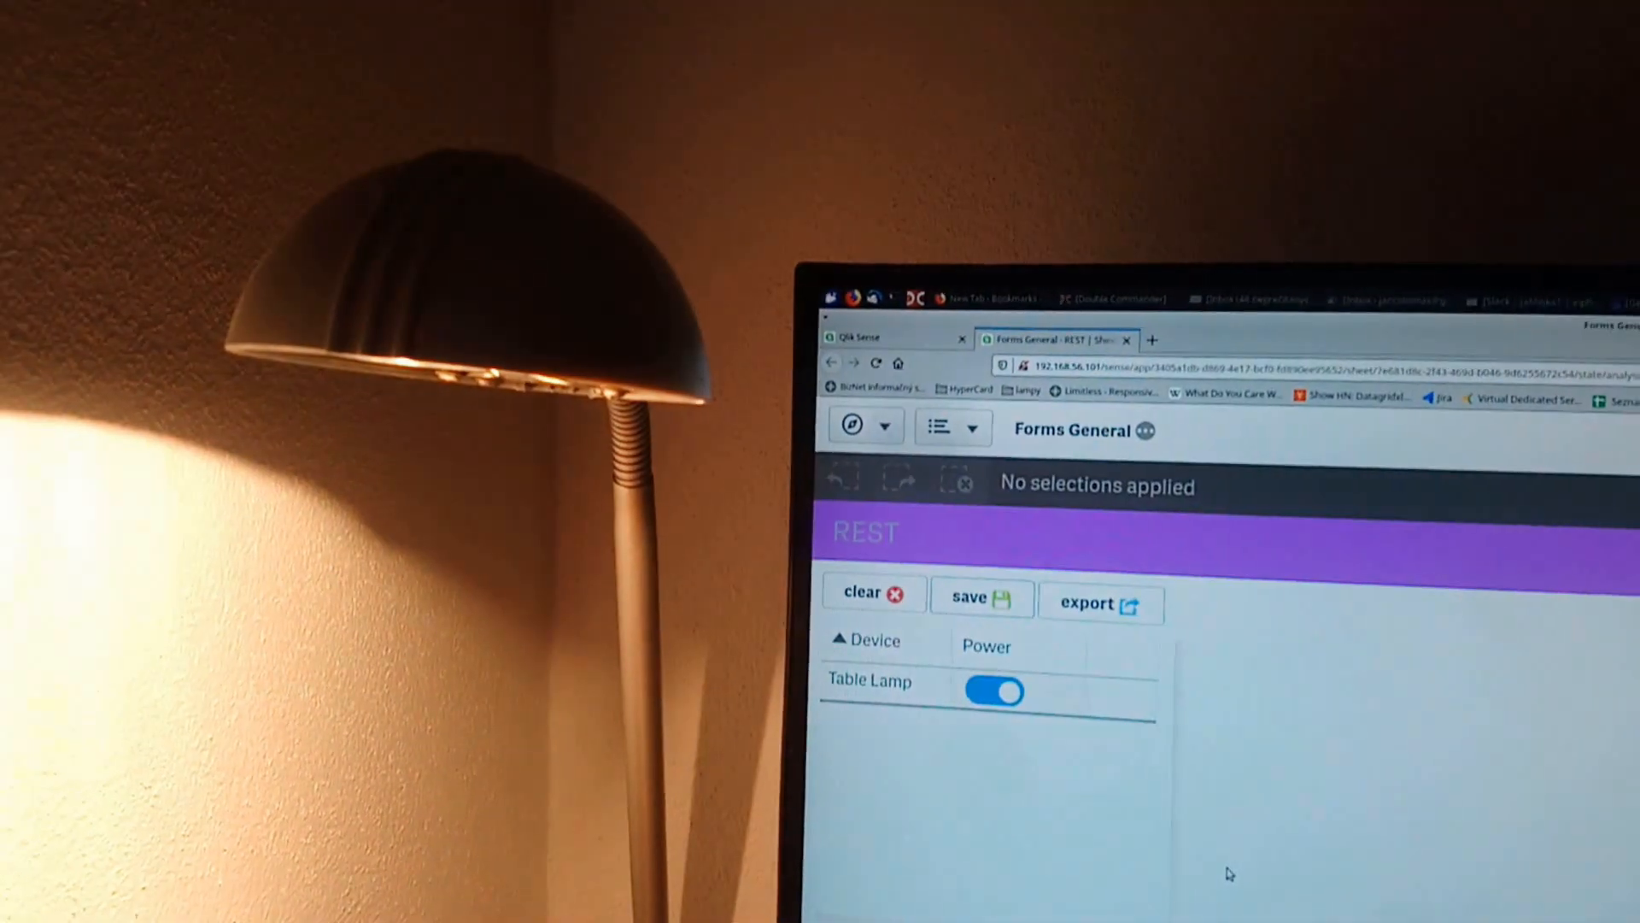
left_click(991, 692)
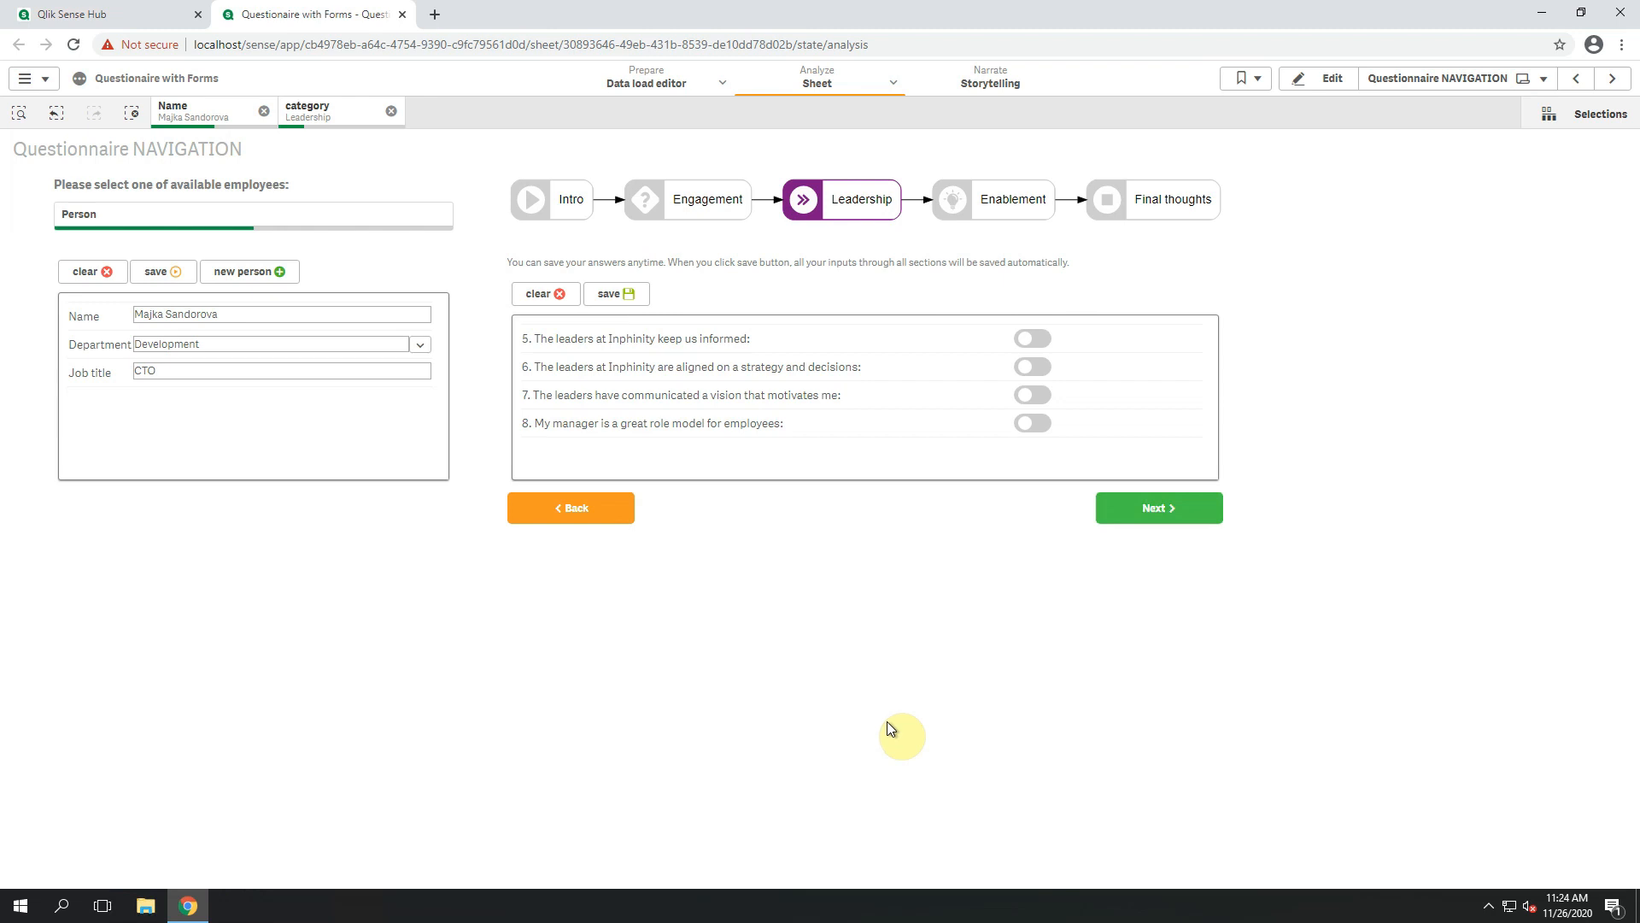
mouse_move(903, 726)
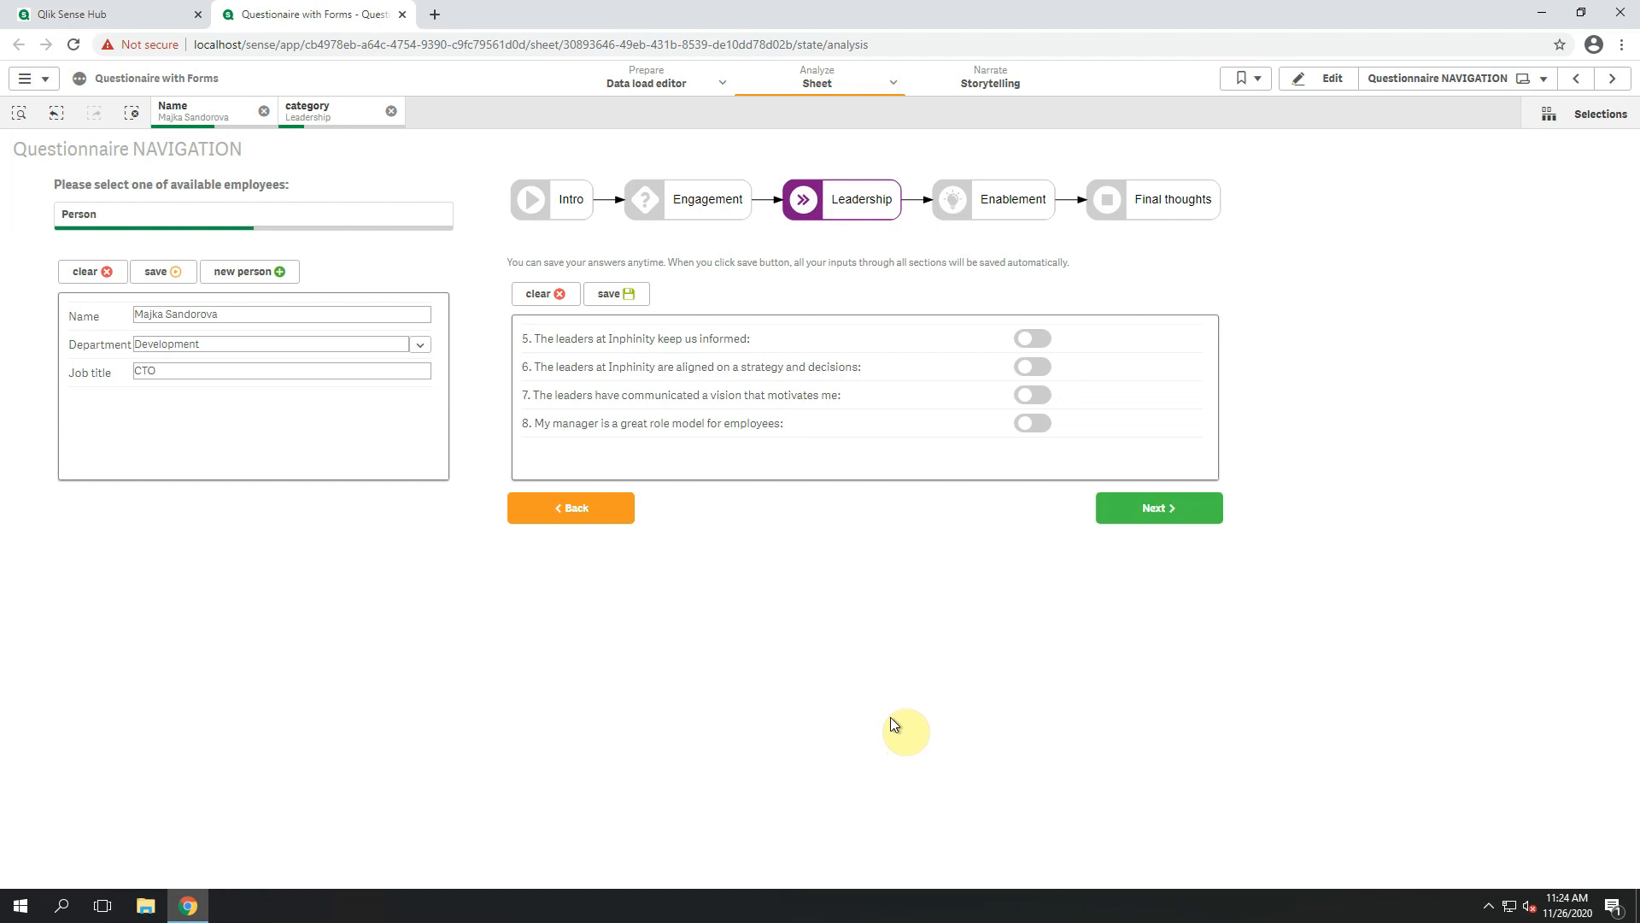
mouse_move(1048, 379)
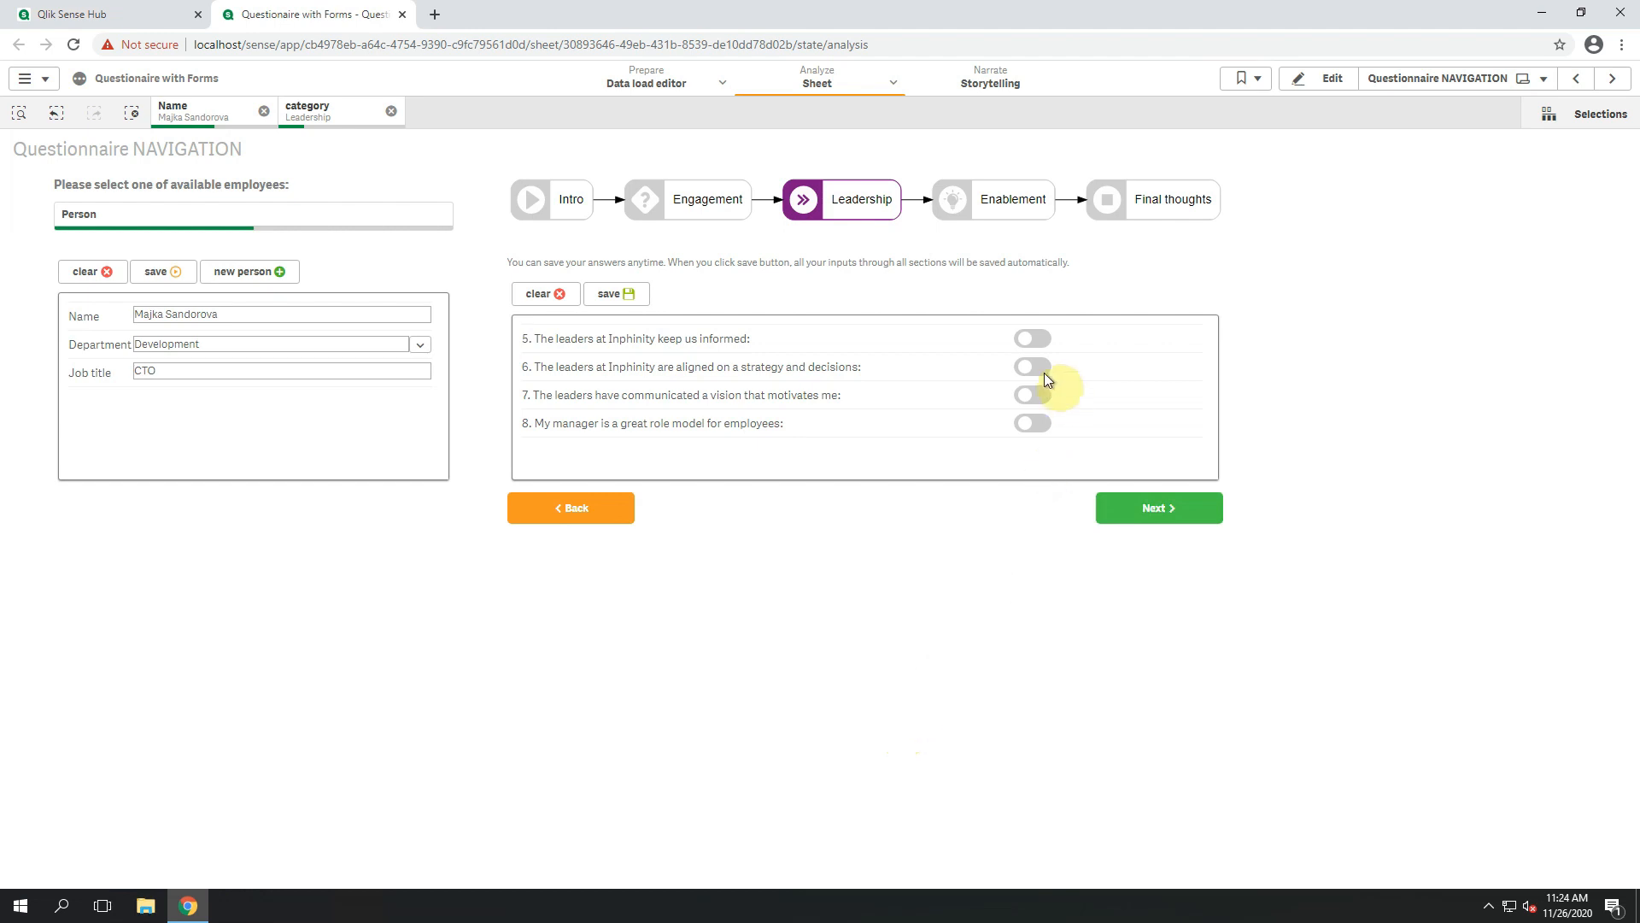
Agree with the Leadership statements, continue to Enablement and answer yes to question 9.
left_click(1030, 338)
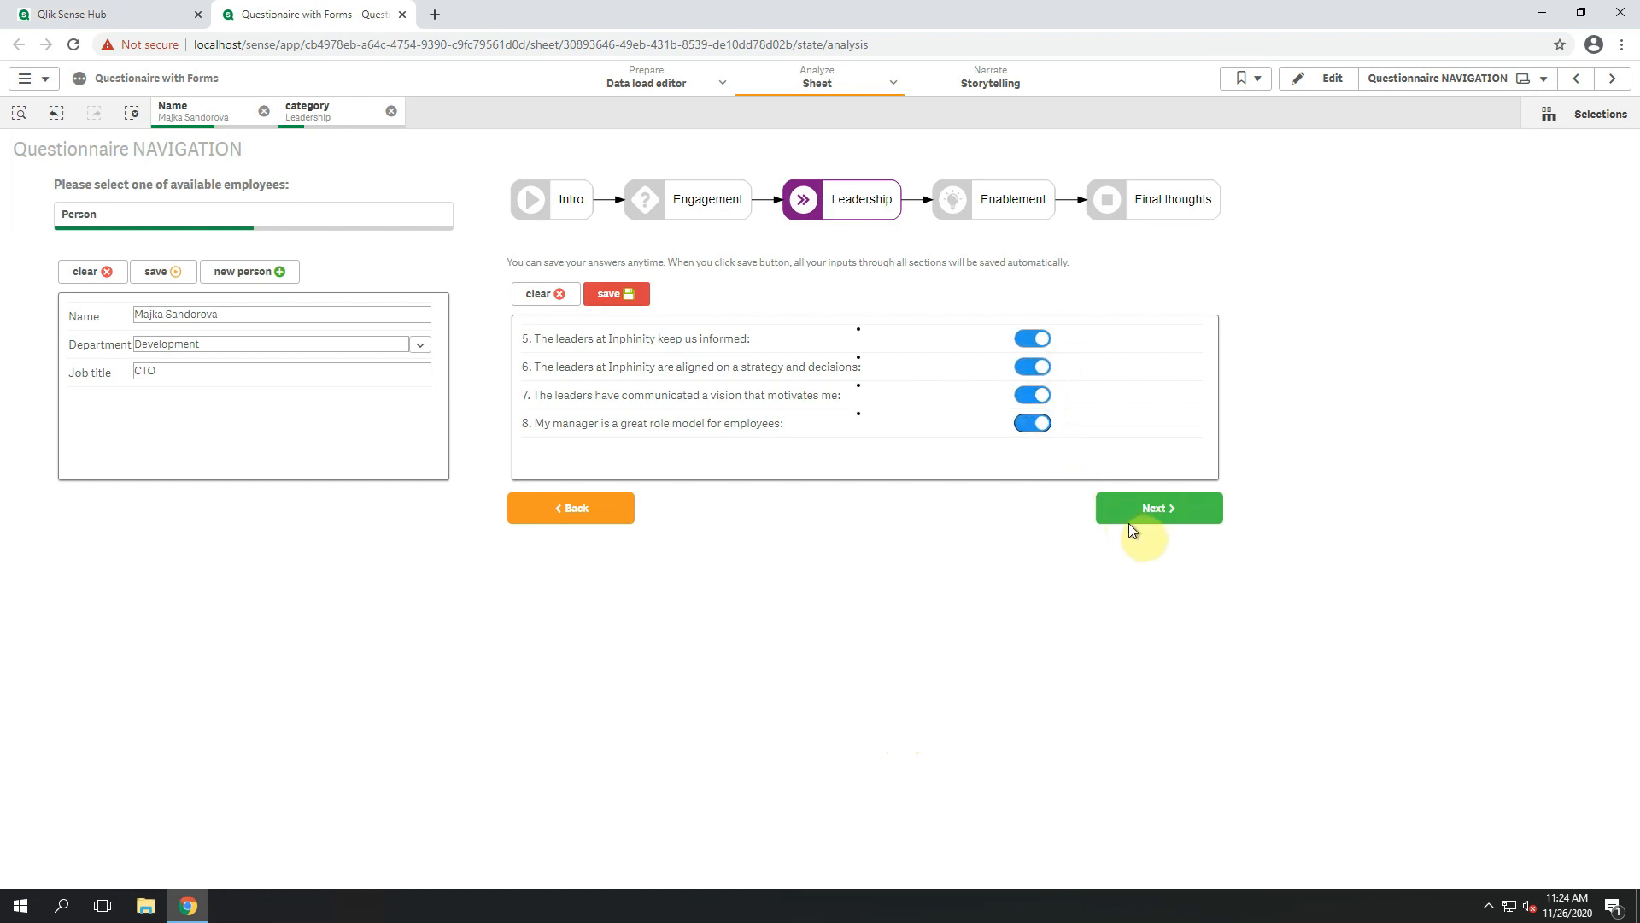
left_click(1159, 507)
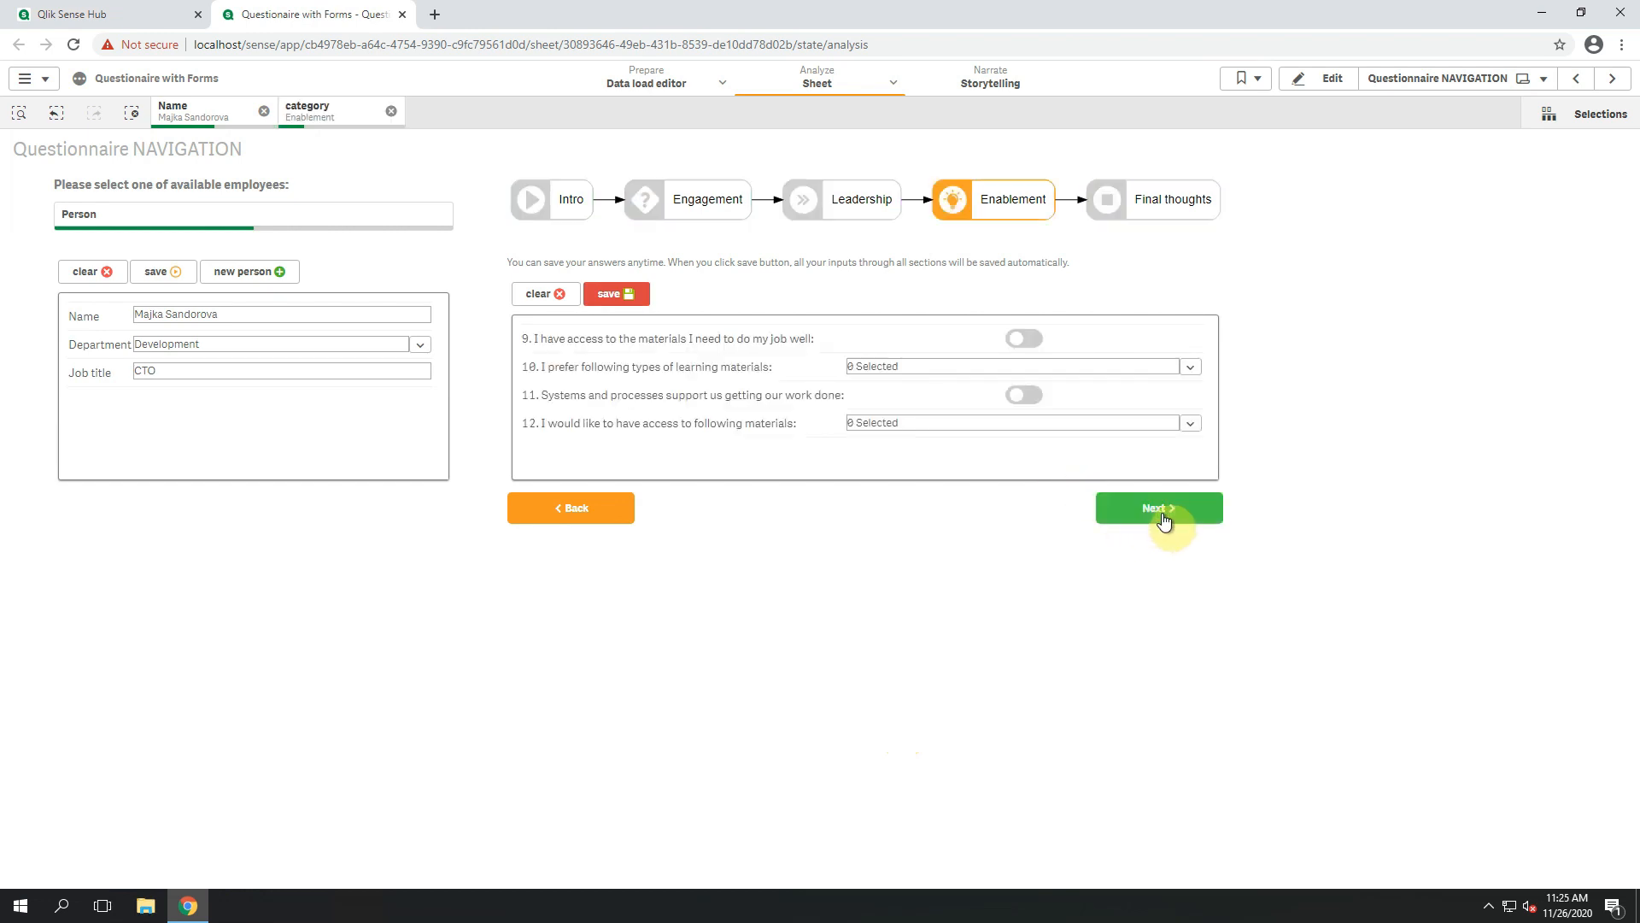
left_click(1022, 339)
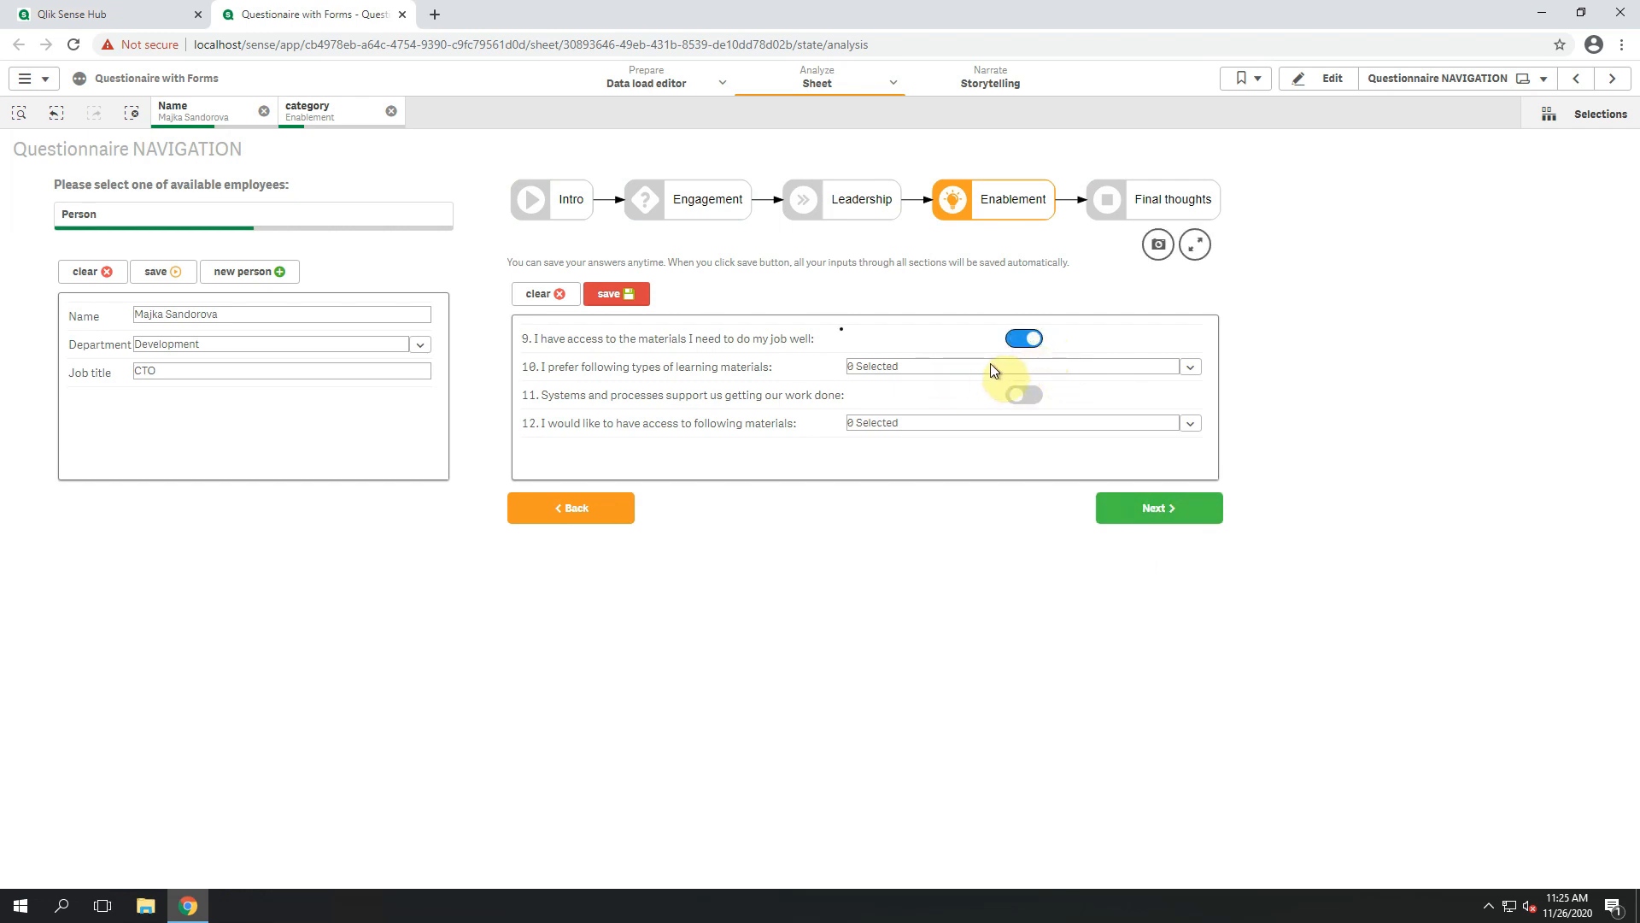
Choose books, videos and workshops for question 10 and answer yes to question 11.
left_click(1189, 366)
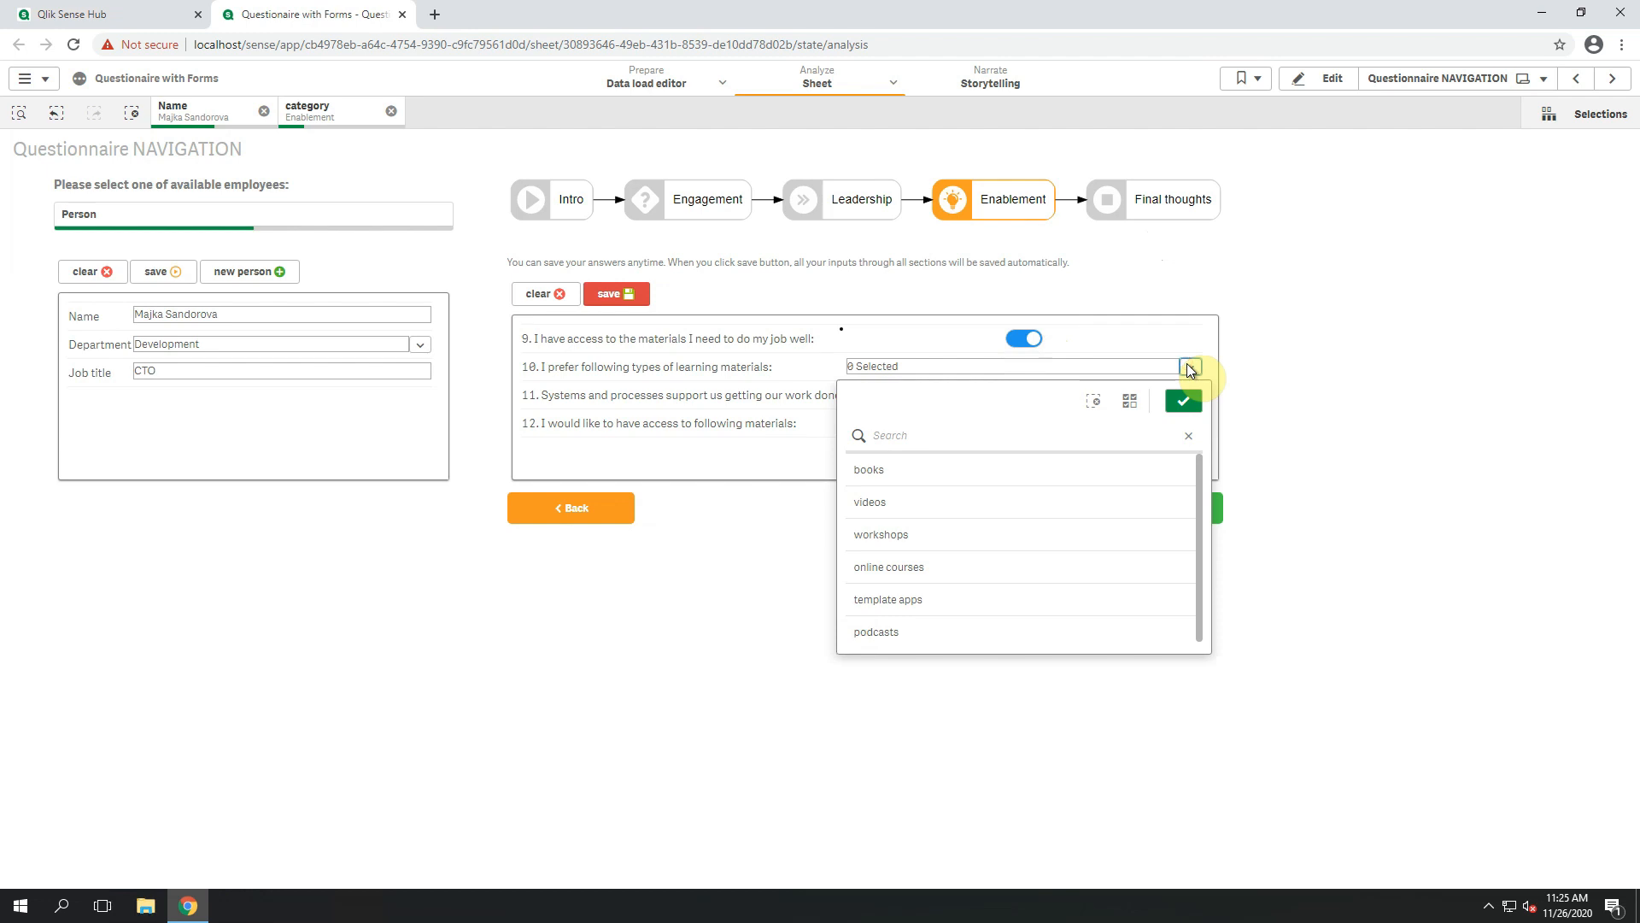
left_click(869, 500)
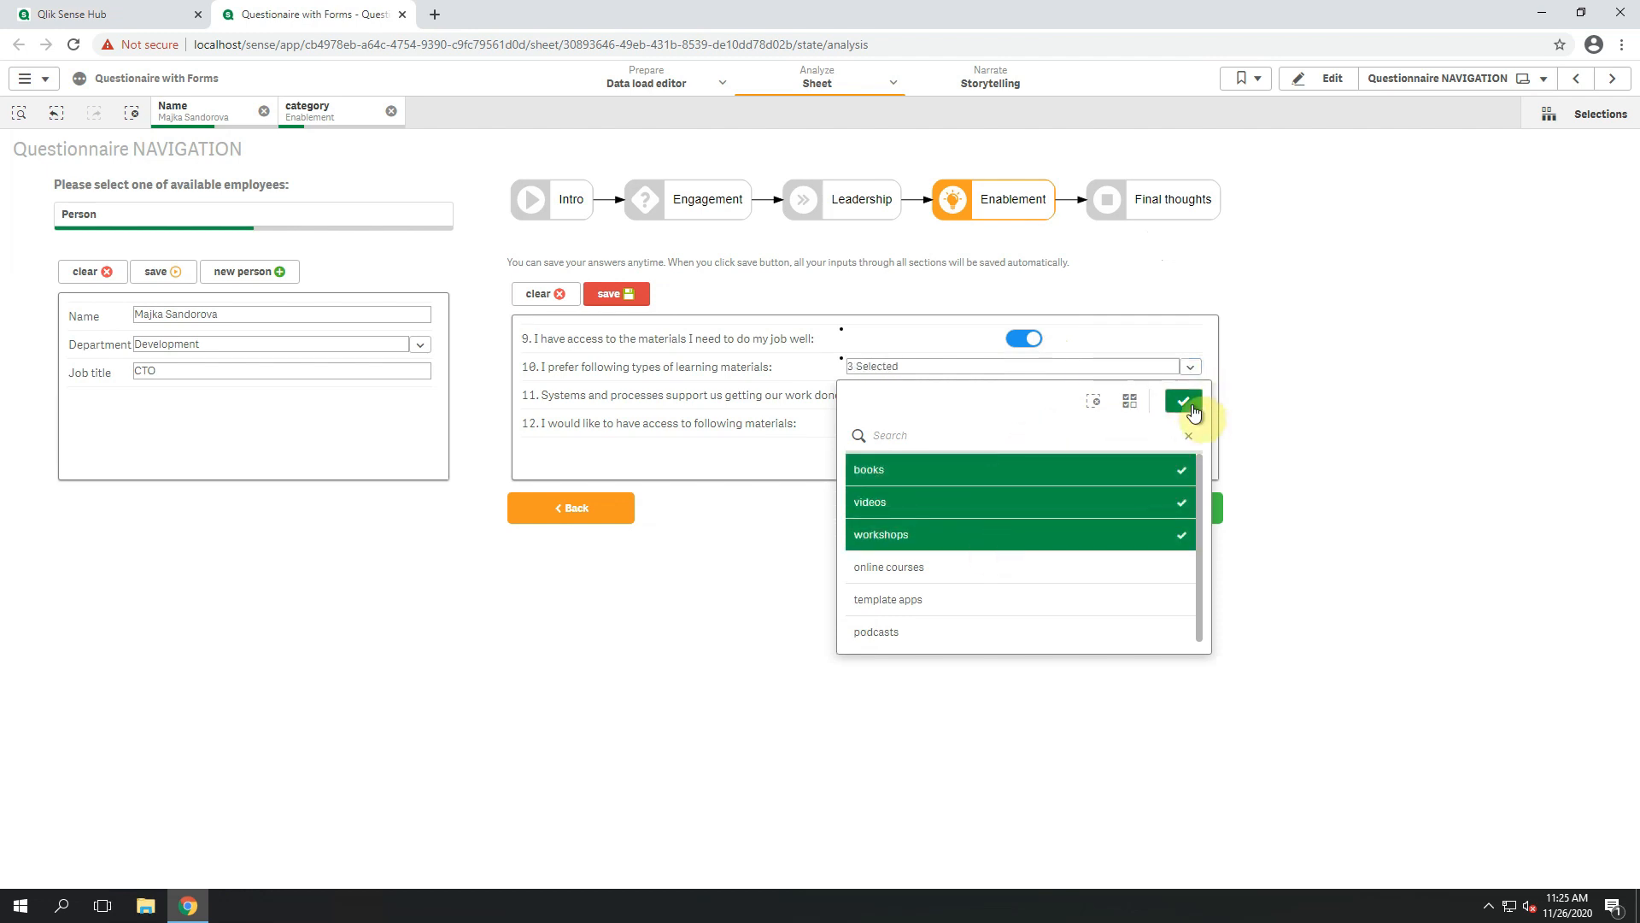
left_click(1182, 400)
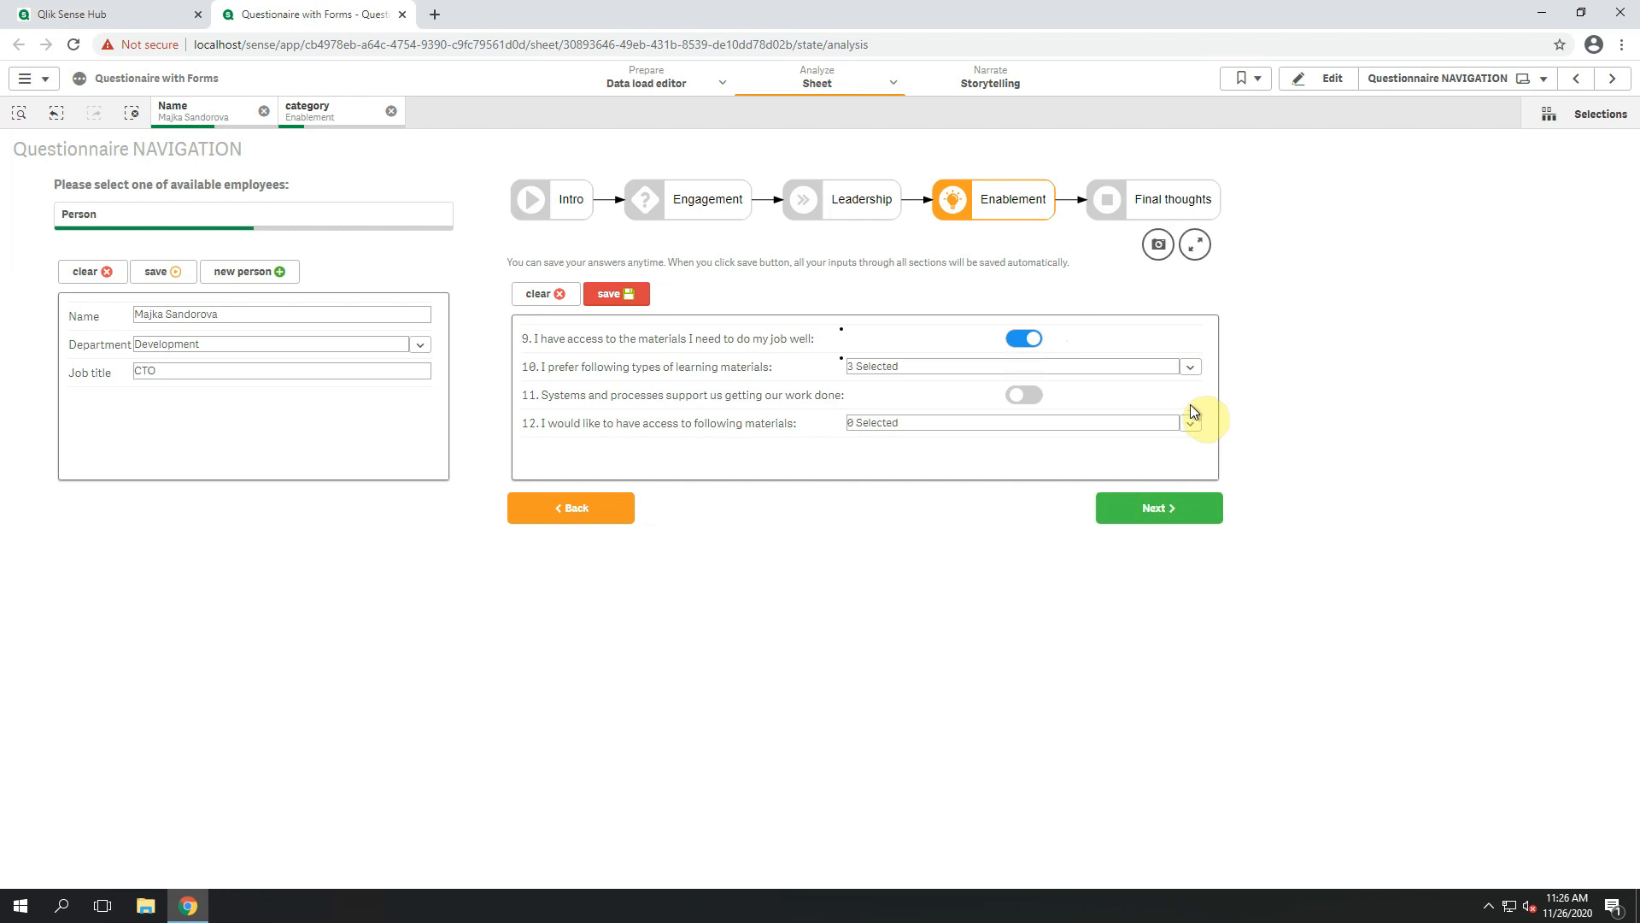
left_click(1022, 395)
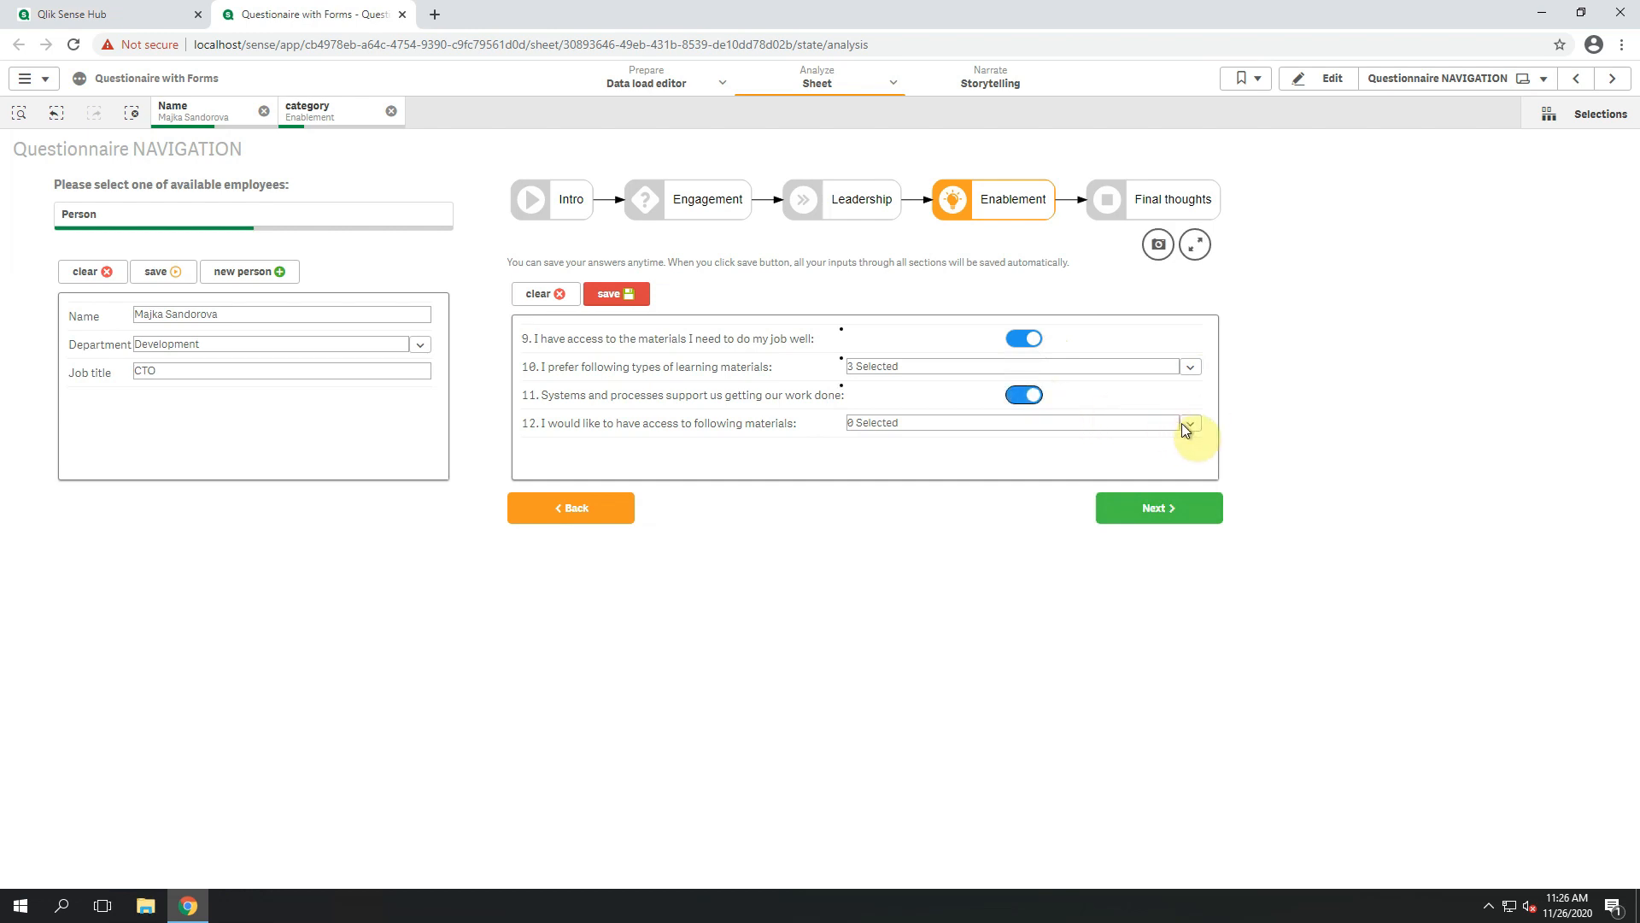
left_click(1189, 422)
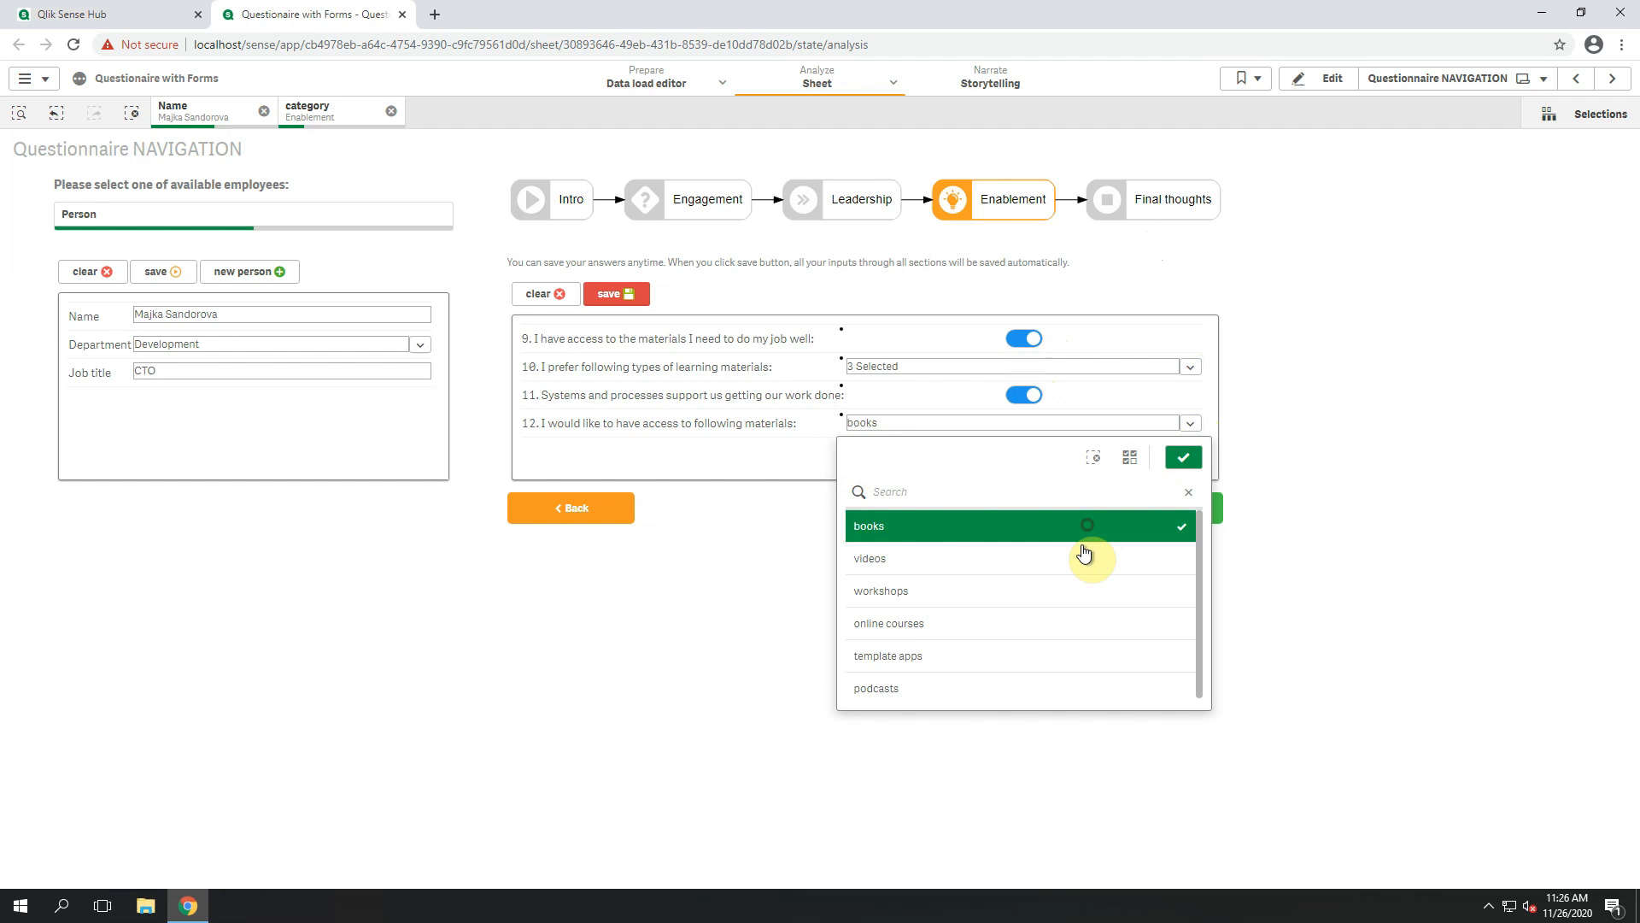